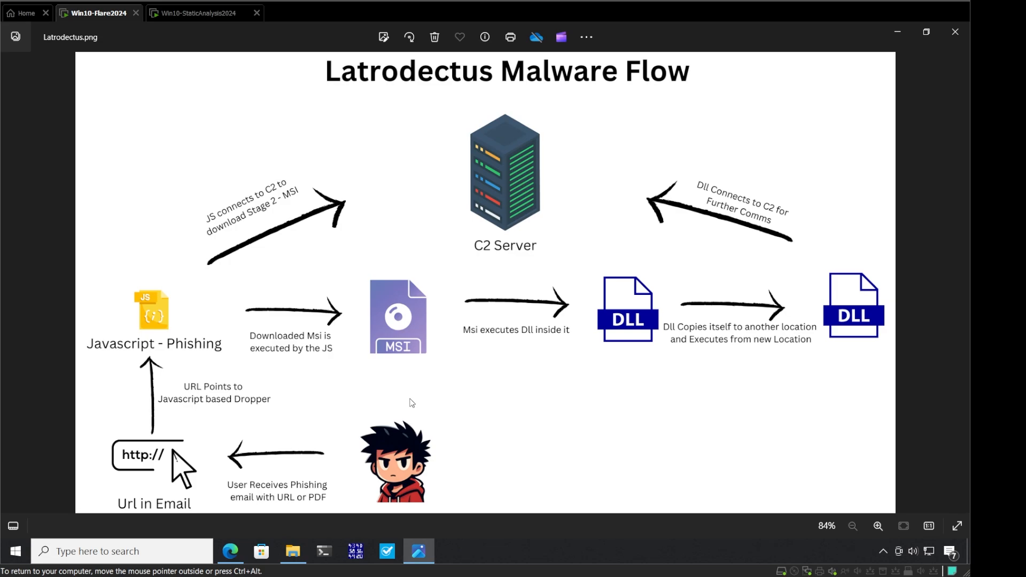
pyautogui.moveTo(406, 400)
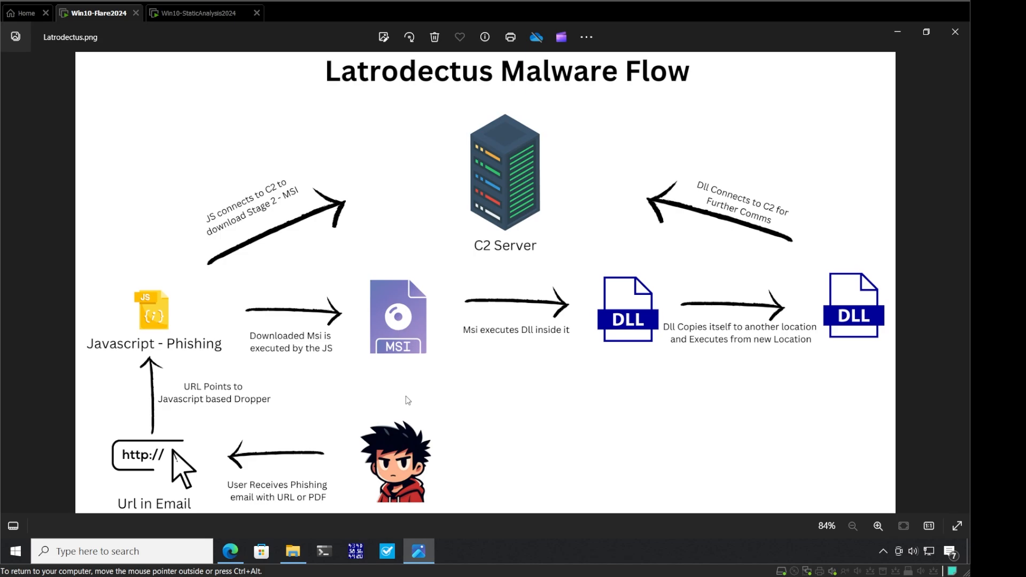
pyautogui.moveTo(346, 437)
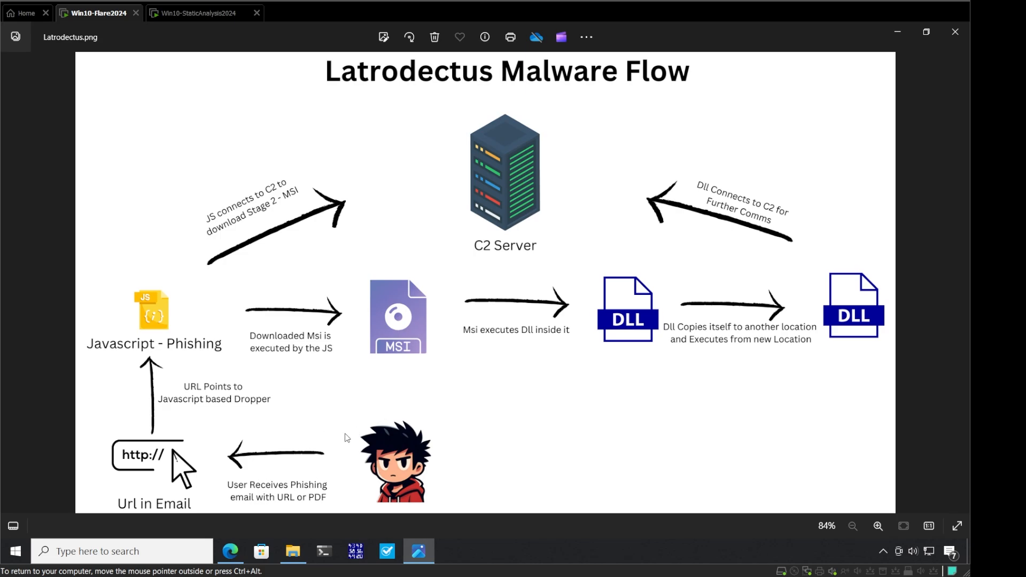
pyautogui.moveTo(259, 474)
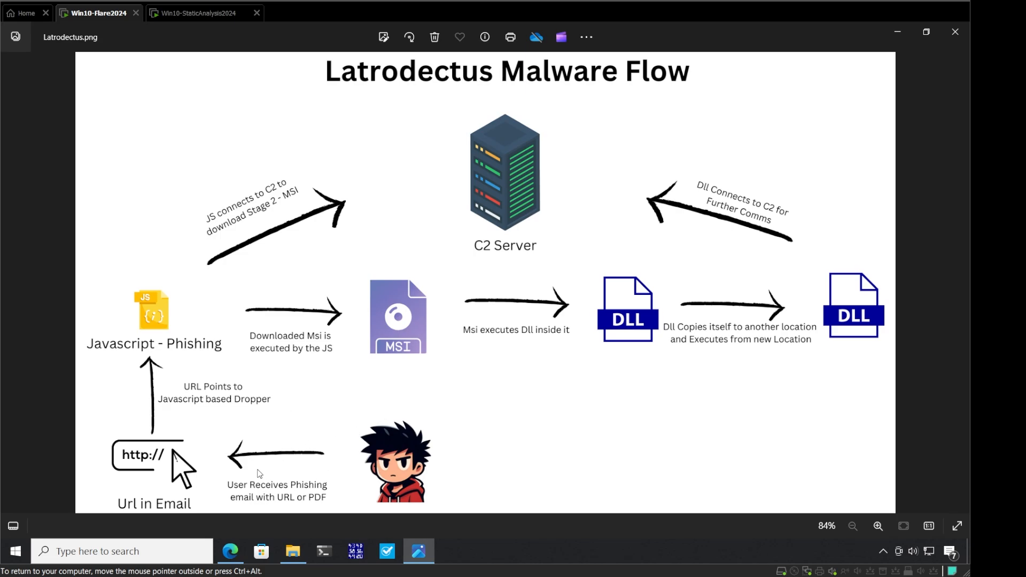
pyautogui.moveTo(180, 376)
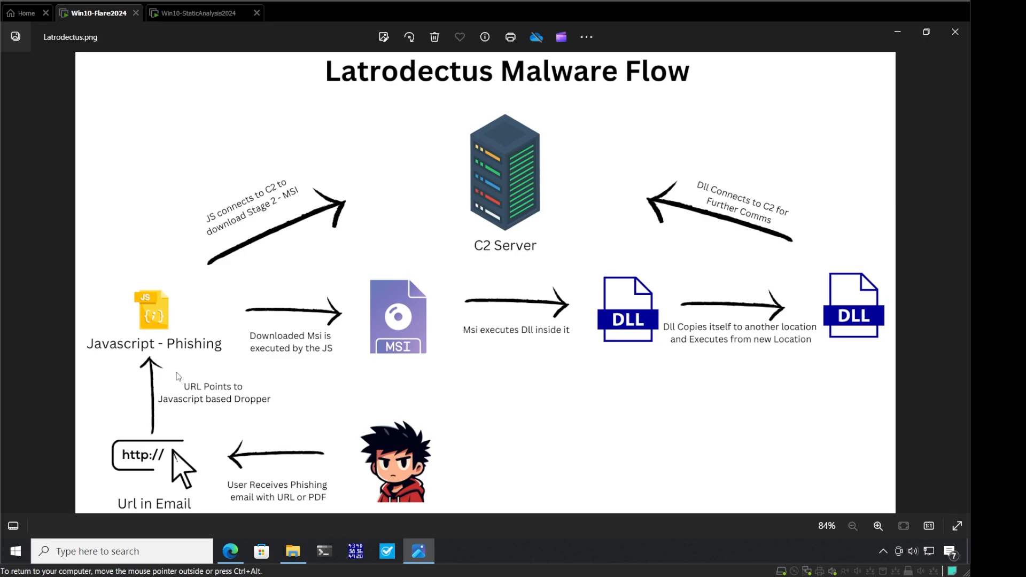
pyautogui.moveTo(154, 339)
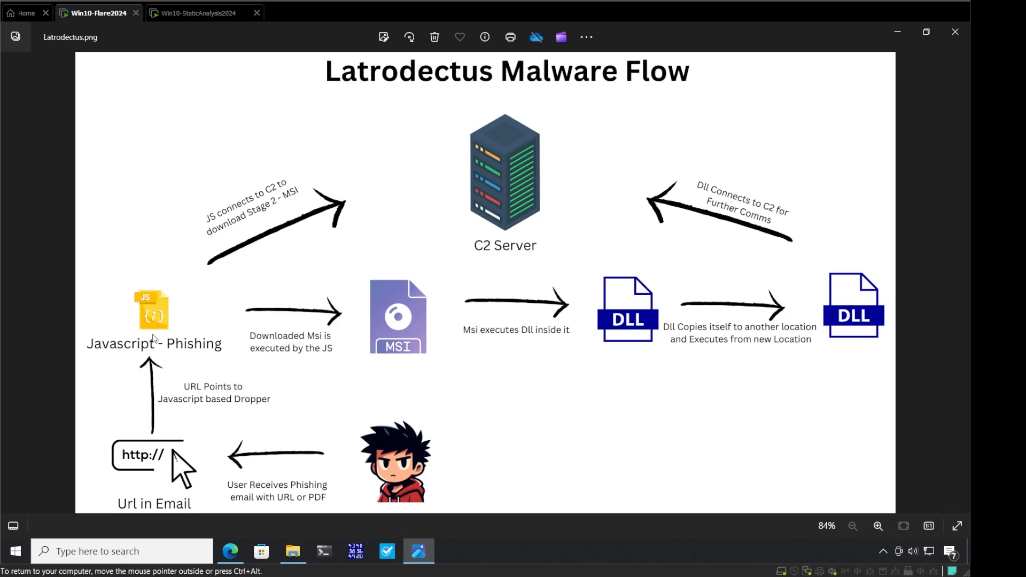
pyautogui.moveTo(179, 313)
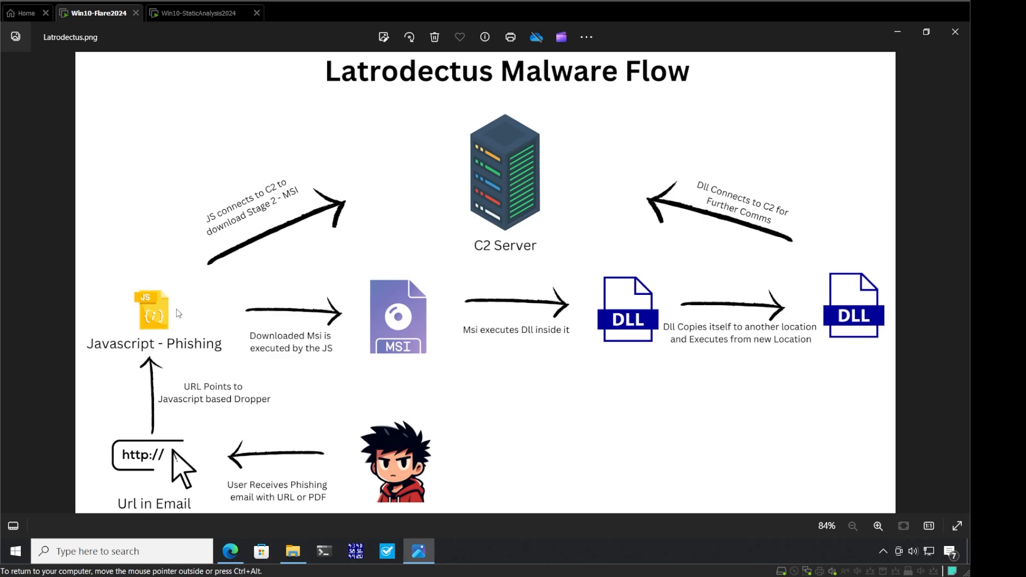
pyautogui.moveTo(355, 251)
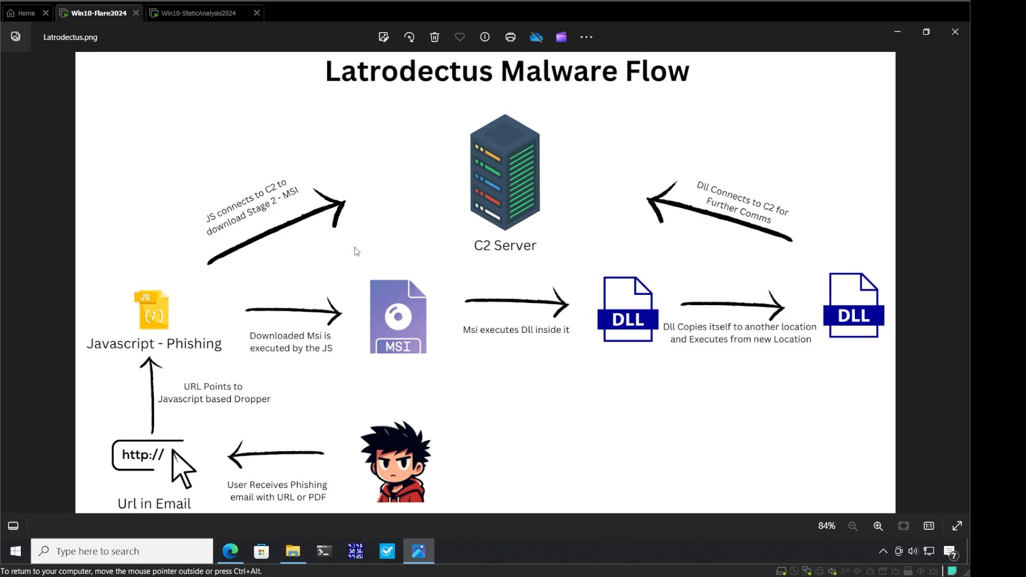
pyautogui.moveTo(139, 339)
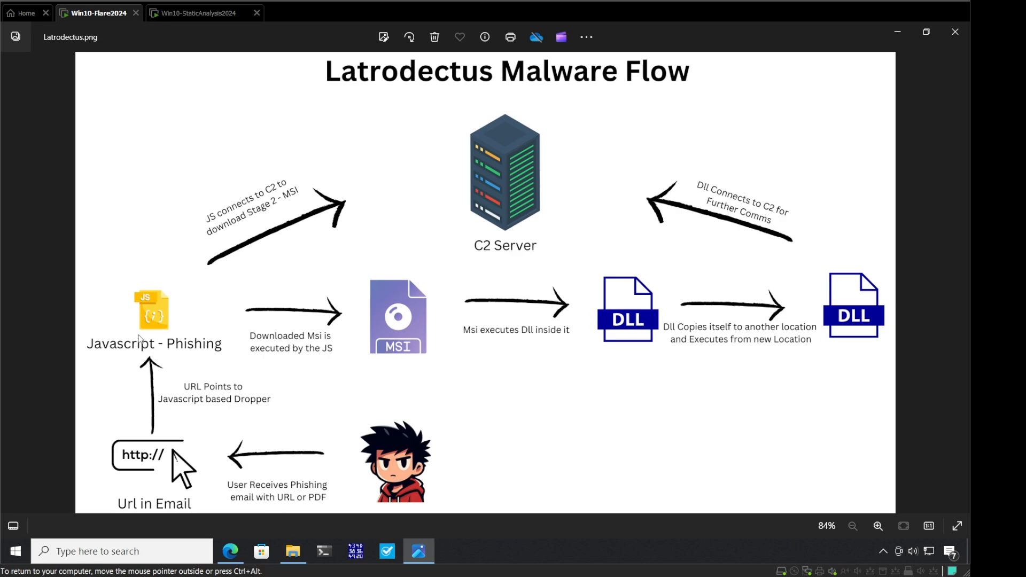
pyautogui.moveTo(359, 357)
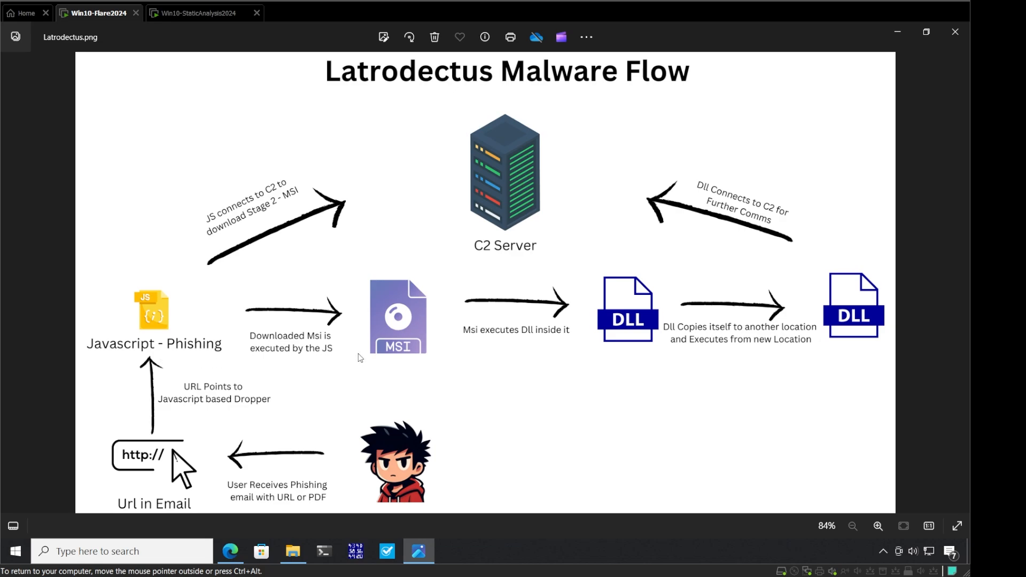
pyautogui.moveTo(577, 348)
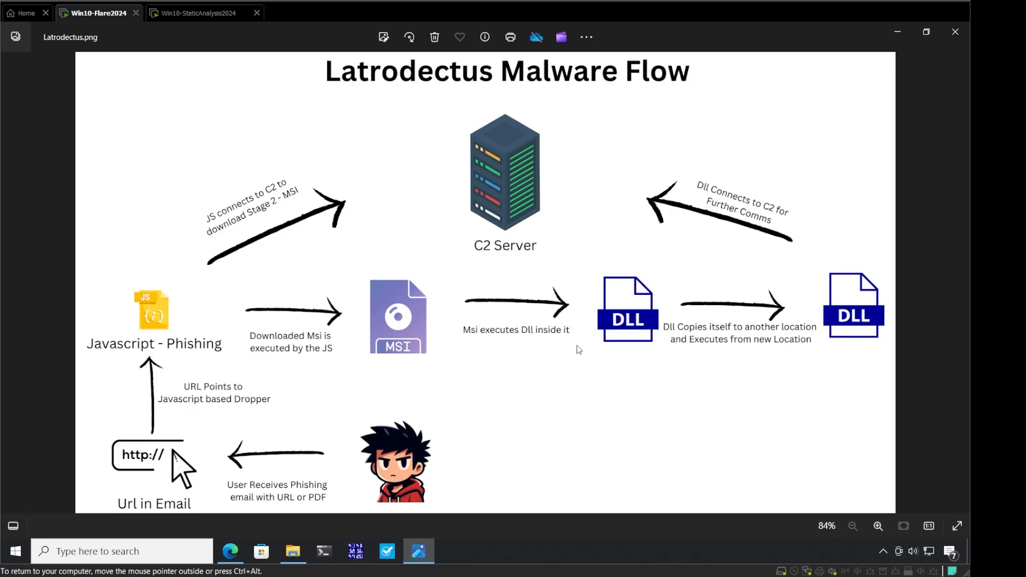
pyautogui.moveTo(604, 345)
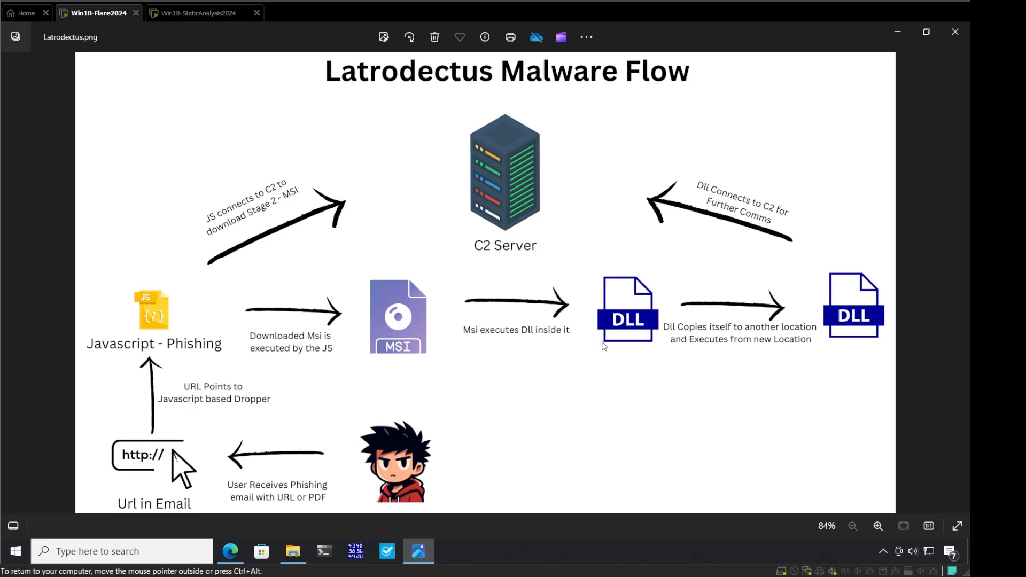
pyautogui.moveTo(771, 348)
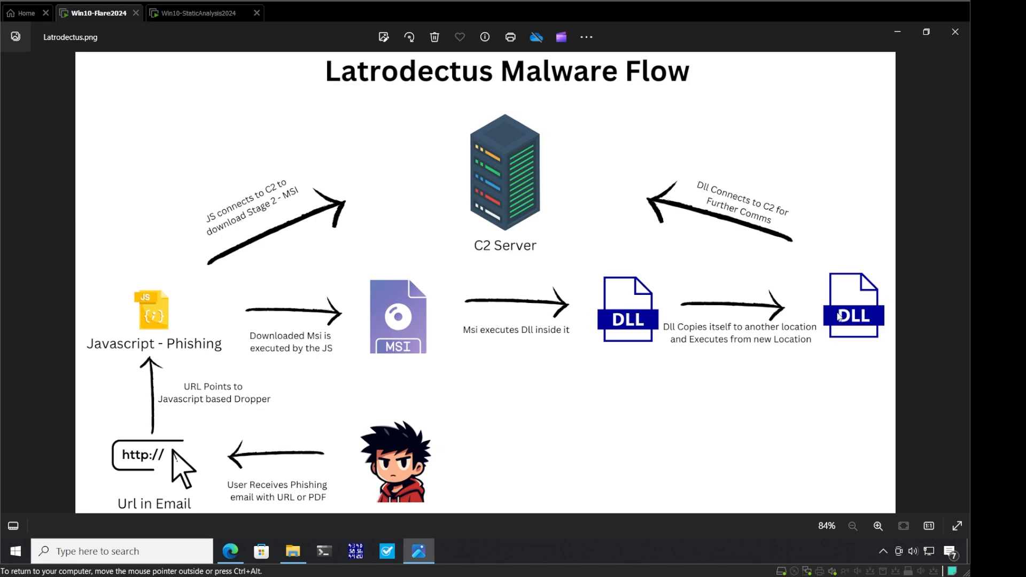
pyautogui.moveTo(753, 285)
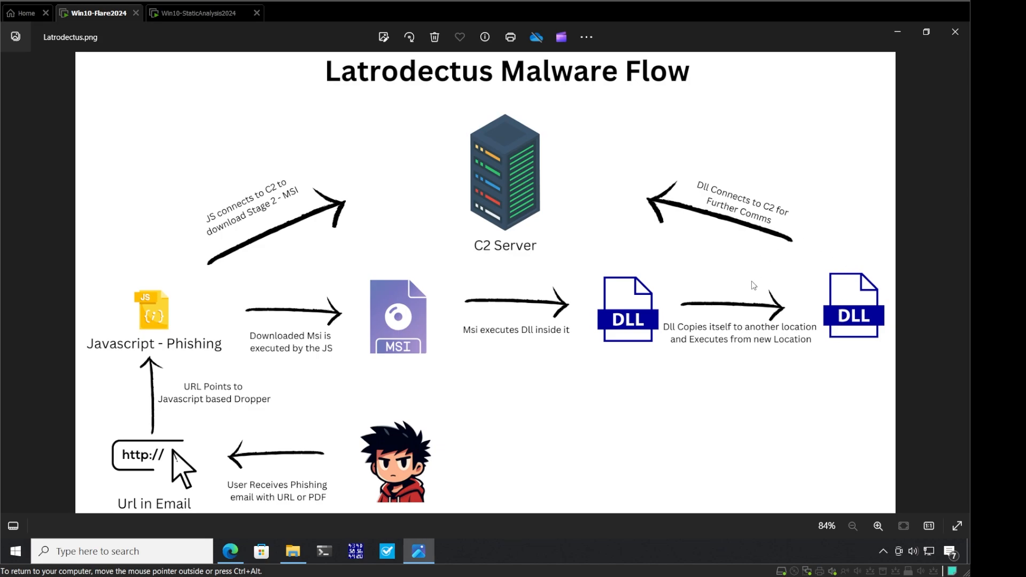
pyautogui.moveTo(753, 309)
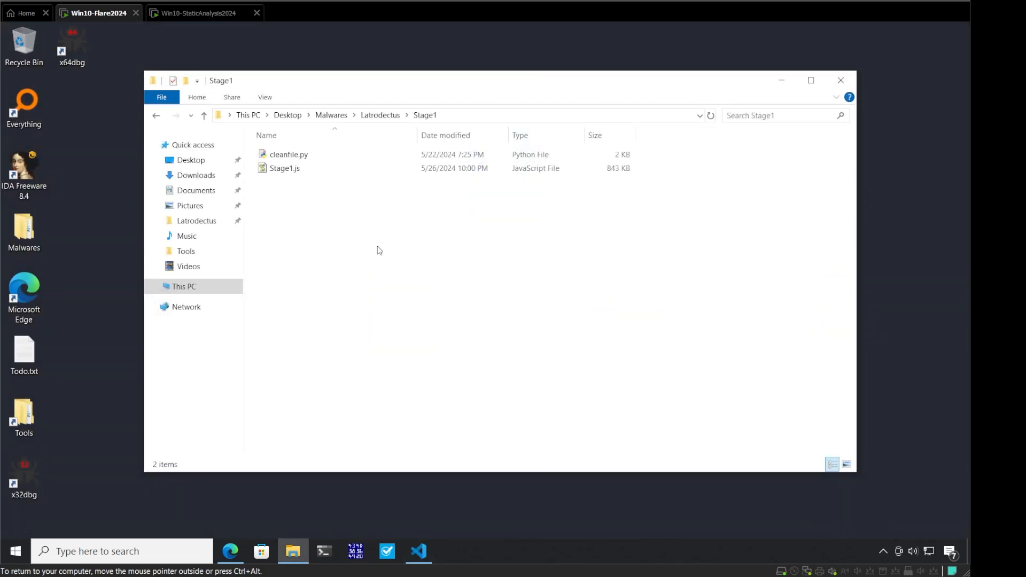
pyautogui.moveTo(291, 242)
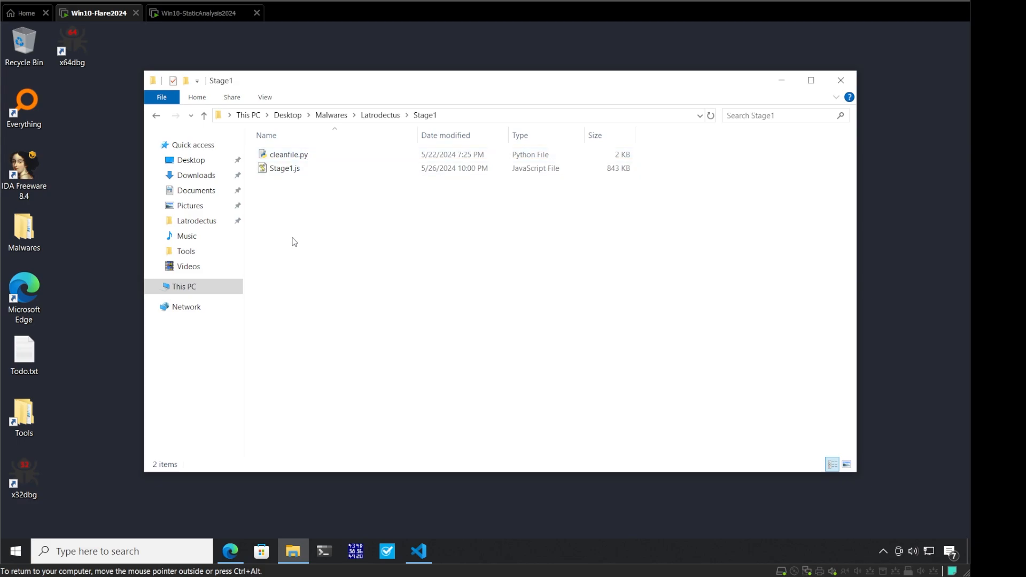
pyautogui.moveTo(271, 229)
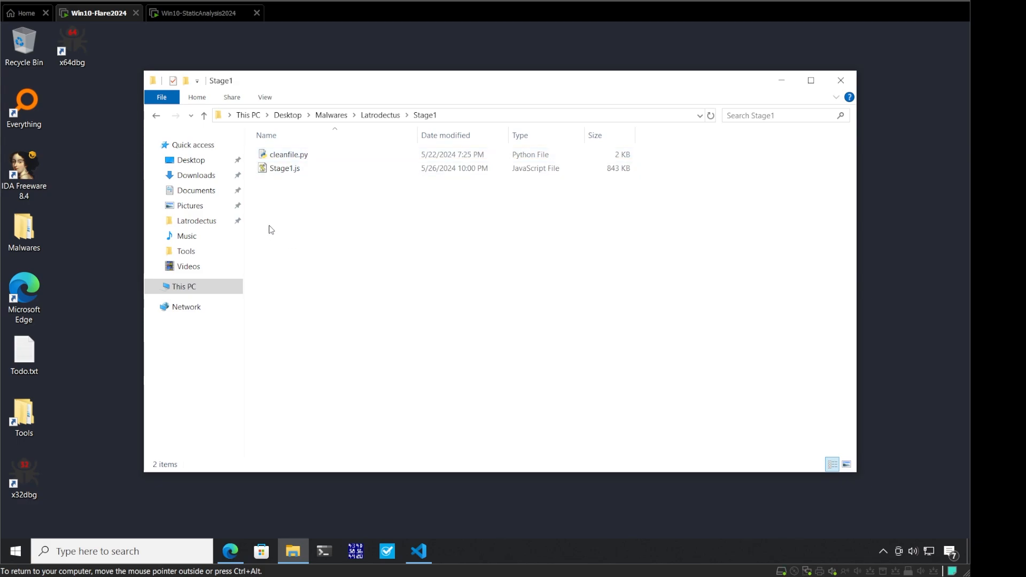
pyautogui.moveTo(448, 550)
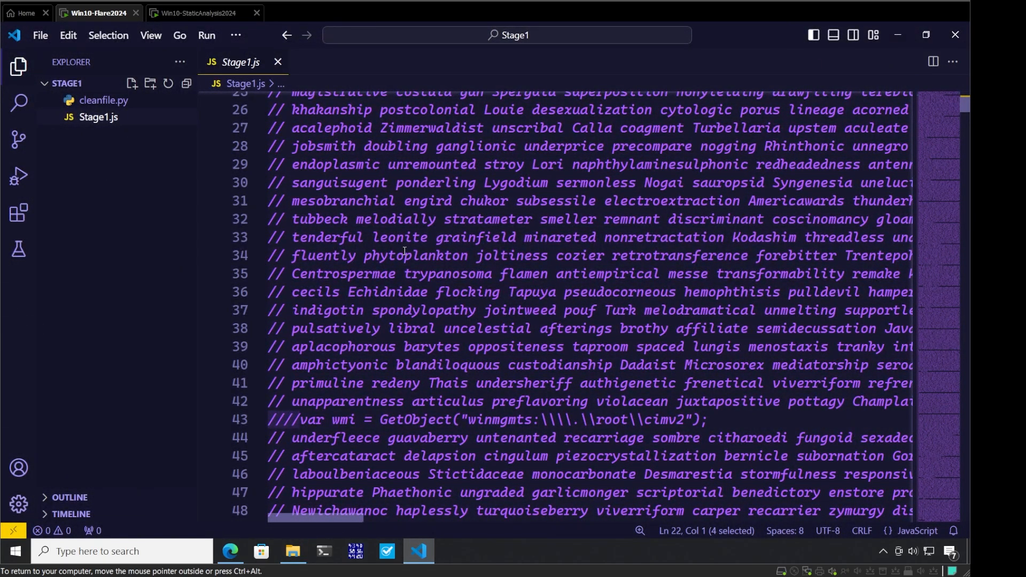
# Step: Scroll Stage1.js and inspect the four-slash WScript.Network line hidden among junk comments near line 21
pyautogui.scroll(3)
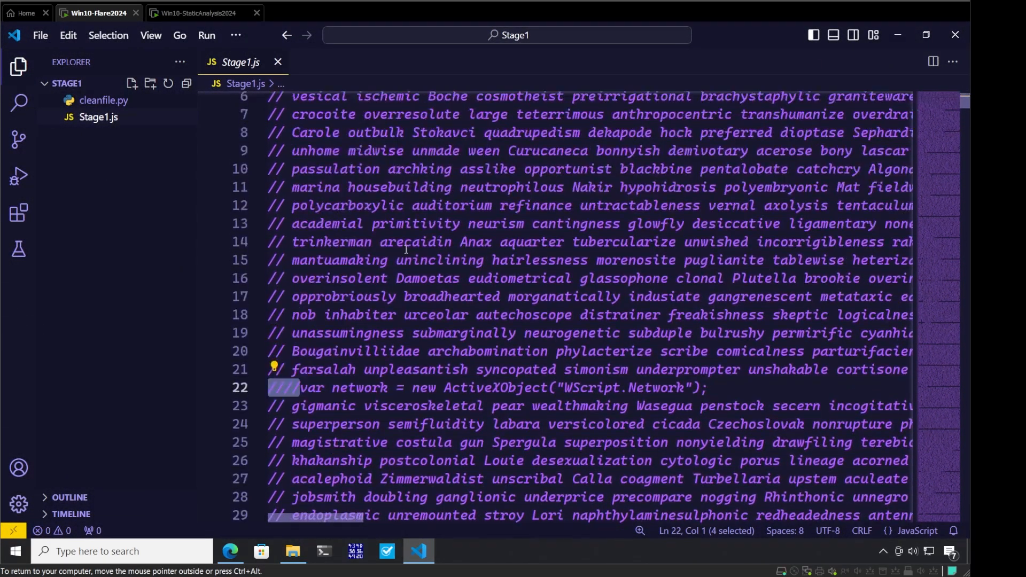
pyautogui.scroll(3)
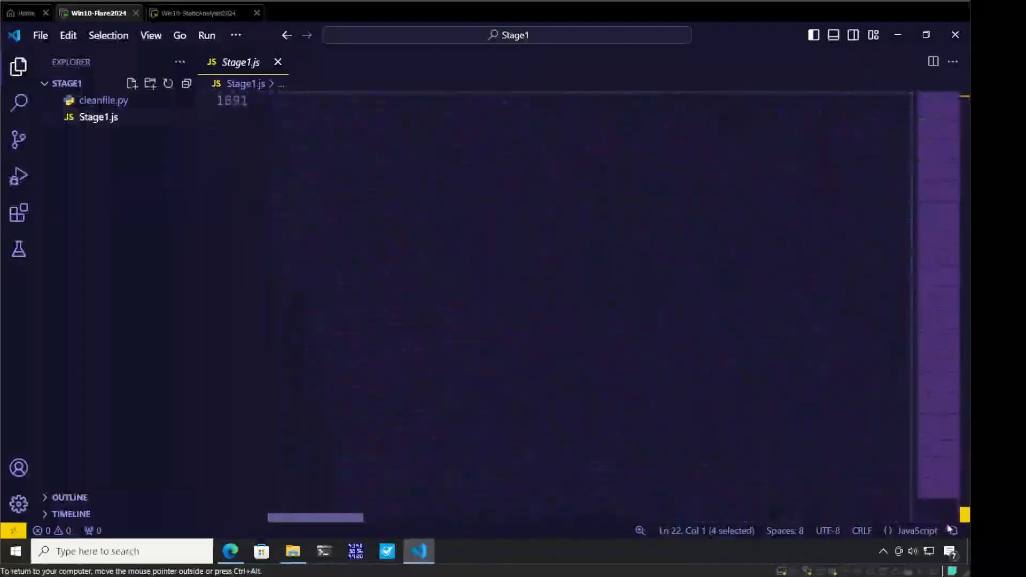
pyautogui.scroll(-3)
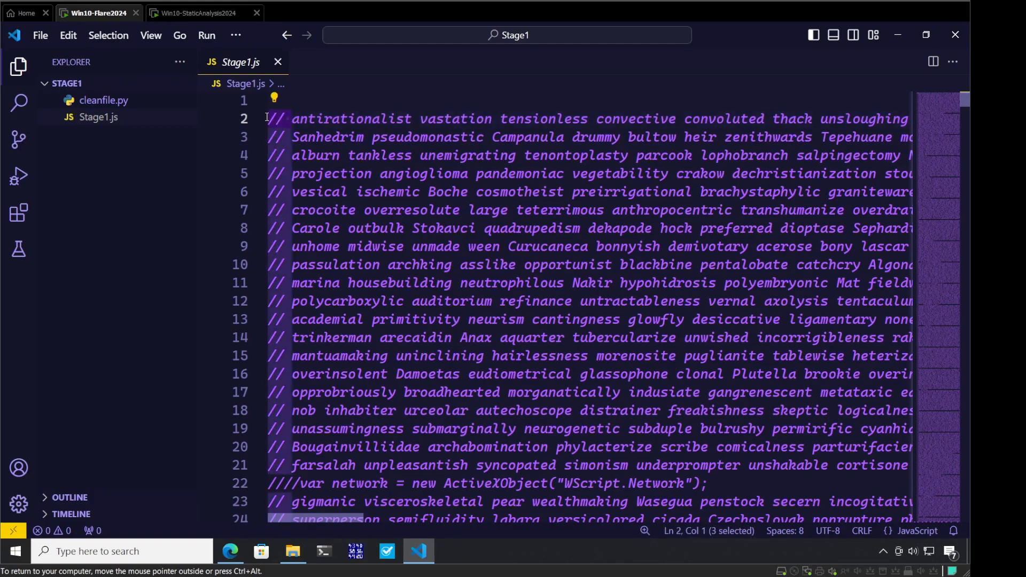
pyautogui.scroll(-3)
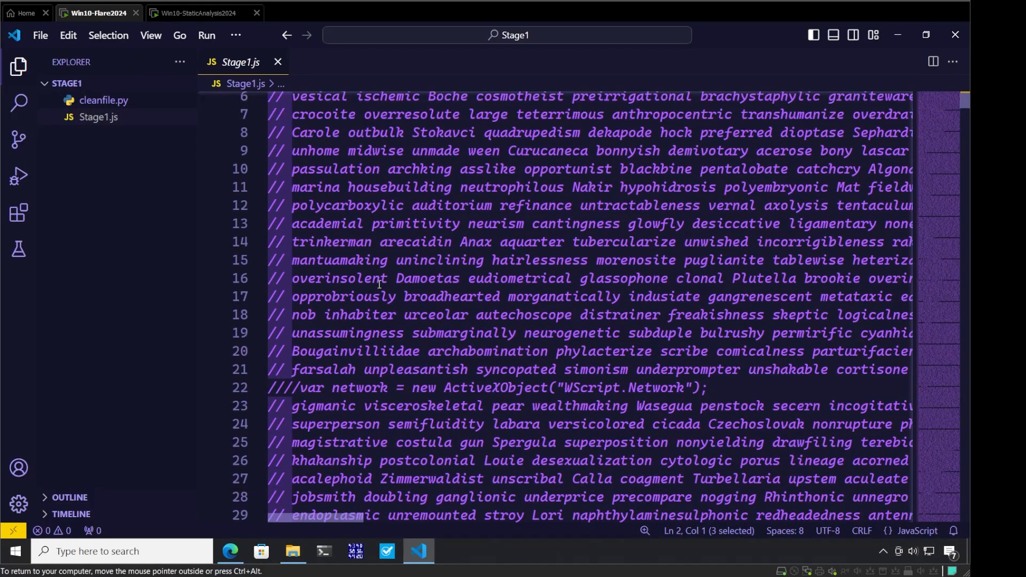
pyautogui.click(298, 387)
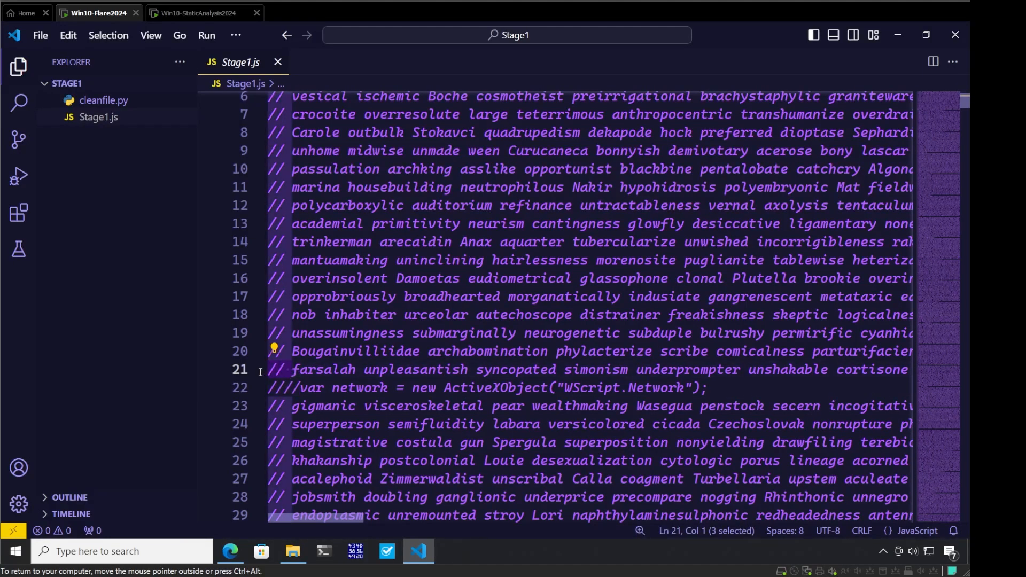
pyautogui.moveTo(259, 375)
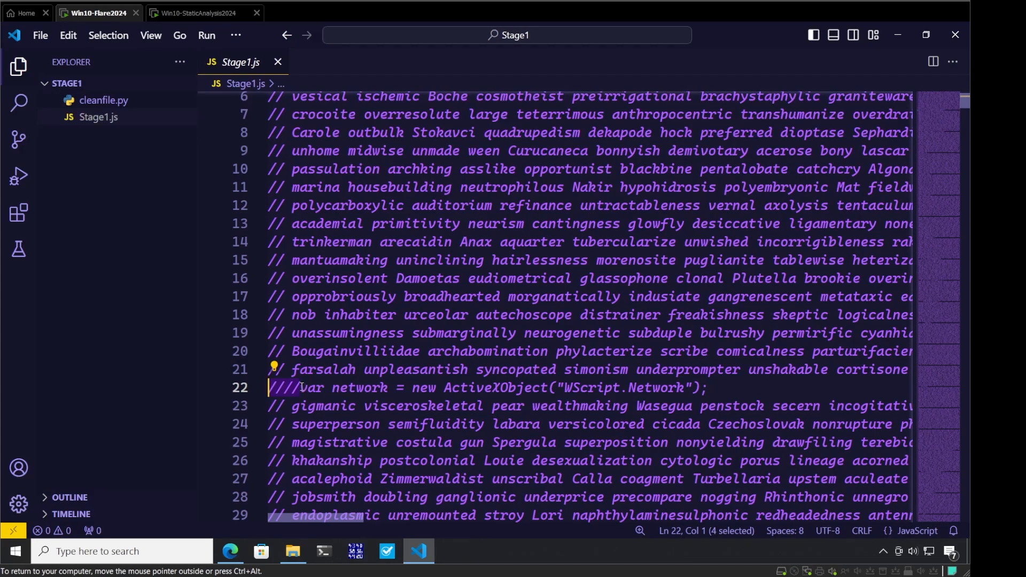
pyautogui.moveTo(116, 125)
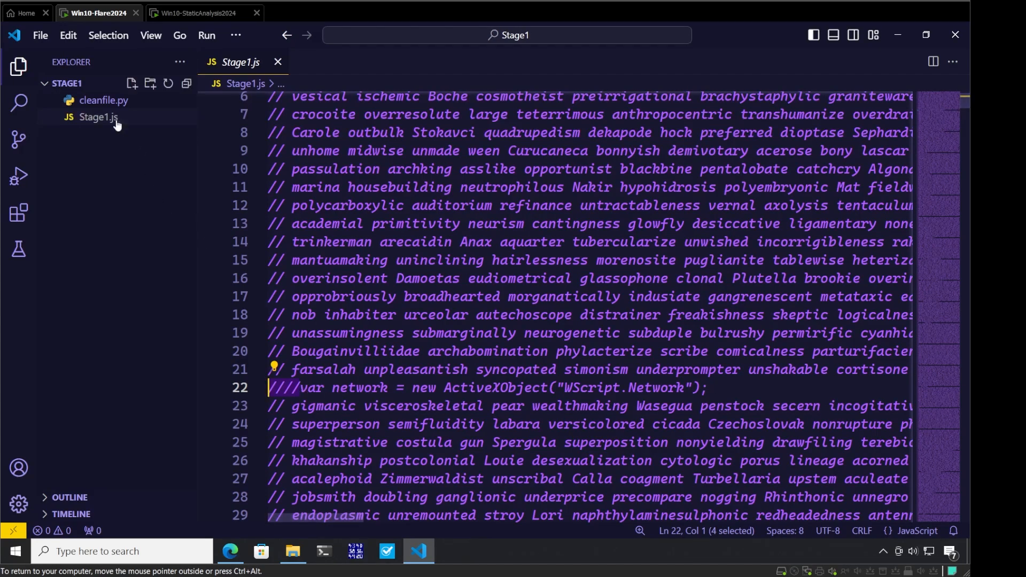
pyautogui.click(103, 101)
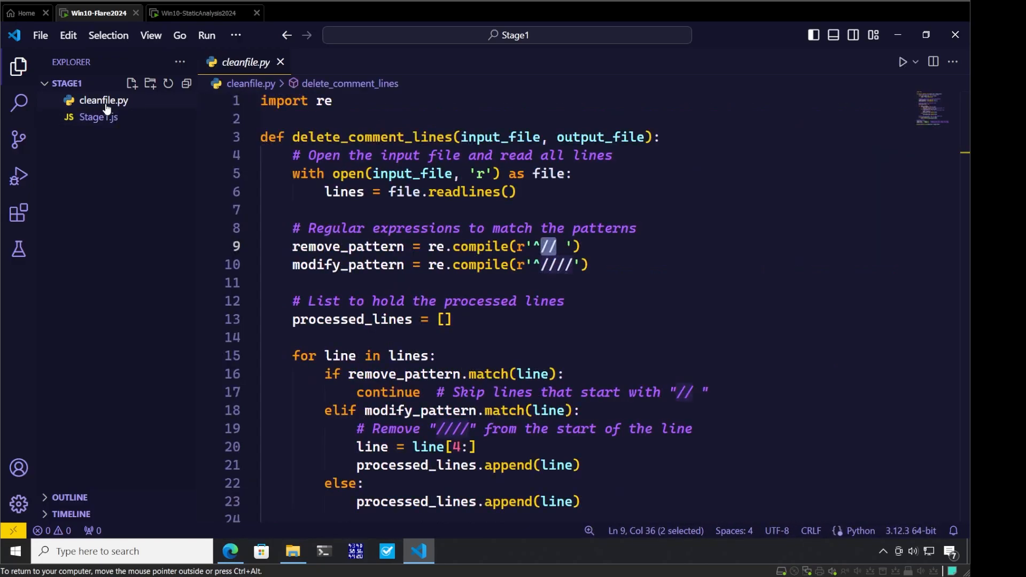
pyautogui.moveTo(650, 258)
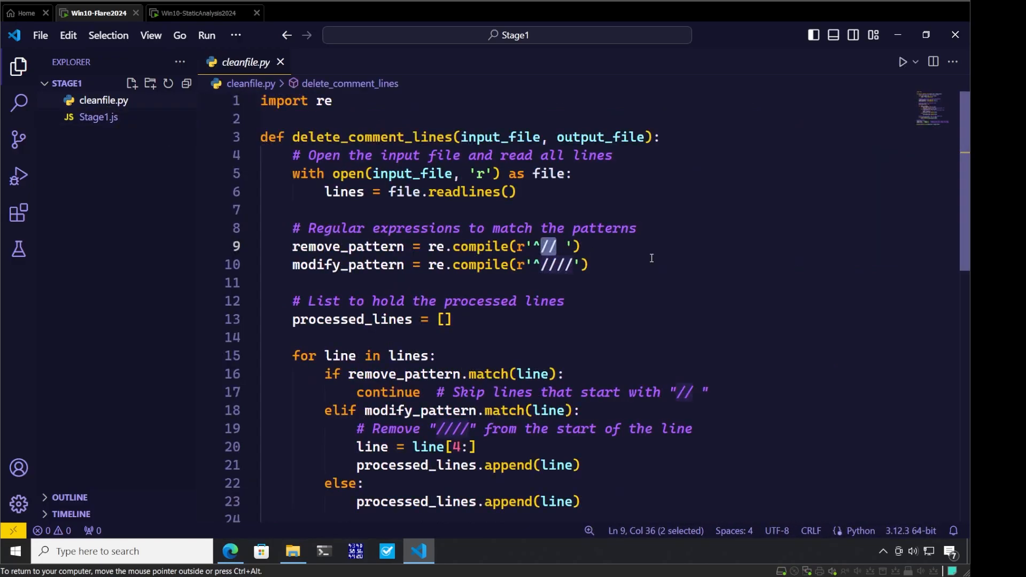
pyautogui.moveTo(471, 278)
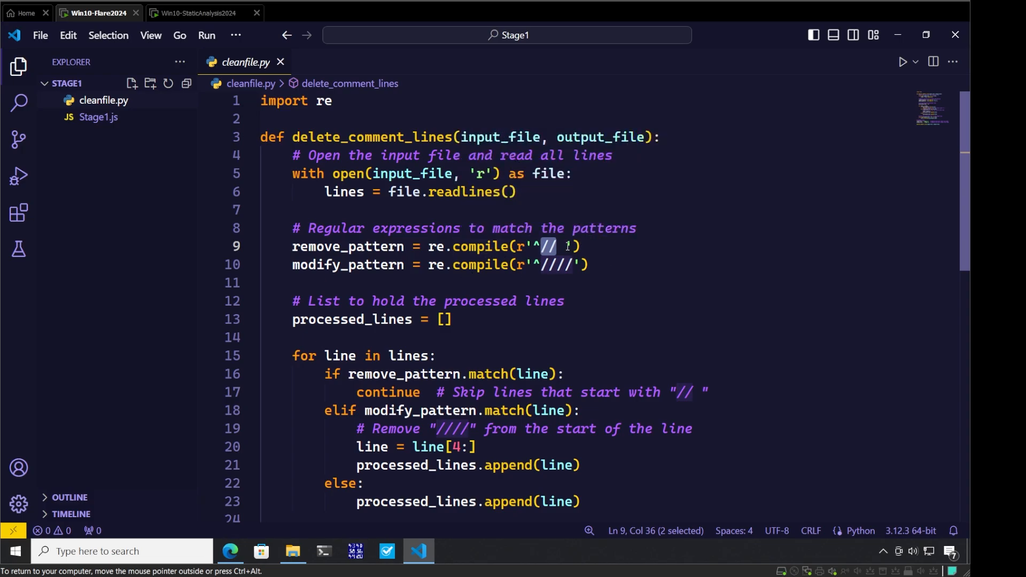
pyautogui.click(573, 247)
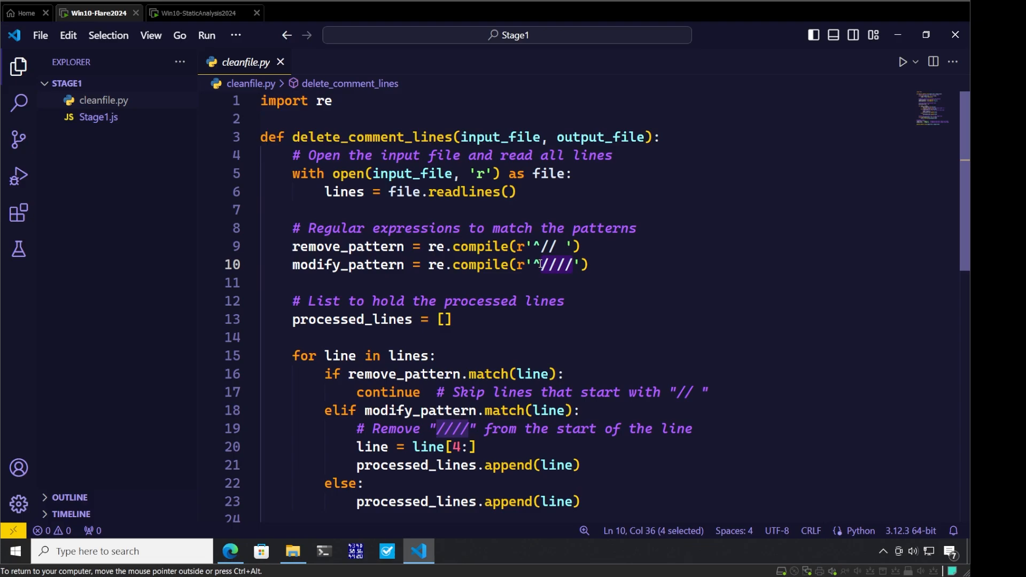
pyautogui.moveTo(600, 294)
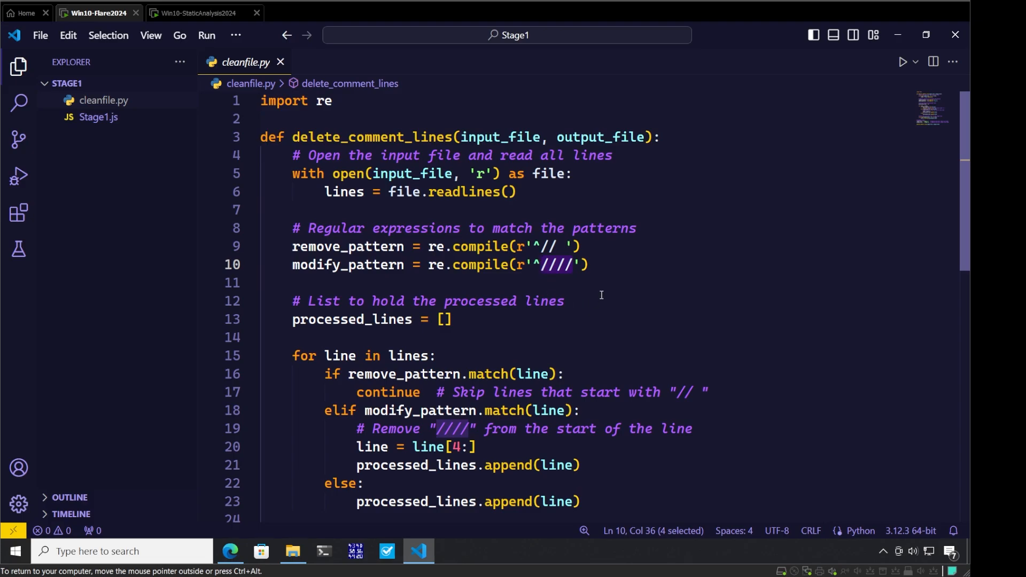
pyautogui.moveTo(400, 338)
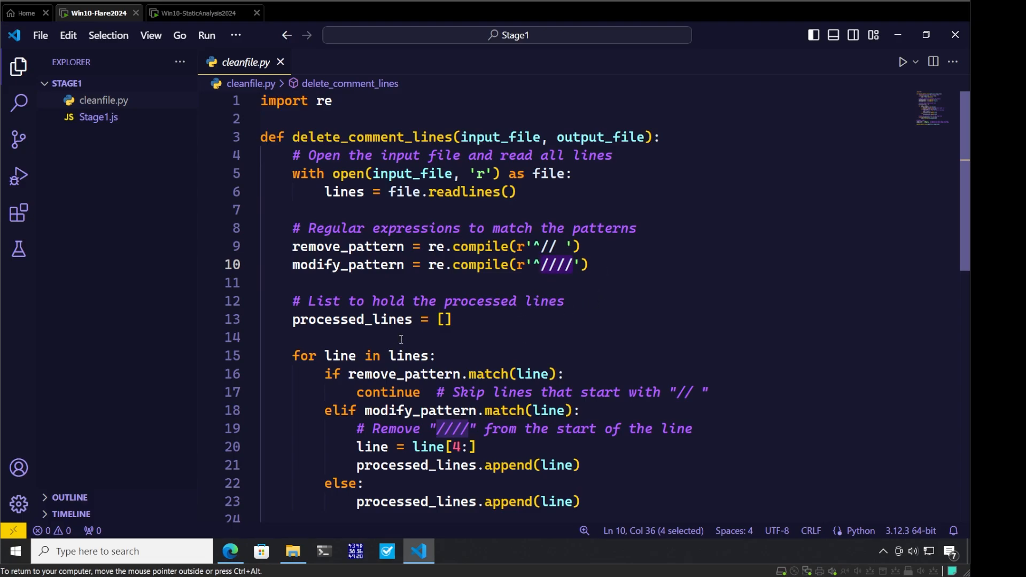
pyautogui.scroll(-3)
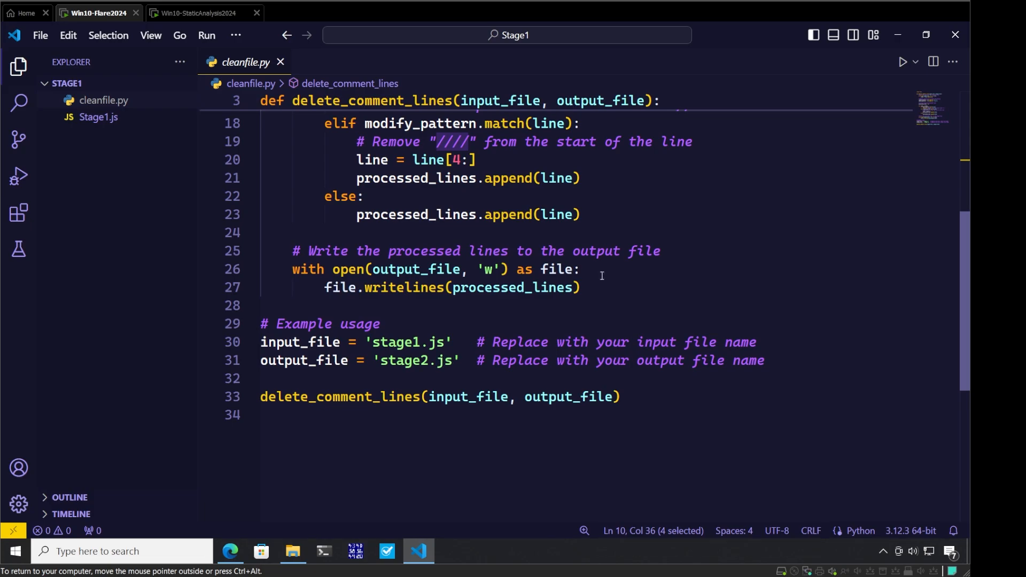
# Step: Run cleanfile.py to generate stage2.js and open the resulting file from the Explorer
pyautogui.click(902, 62)
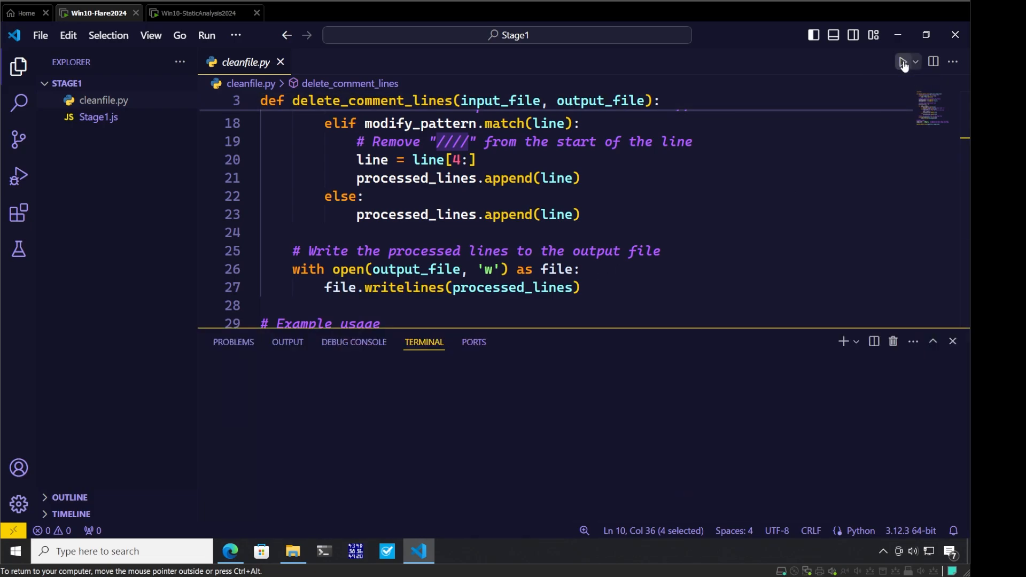
pyautogui.click(903, 62)
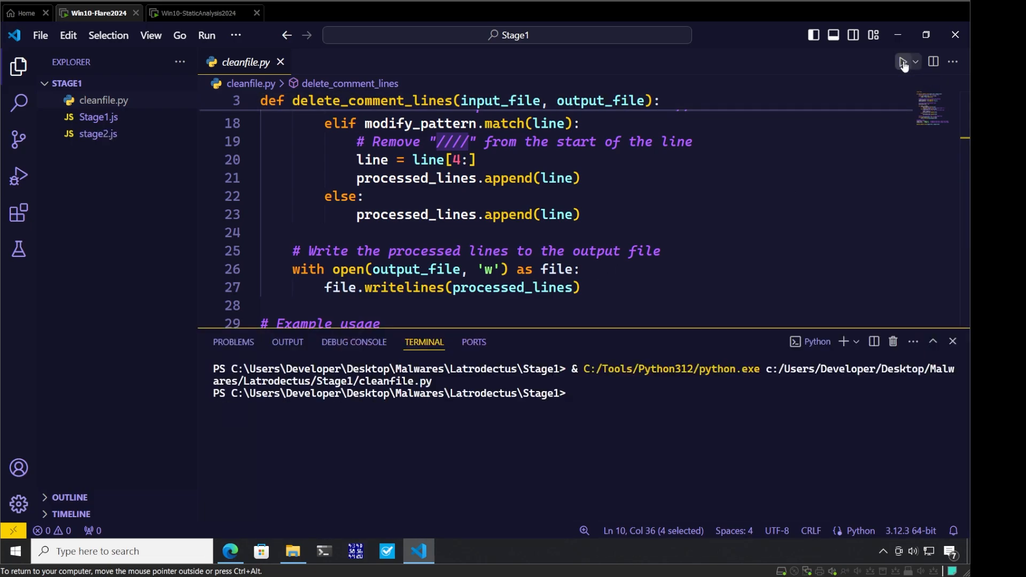
pyautogui.moveTo(101, 134)
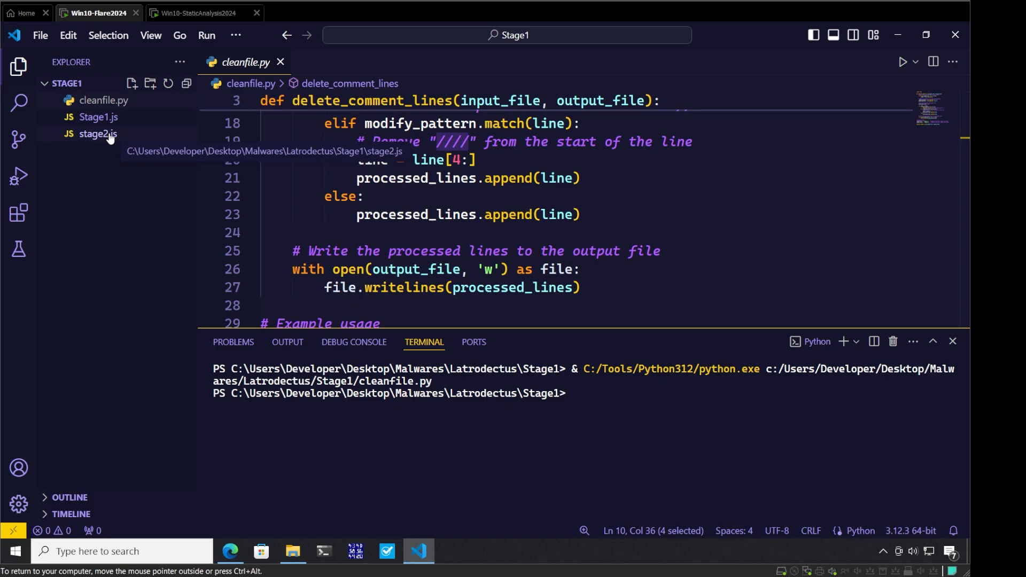
pyautogui.click(97, 134)
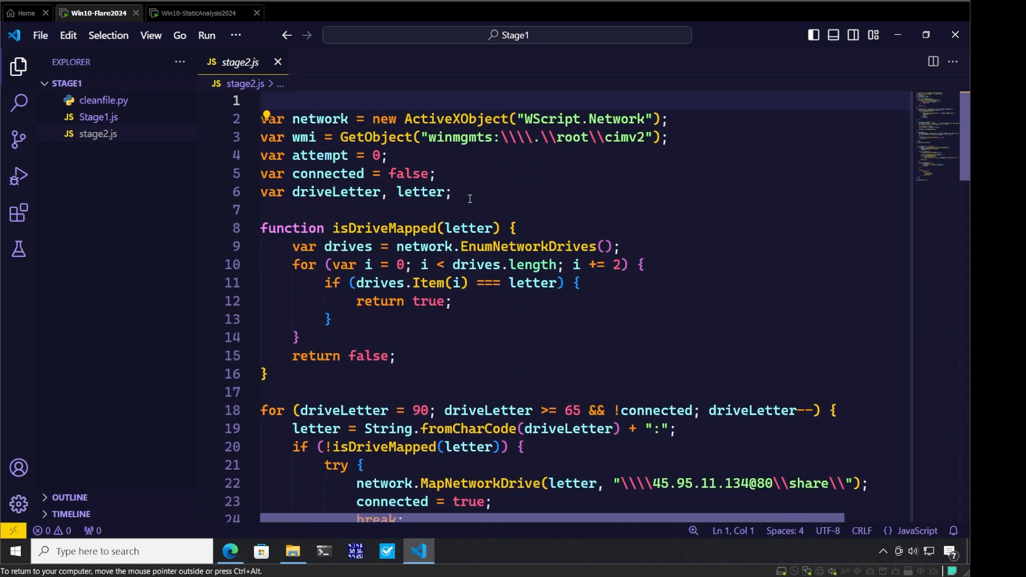
pyautogui.moveTo(515, 193)
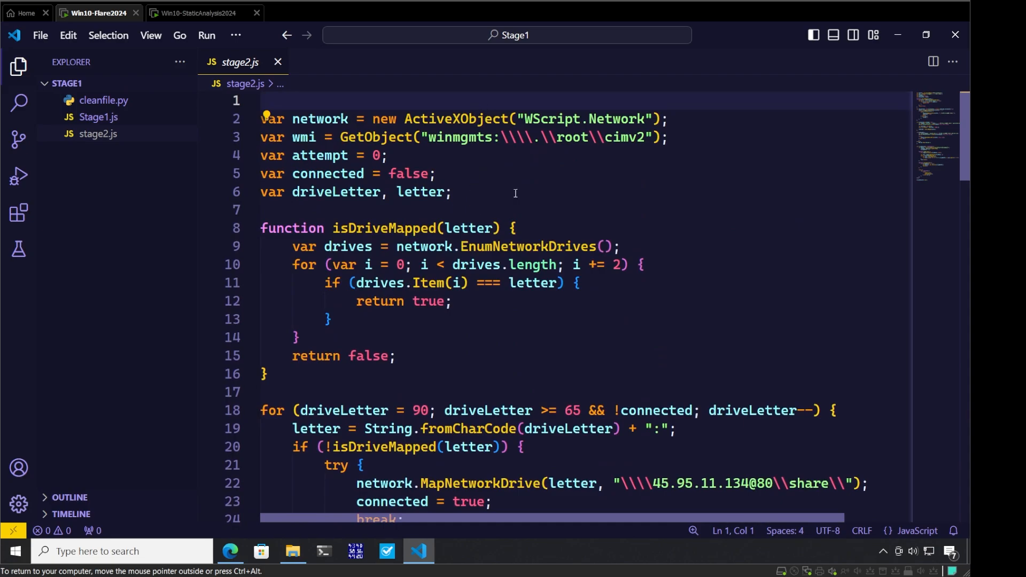
pyautogui.moveTo(298, 131)
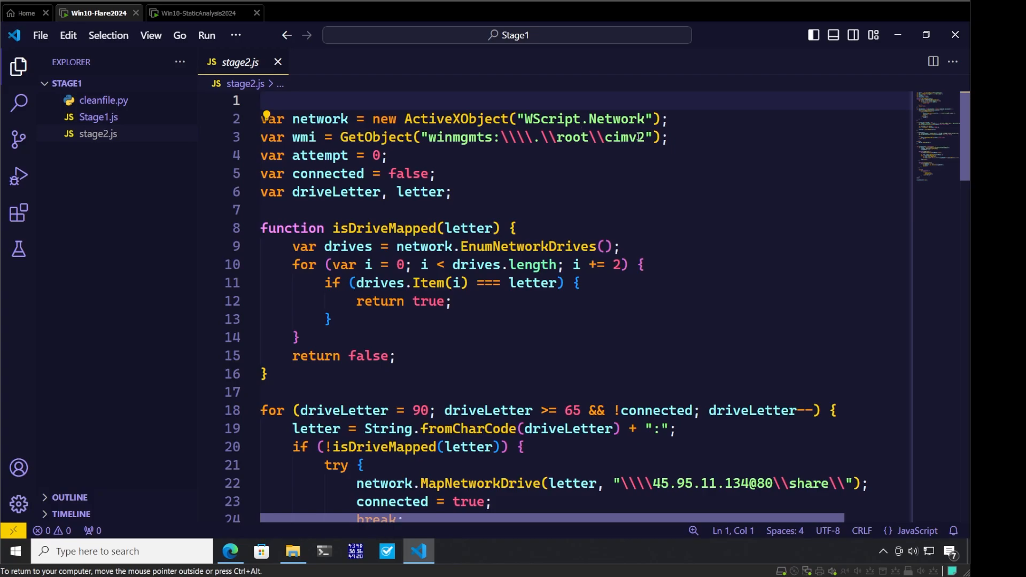
pyautogui.moveTo(727, 250)
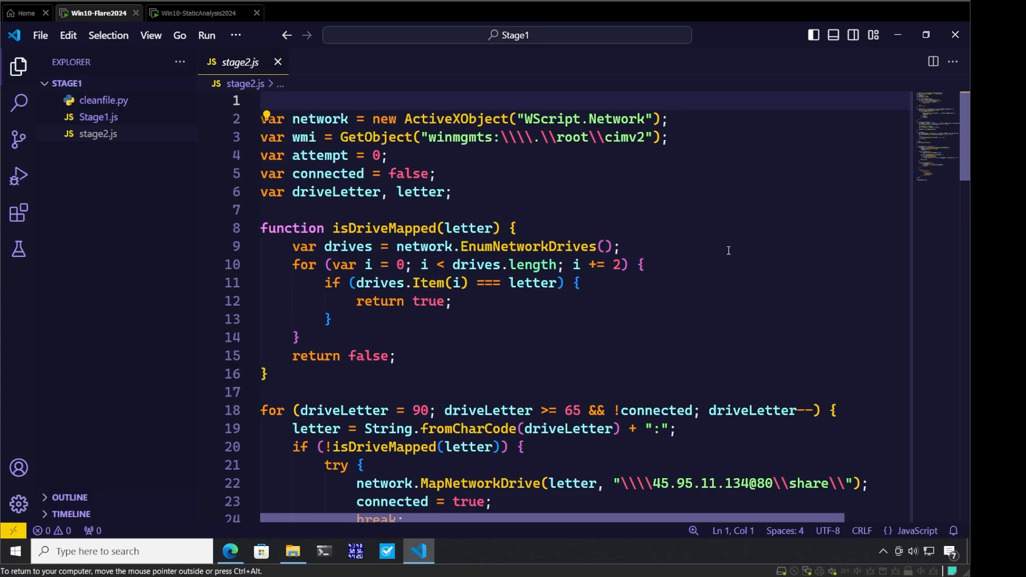
# Step: Highlight the 45.95.11.134 share address and the msiexec line installing qual.msi in stage2.js
pyautogui.scroll(-3)
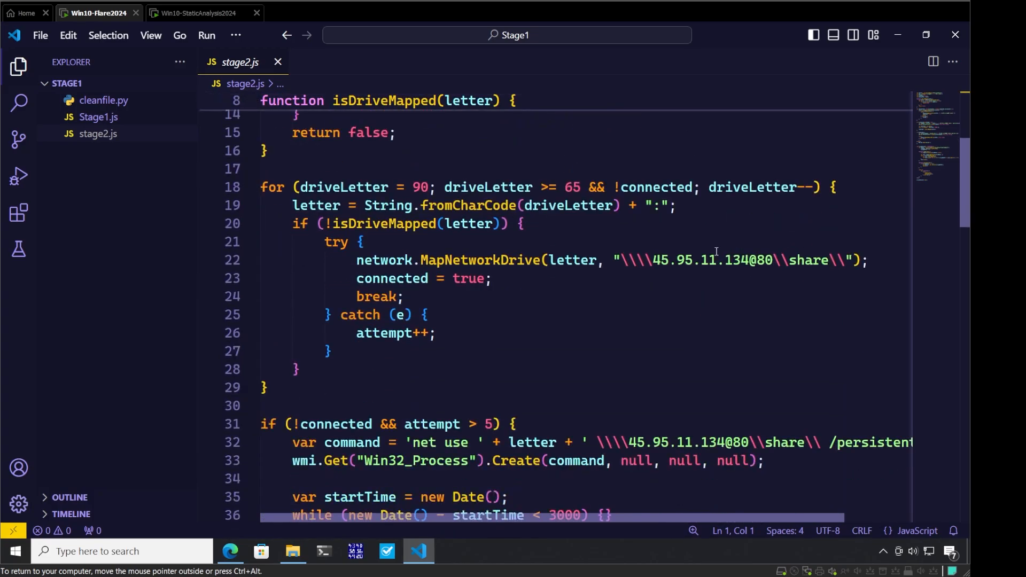
pyautogui.click(650, 260)
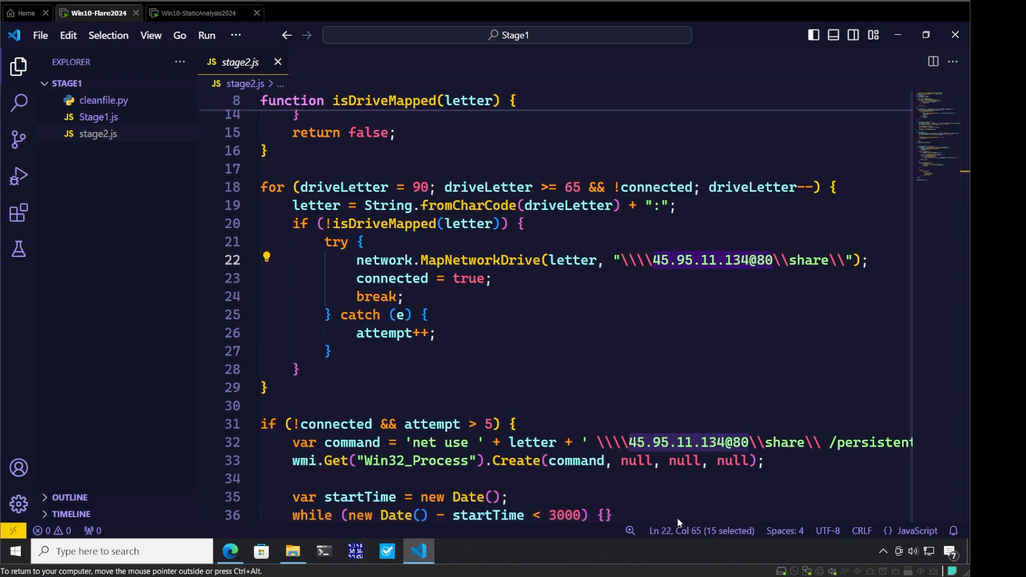
pyautogui.hscroll(3)
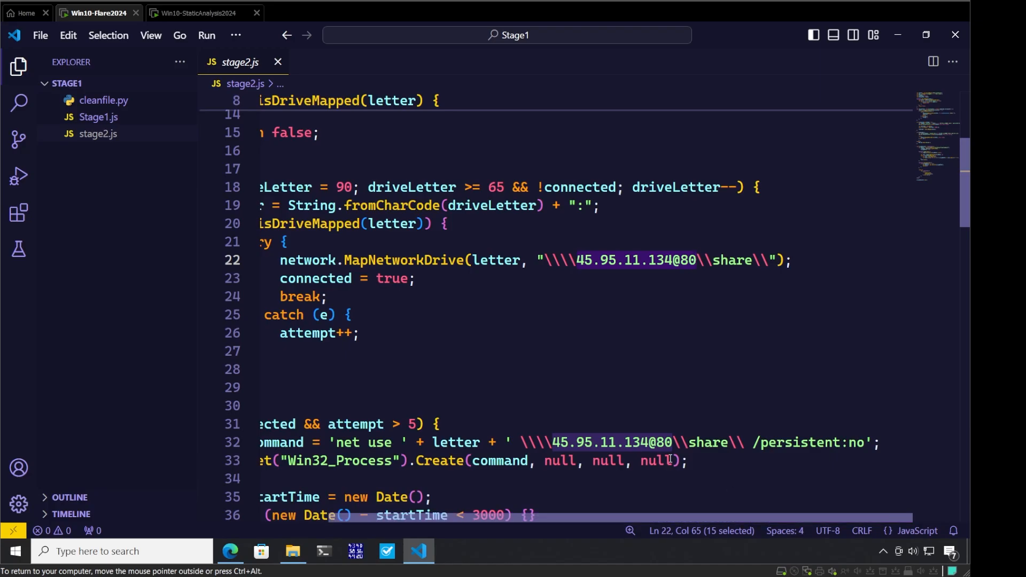
pyautogui.moveTo(599, 428)
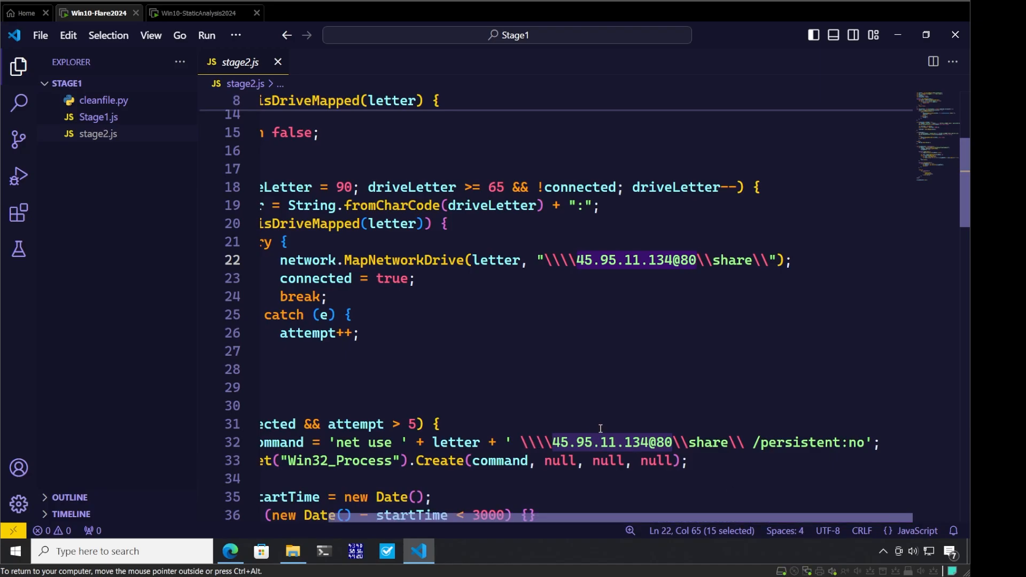
pyautogui.scroll(-3)
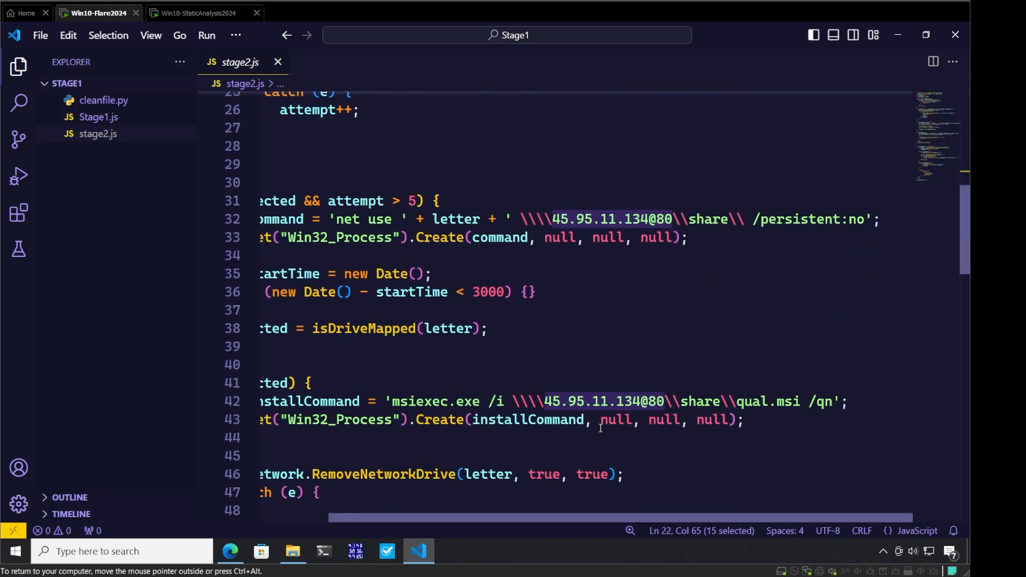
pyautogui.click(799, 401)
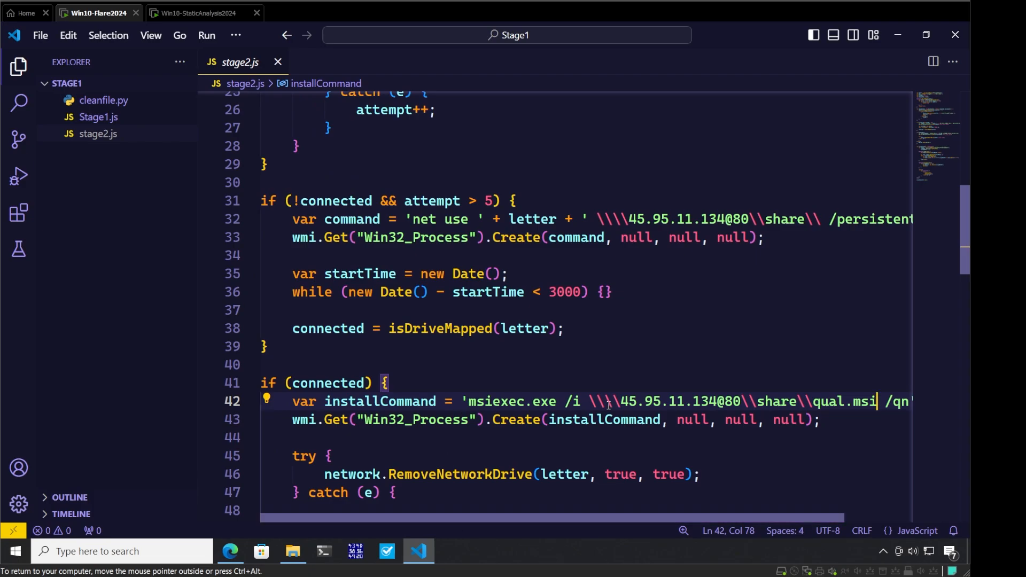
# Step: Finish scrolling stage2.js and set VS Code aside to reveal the Stage2 folder with qual.msi
pyautogui.scroll(-3)
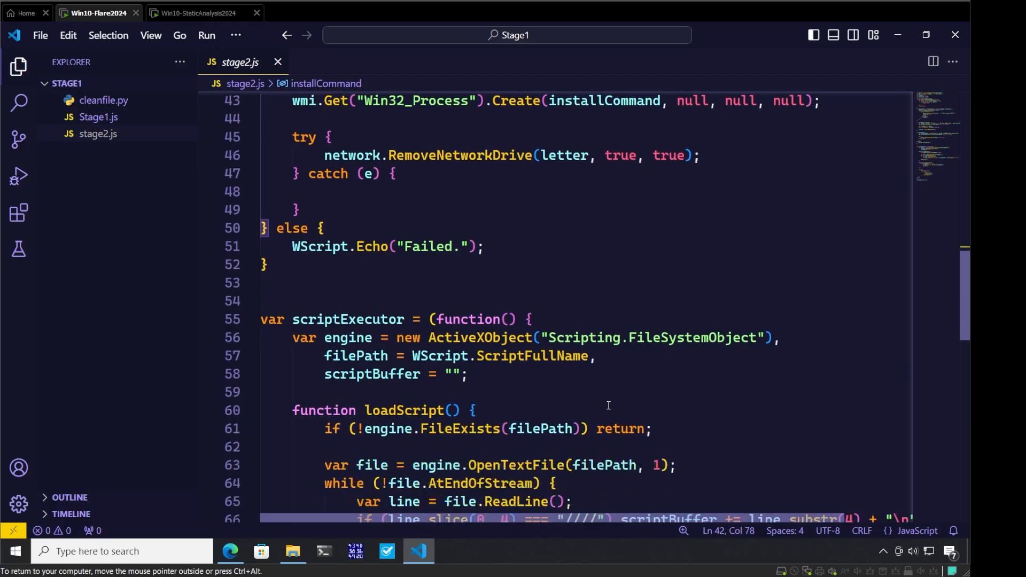
pyautogui.scroll(-3)
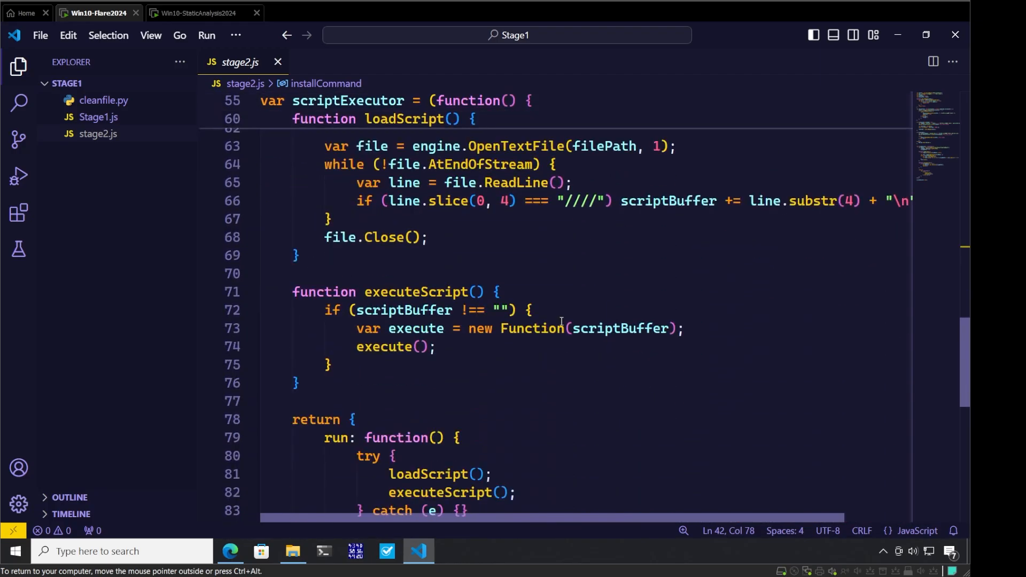
pyautogui.scroll(-3)
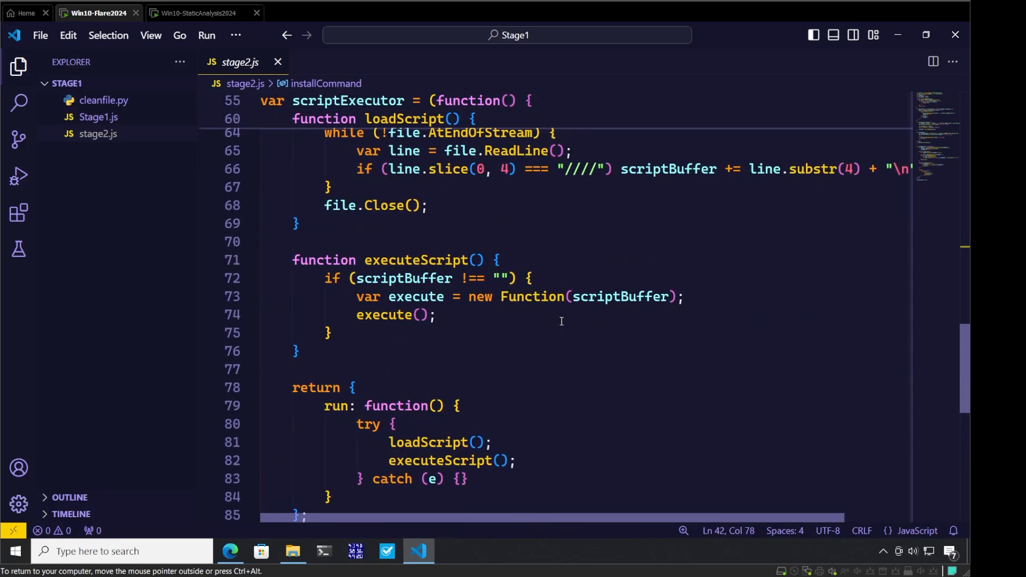
pyautogui.scroll(3)
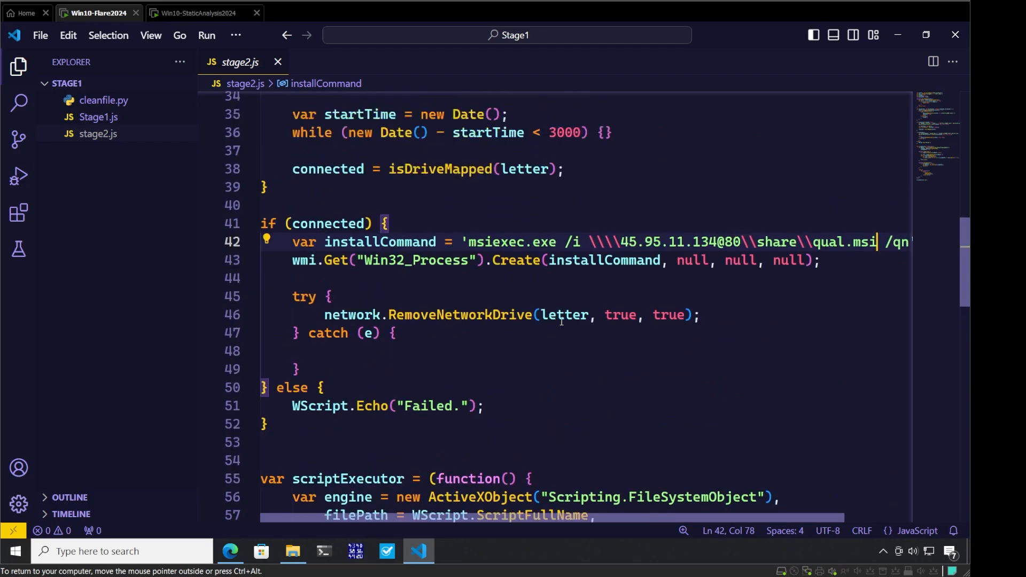
pyautogui.scroll(3)
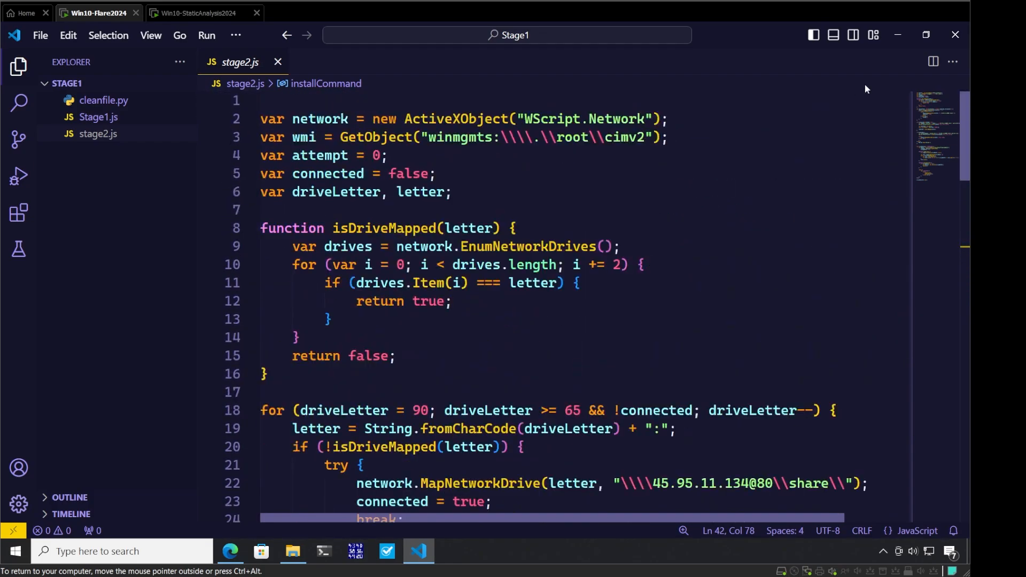
pyautogui.click(292, 550)
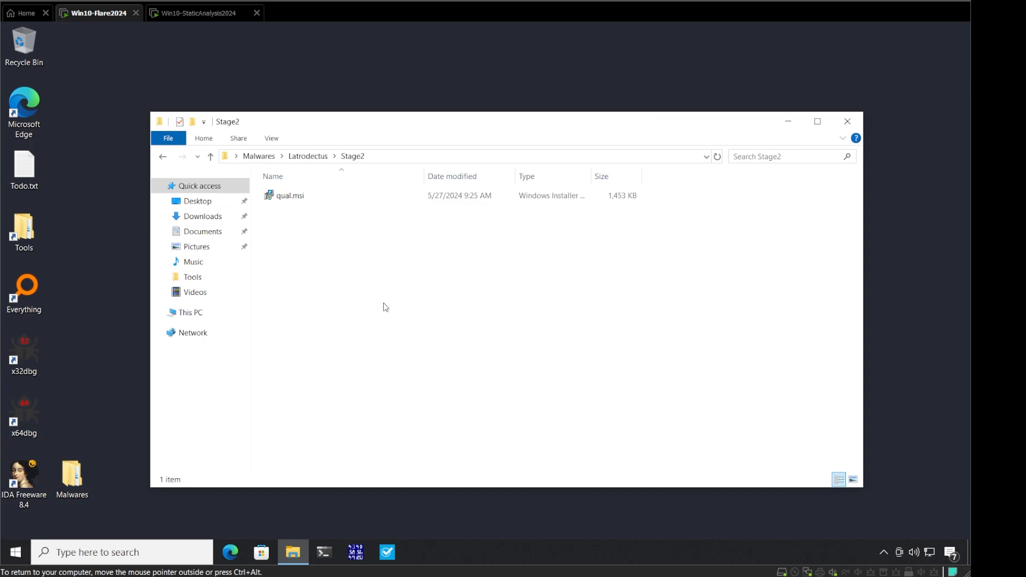
# Step: Open qual.msi from the Stage2 folder using Edit with Orca
pyautogui.click(290, 195)
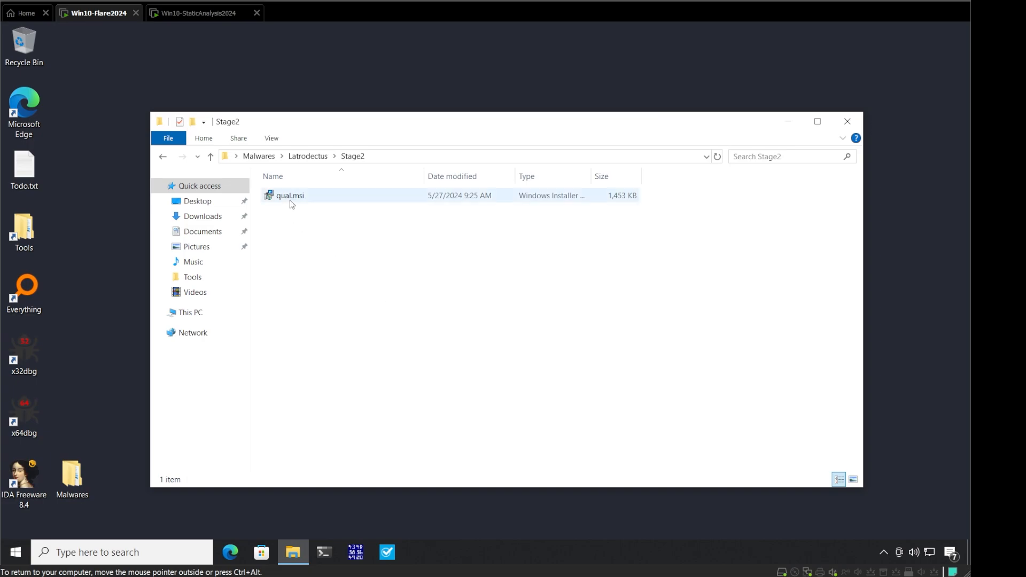
pyautogui.rightClick(290, 194)
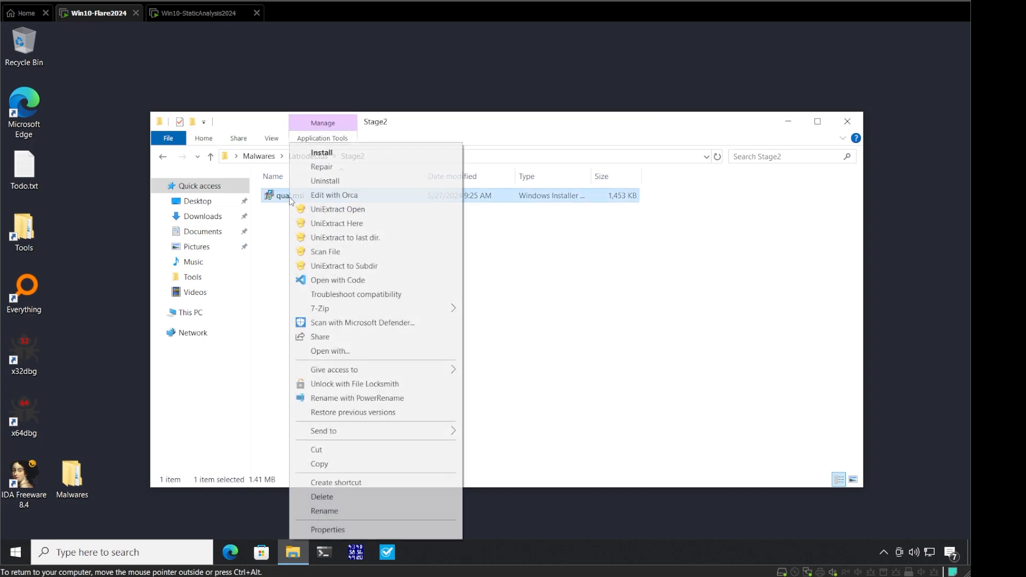
pyautogui.moveTo(334, 195)
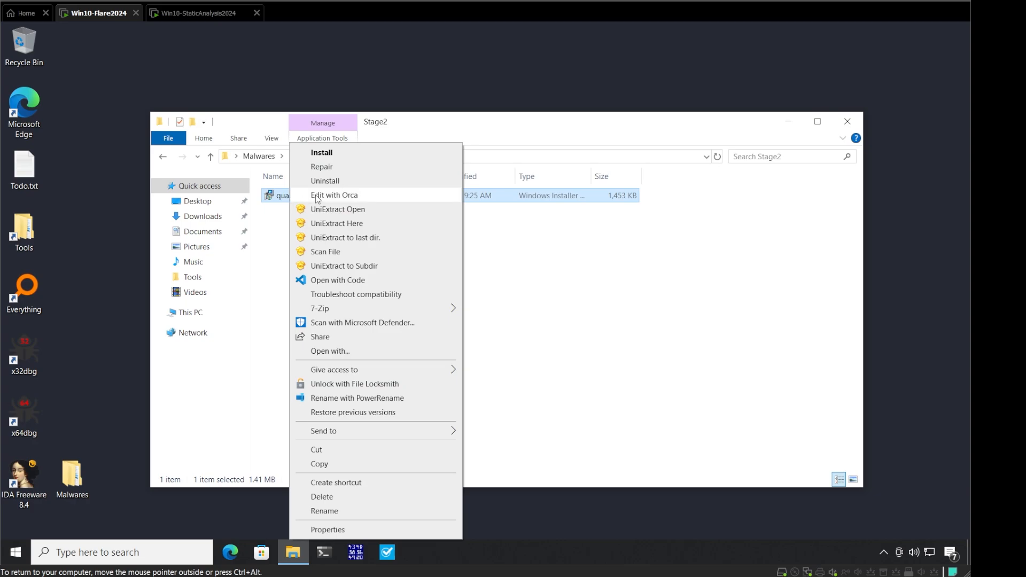
pyautogui.click(333, 194)
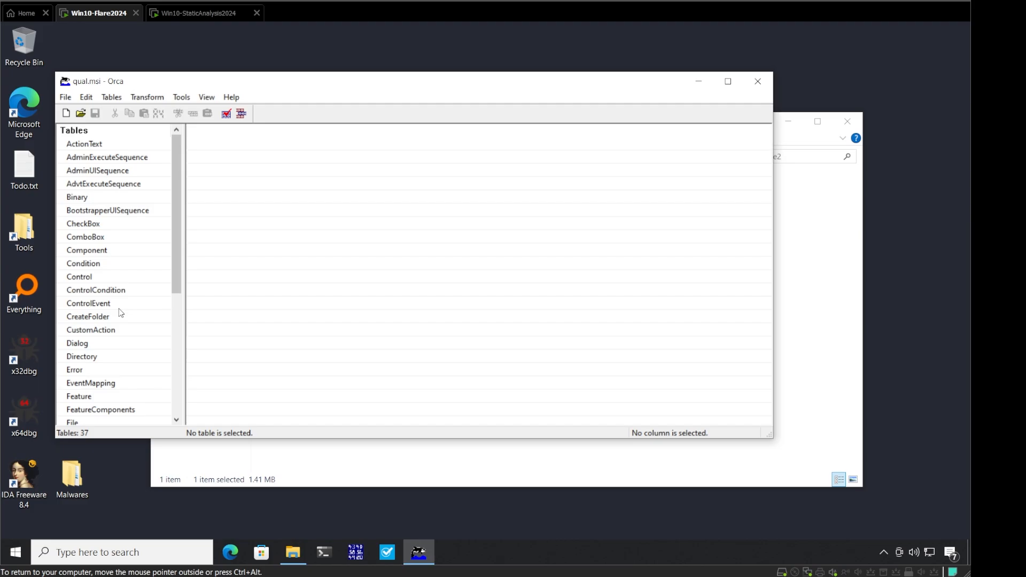
# Step: Read the LaunchFile rundll32 falcon.dll row in the CustomAction table, then close Orca
pyautogui.click(90, 330)
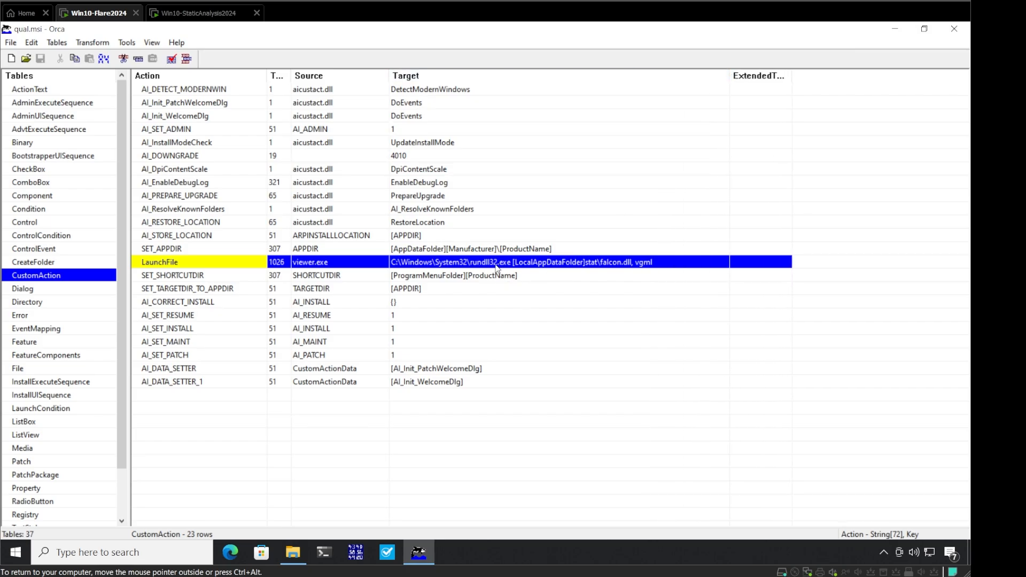
pyautogui.moveTo(618, 272)
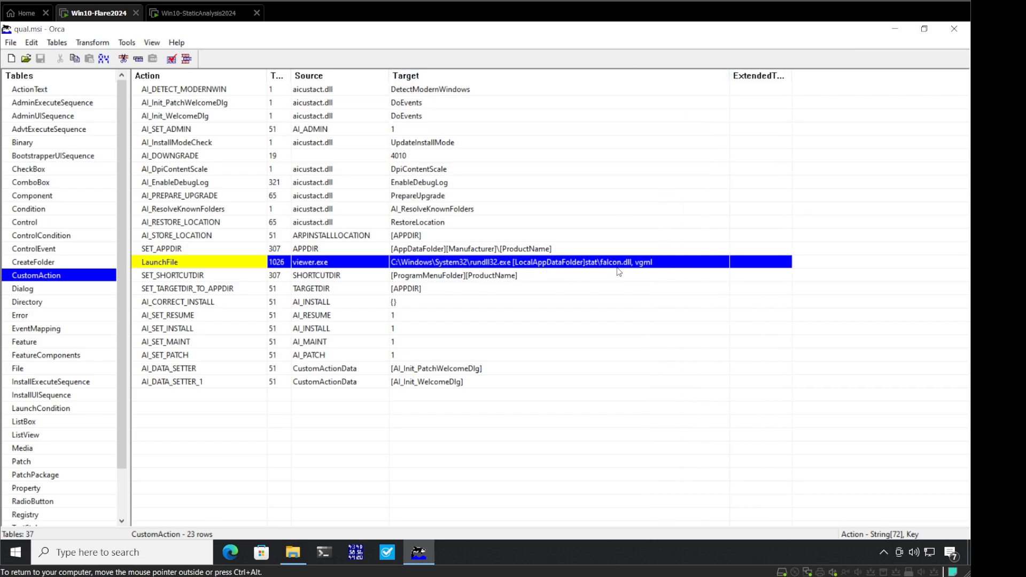
pyautogui.moveTo(582, 268)
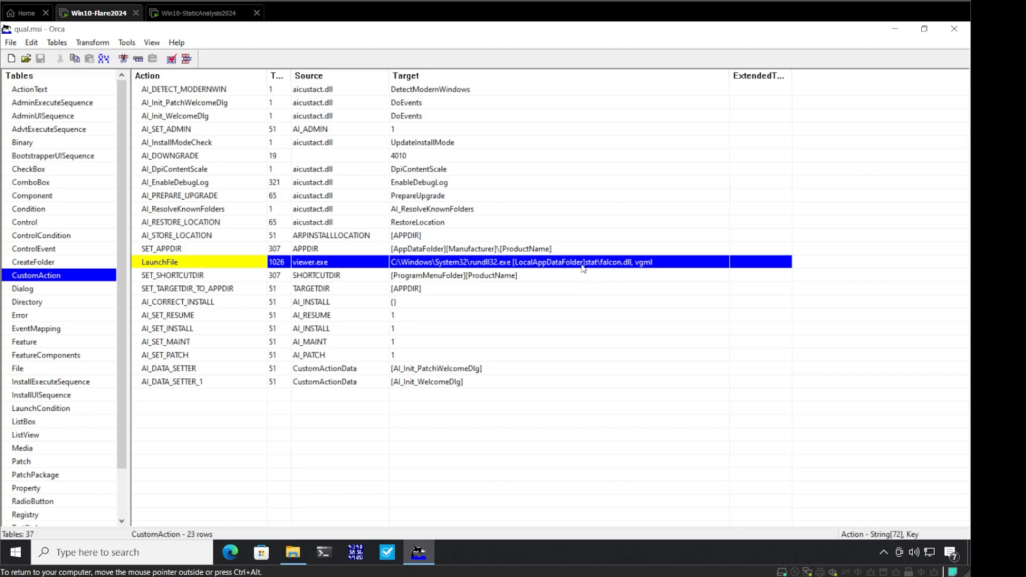
pyautogui.moveTo(625, 269)
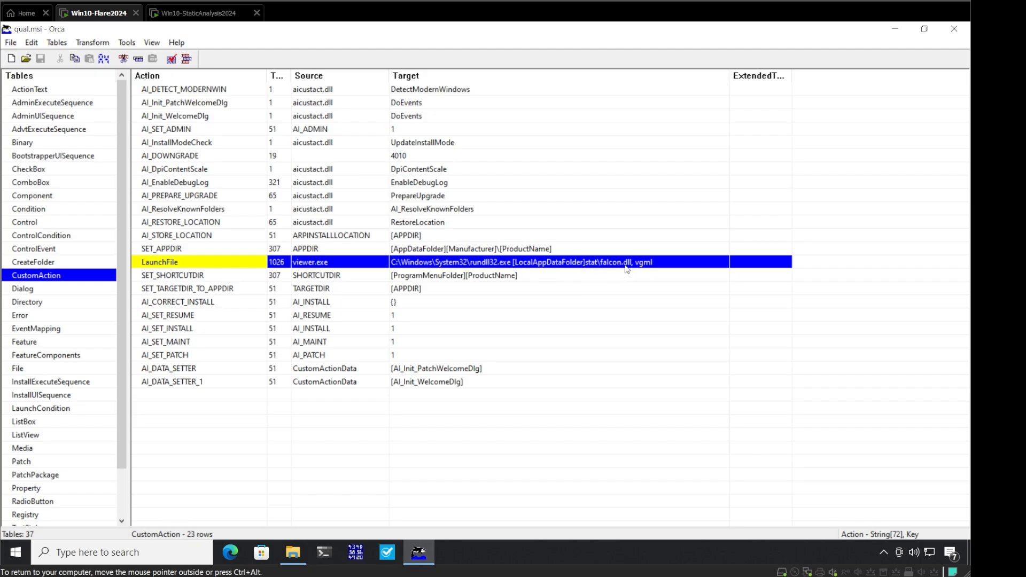
pyautogui.moveTo(664, 269)
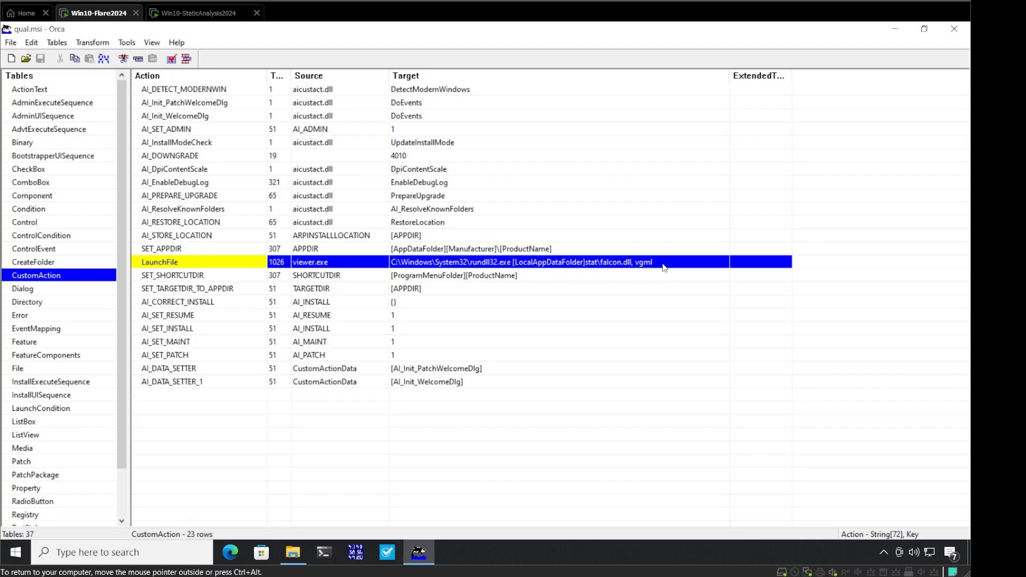
pyautogui.moveTo(953, 29)
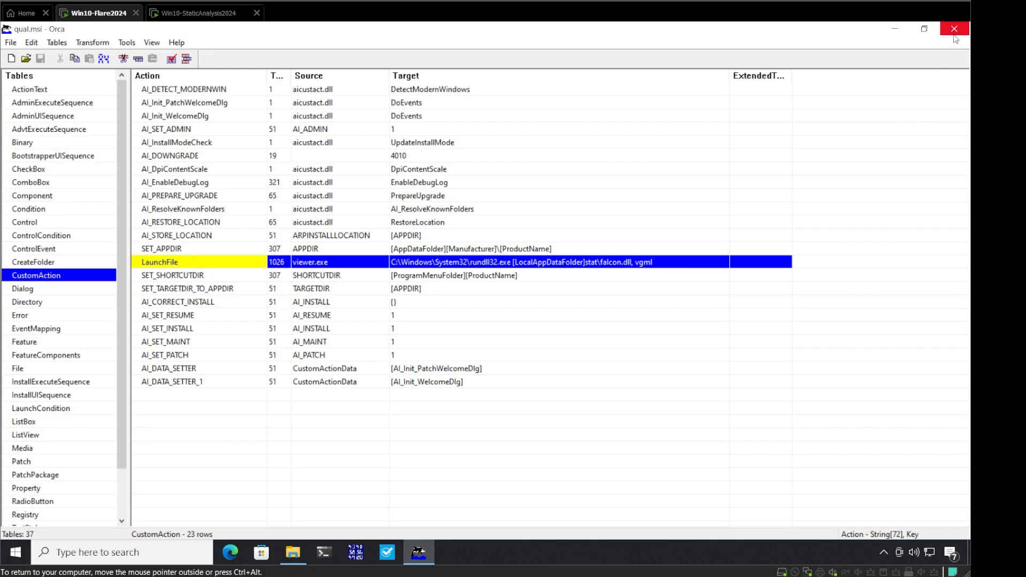
pyautogui.click(955, 29)
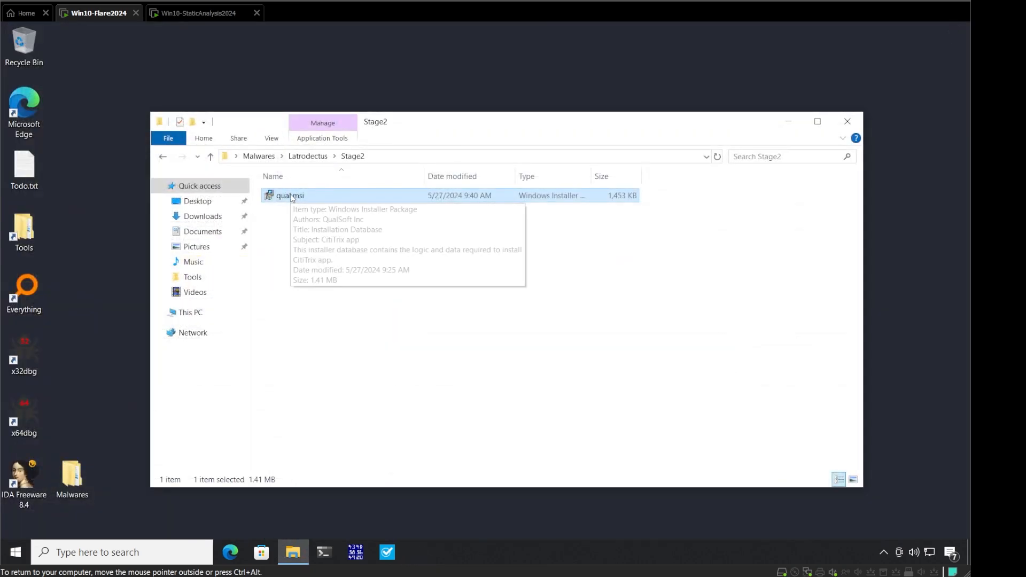
# Step: Extract qual.msi in place and browse into LocalAppDataFolder's stat folder holding falcon.dll
pyautogui.rightClick(288, 194)
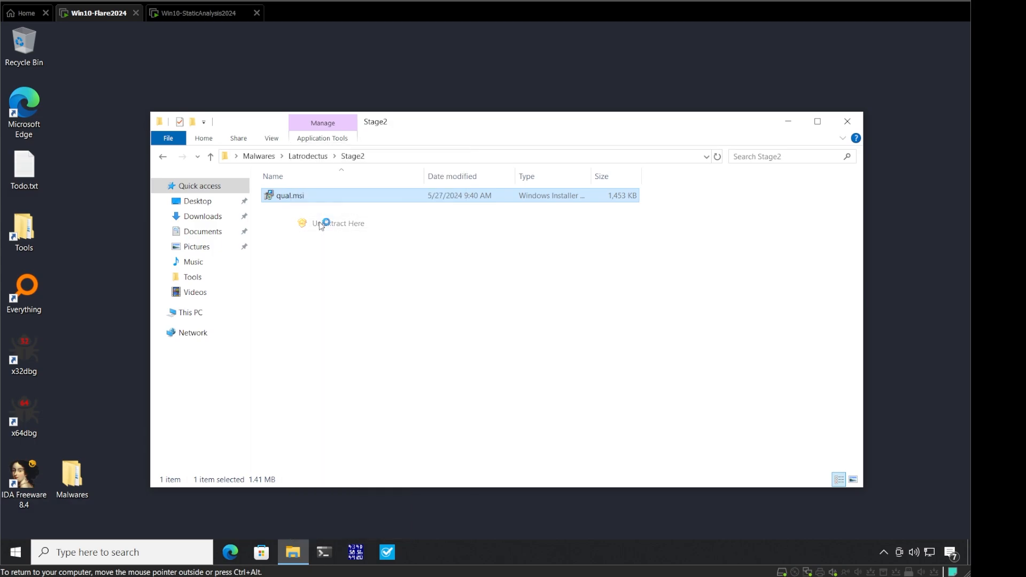
pyautogui.click(339, 224)
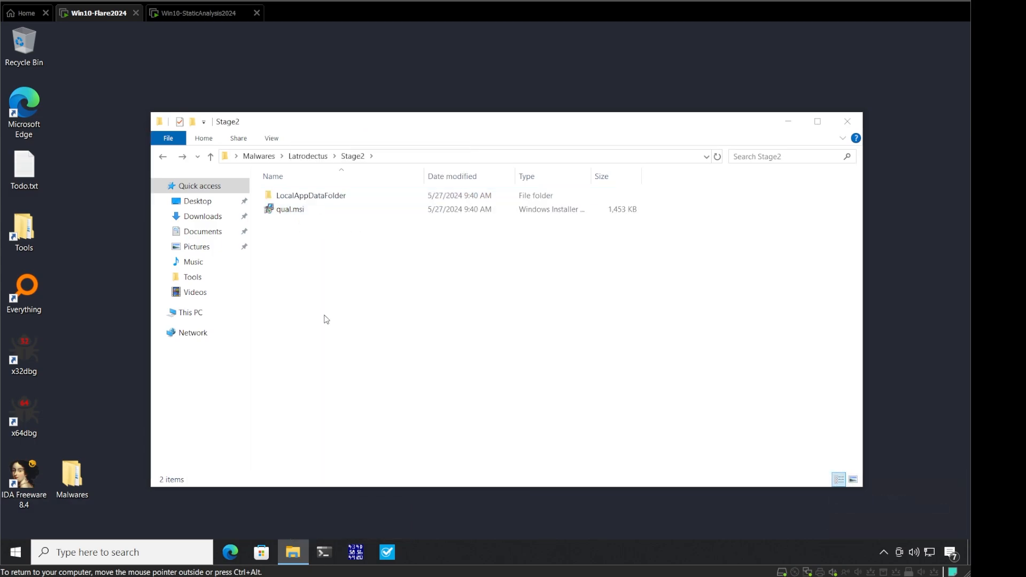
pyautogui.moveTo(320, 318)
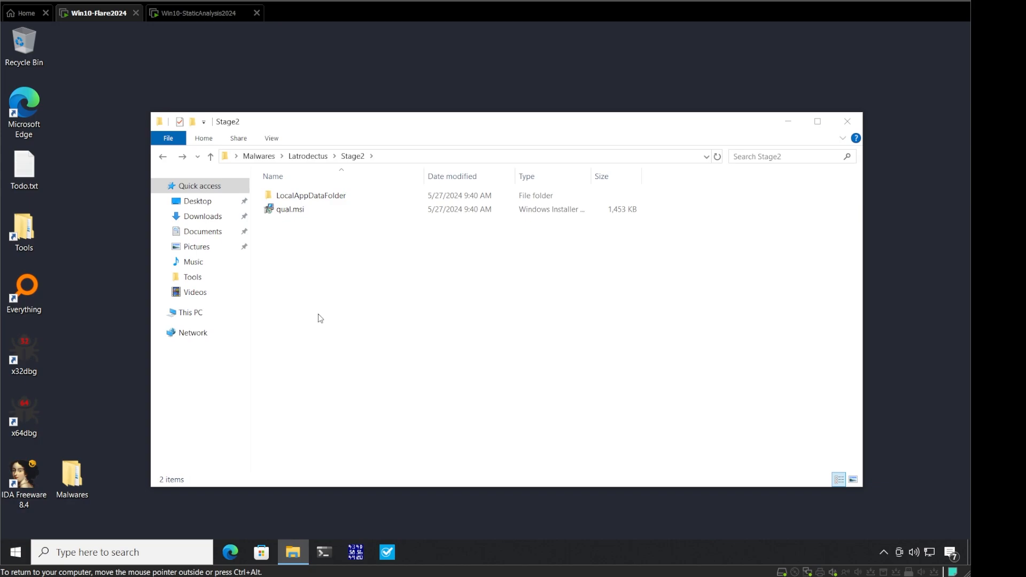
pyautogui.click(311, 195)
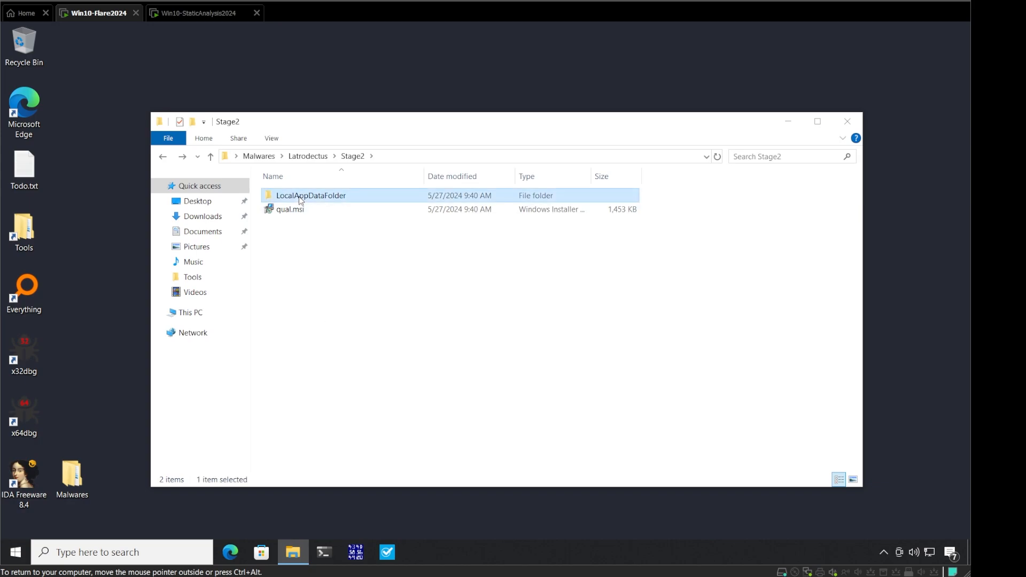
pyautogui.doubleClick(311, 195)
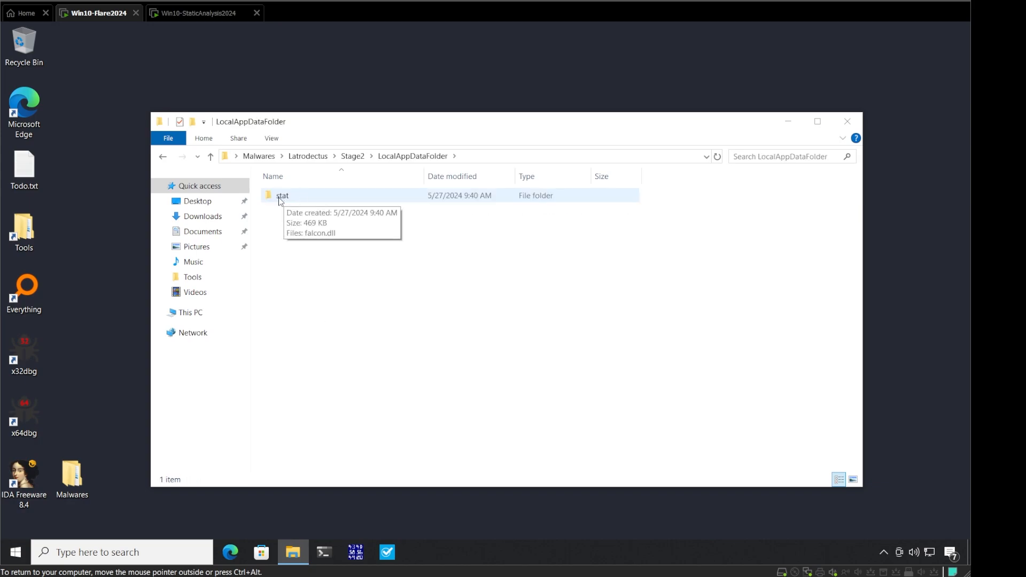
pyautogui.doubleClick(282, 195)
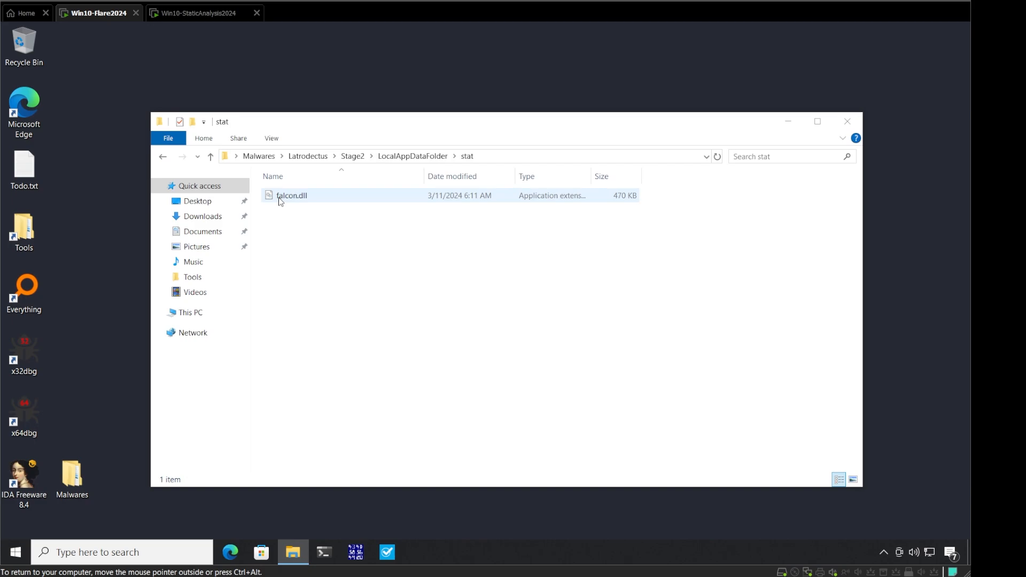
# Step: Copy falcon.dll into the Stage3 folder and select the x64dbg desktop shortcut
pyautogui.rightClick(291, 194)
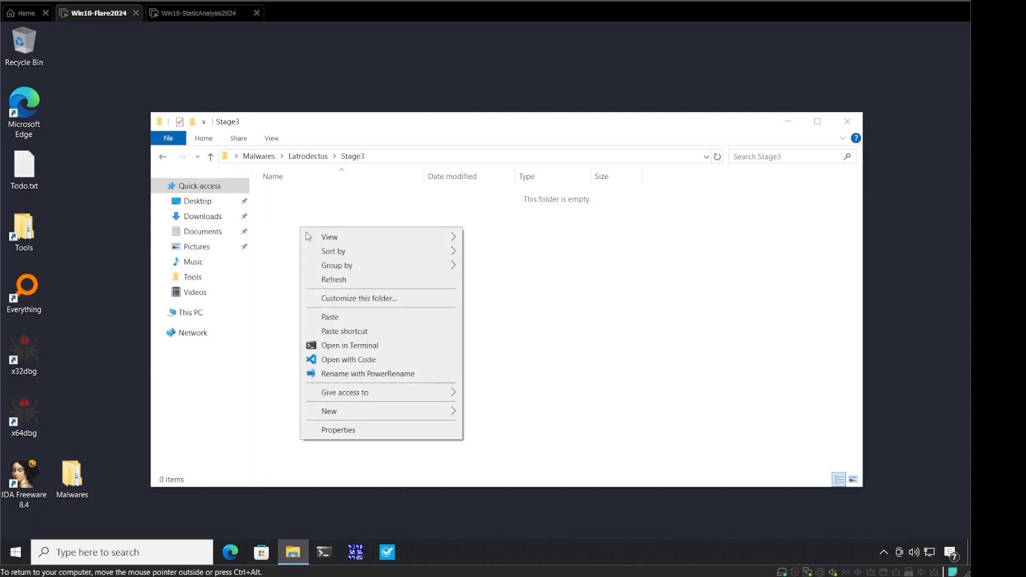
pyautogui.click(330, 317)
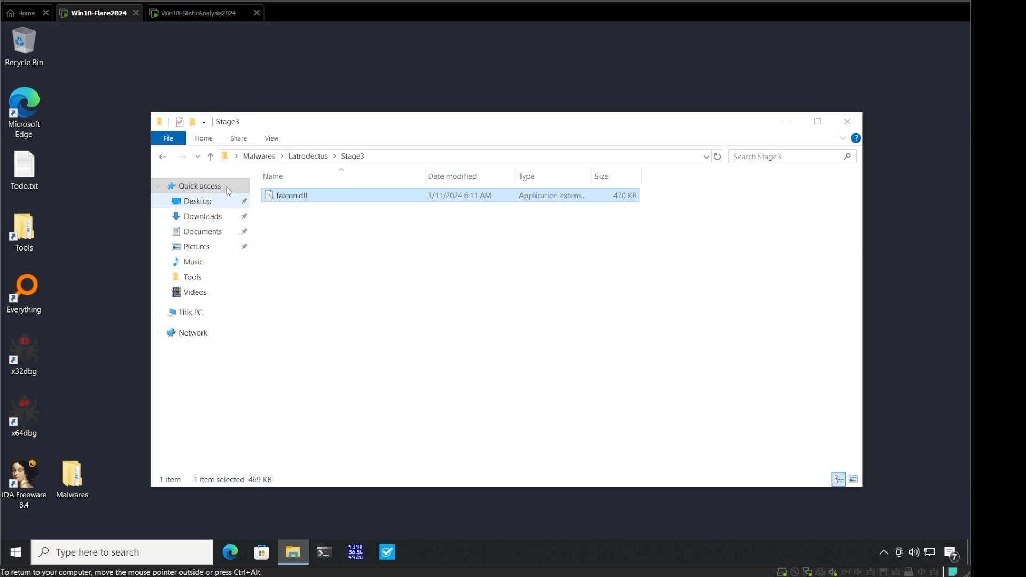
pyautogui.moveTo(309, 241)
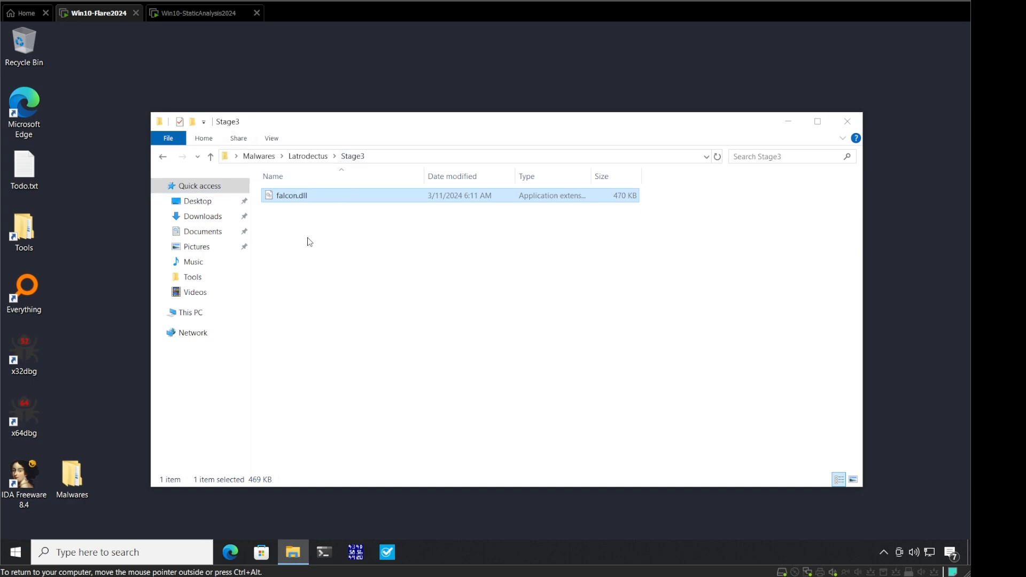
pyautogui.moveTo(349, 156)
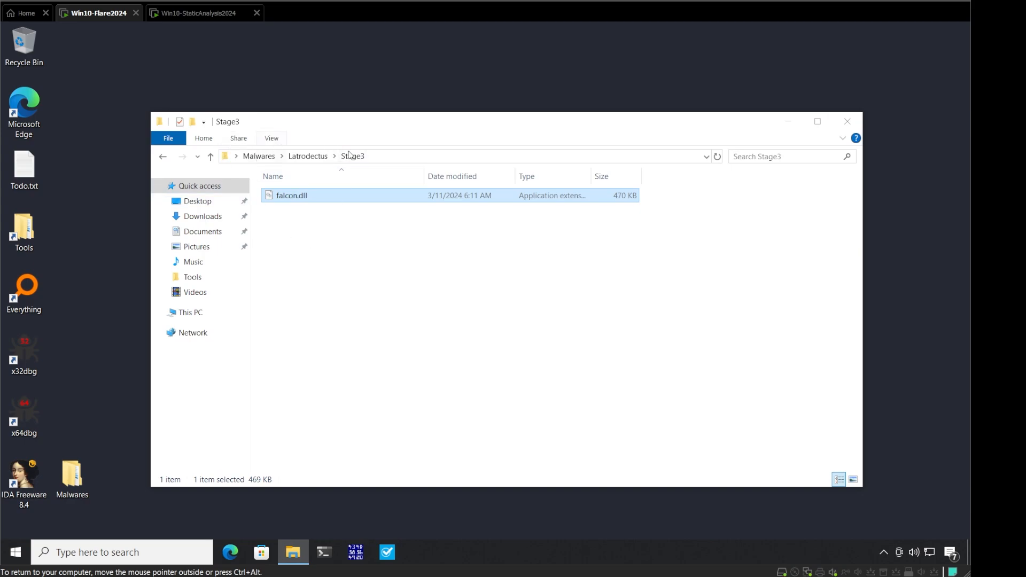
pyautogui.moveTo(317, 127)
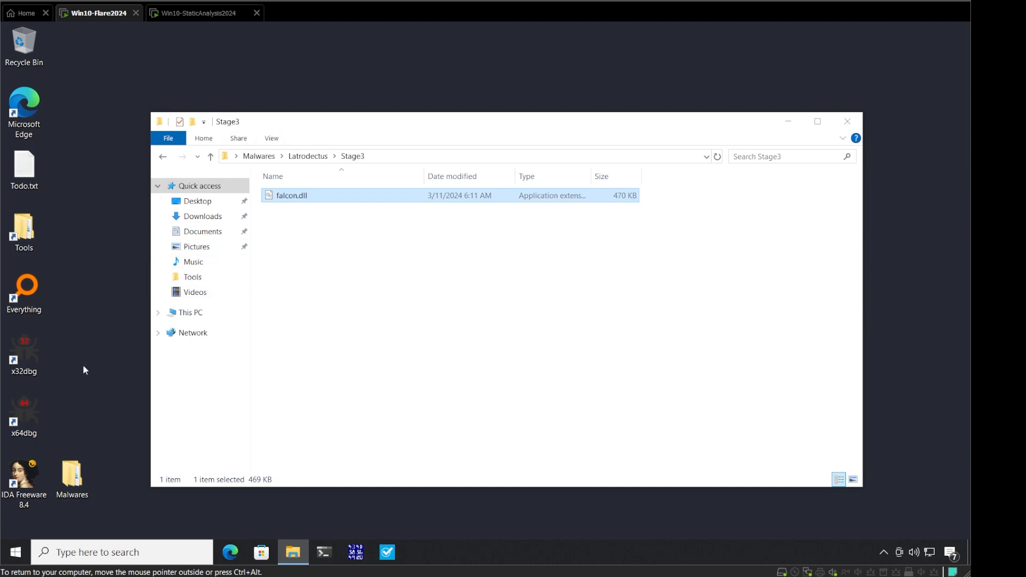
pyautogui.click(23, 417)
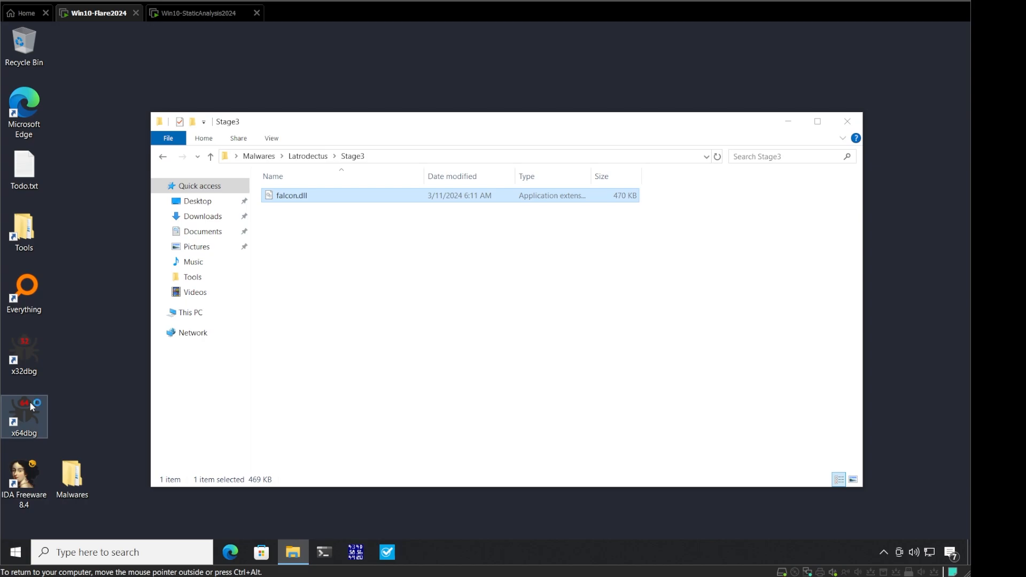
# Step: Launch x64dbg maximized and load rundll32.exe for debugging
pyautogui.doubleClick(24, 416)
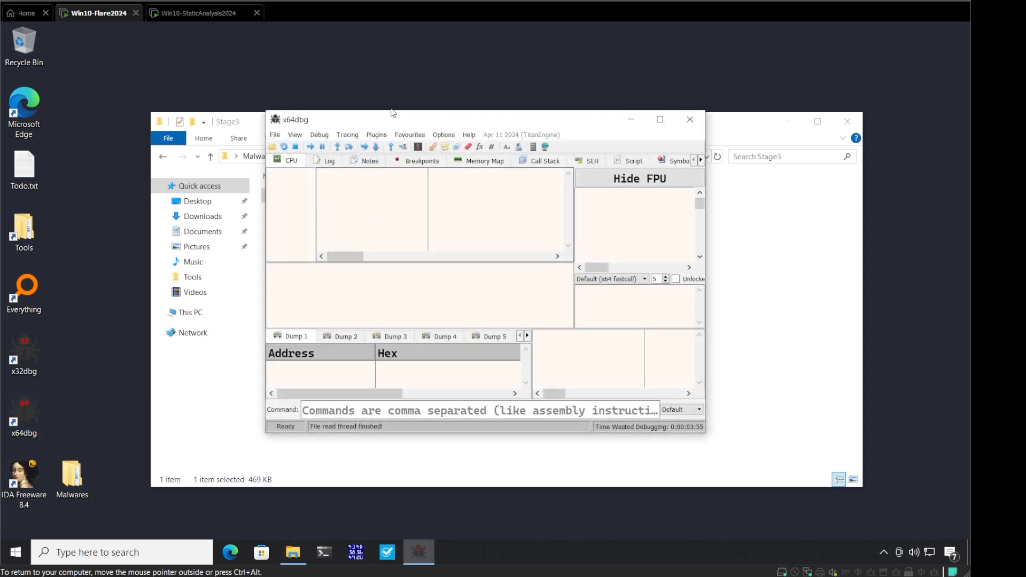
pyautogui.click(660, 119)
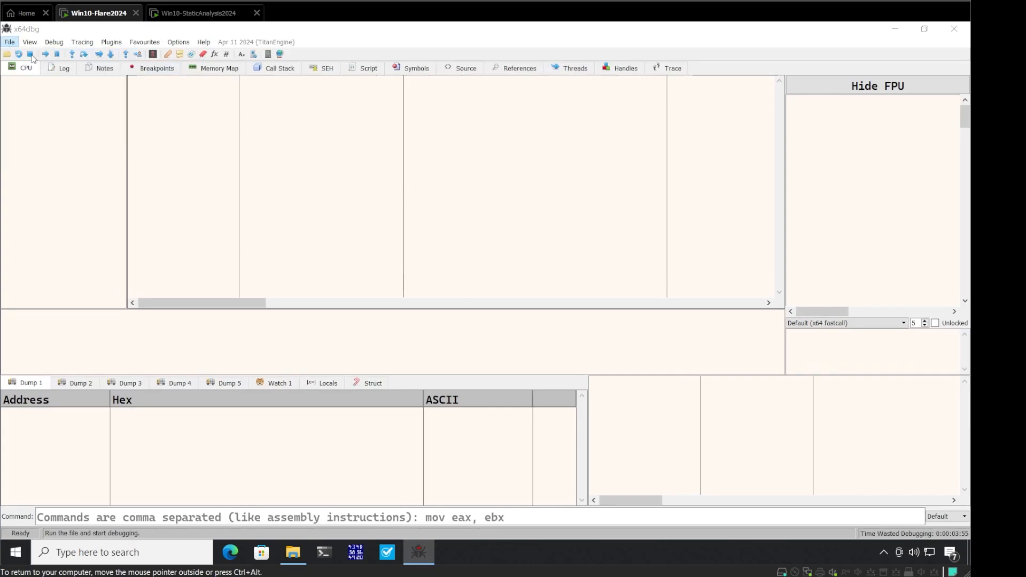
pyautogui.click(9, 41)
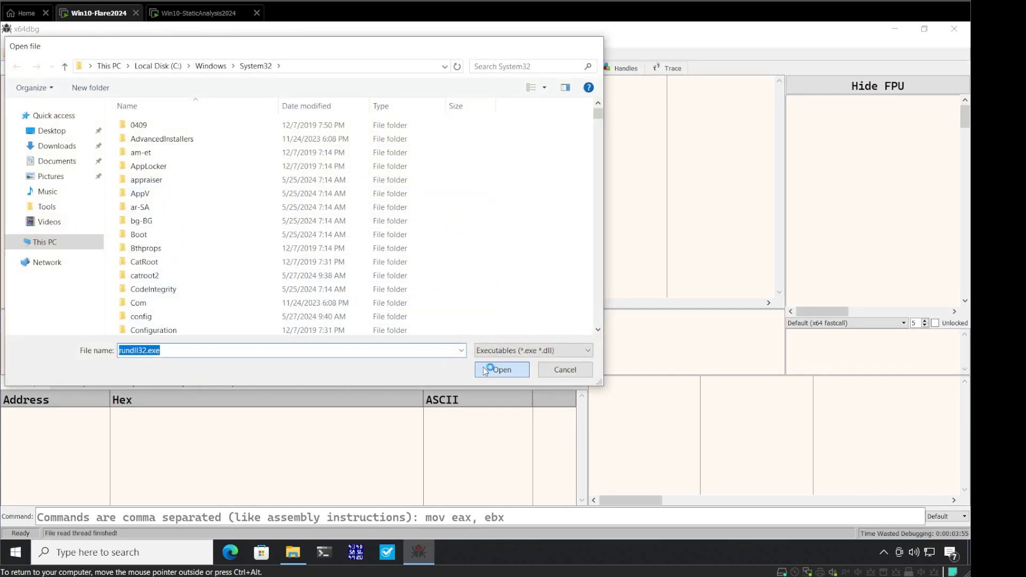
pyautogui.click(501, 370)
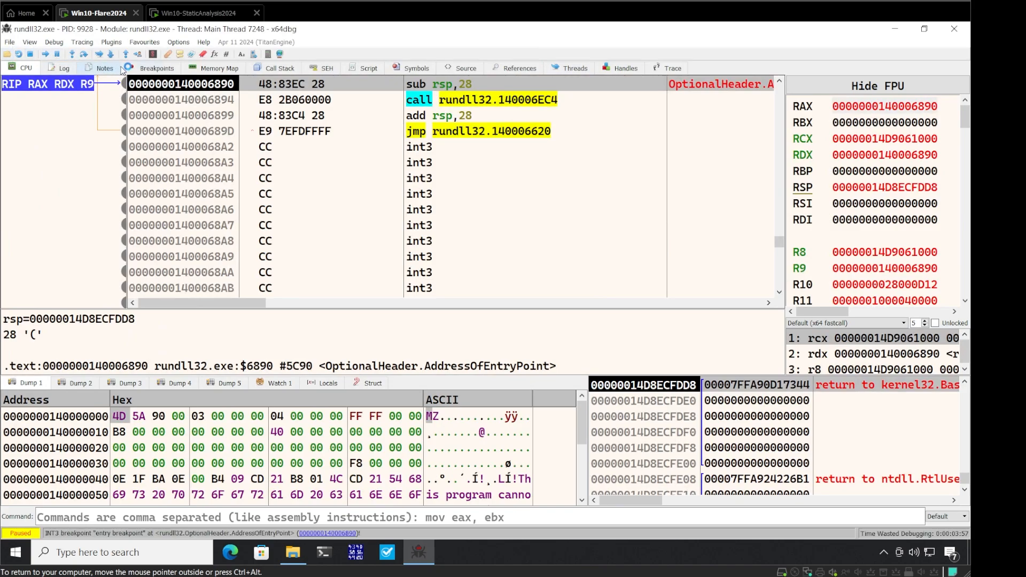
# Step: Delete the leftover breakpoints and set the command line to run Stage3's falcon.dll with vgml
pyautogui.click(156, 67)
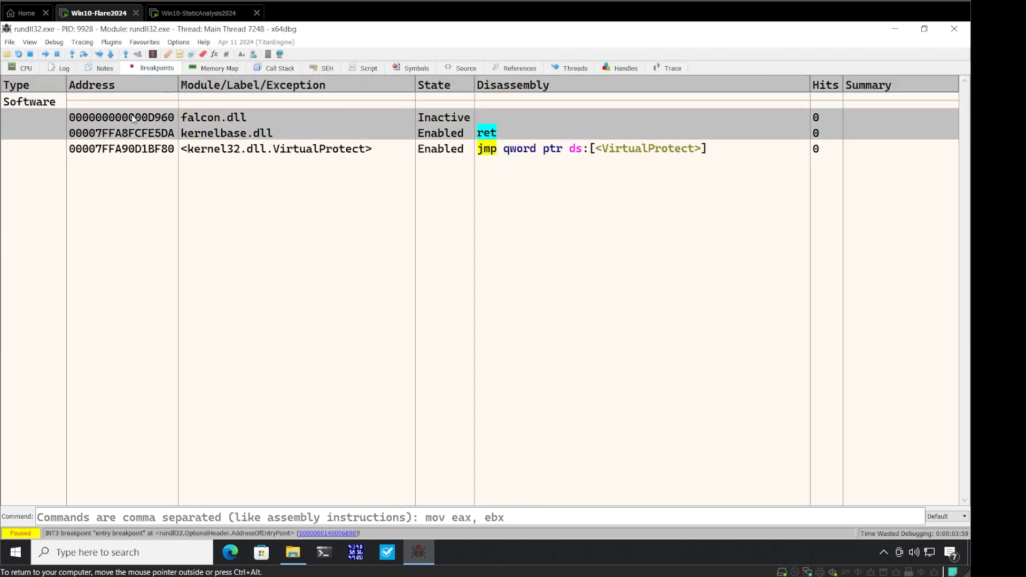
pyautogui.click(18, 53)
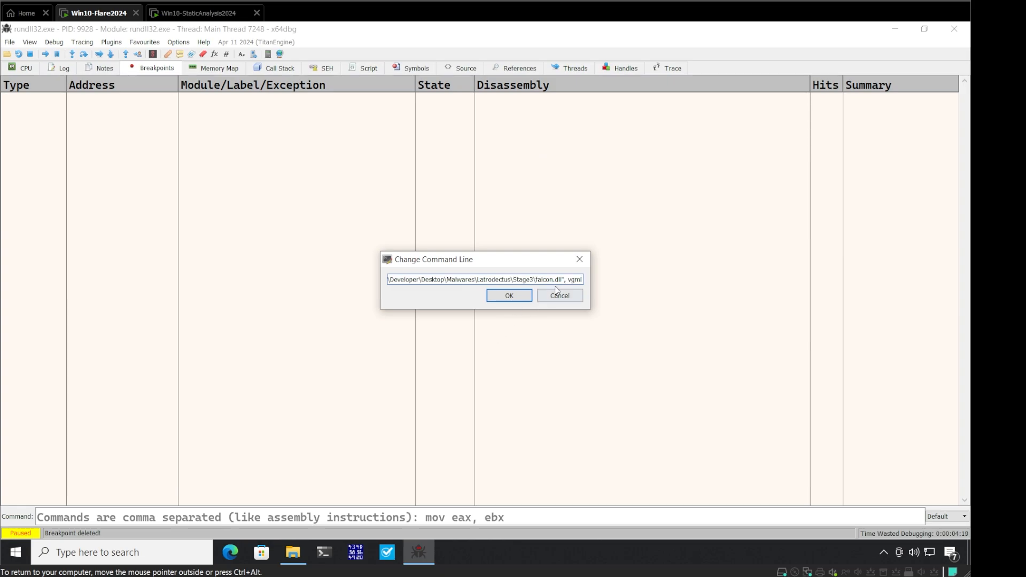
pyautogui.click(508, 295)
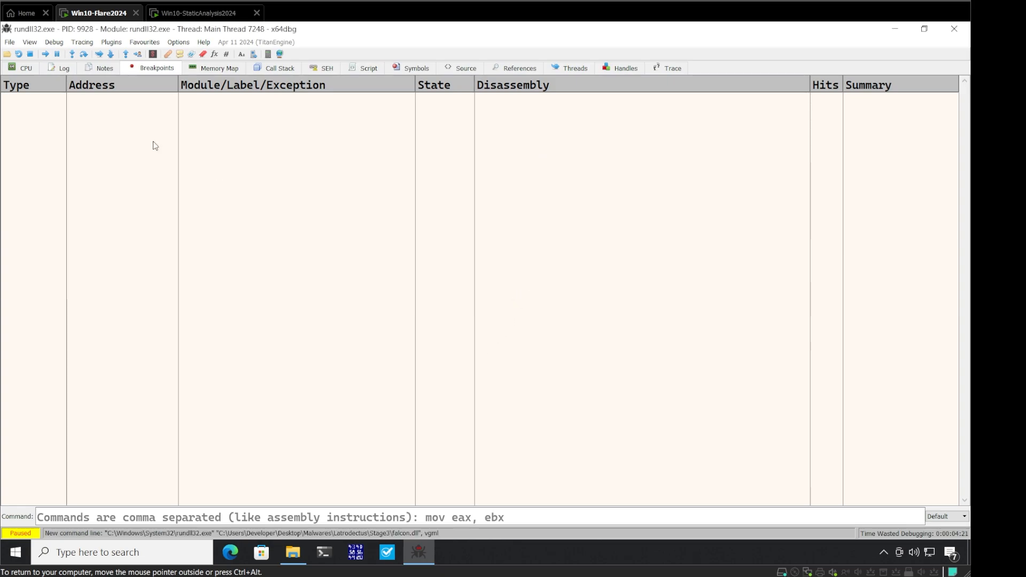
pyautogui.moveTo(18, 53)
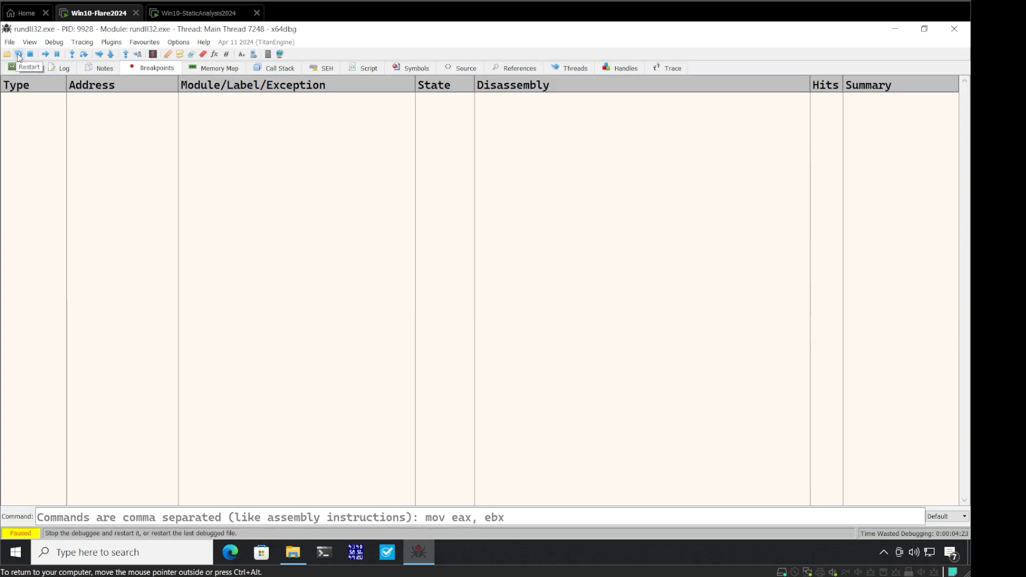
# Step: Restart rundll32 with the new command line and review the Events preferences, cancelling without changes
pyautogui.click(18, 54)
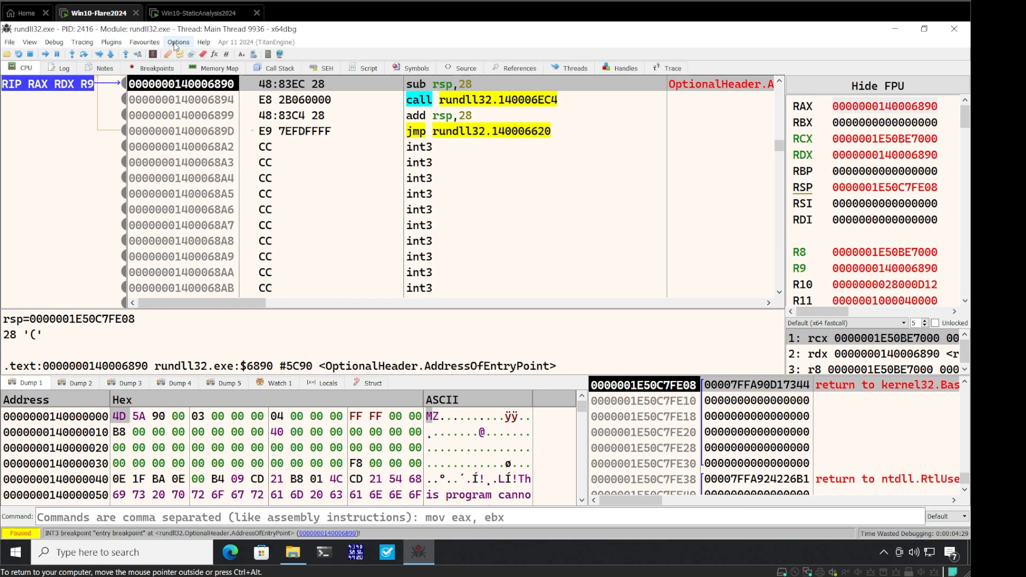
pyautogui.click(178, 42)
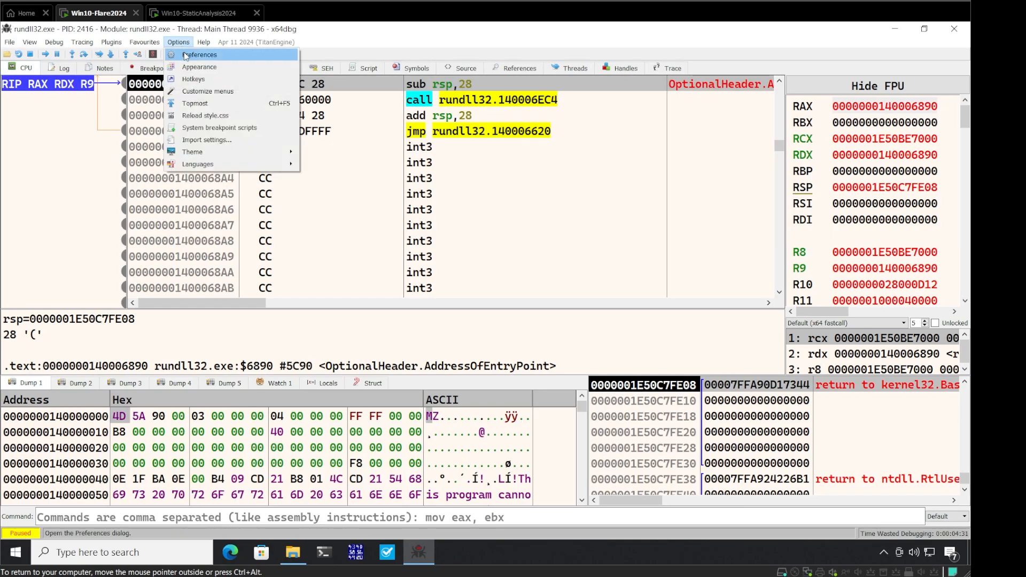
pyautogui.click(200, 55)
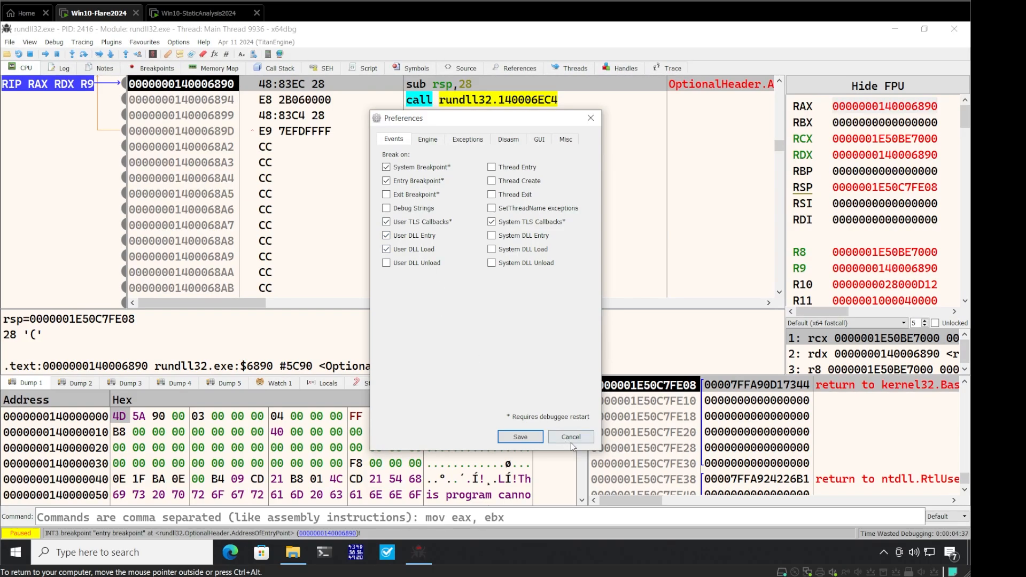
pyautogui.click(569, 436)
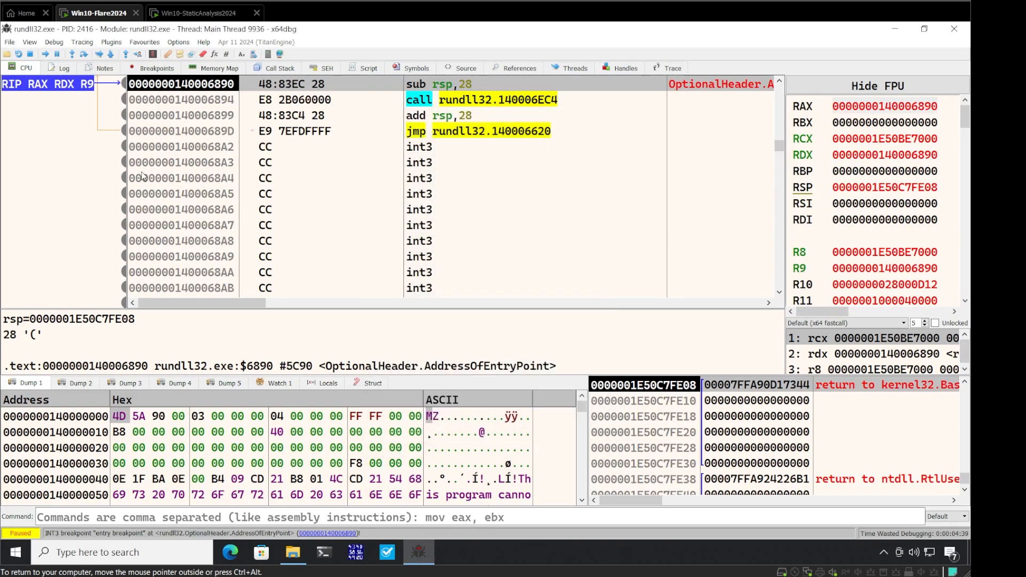
pyautogui.moveTo(149, 44)
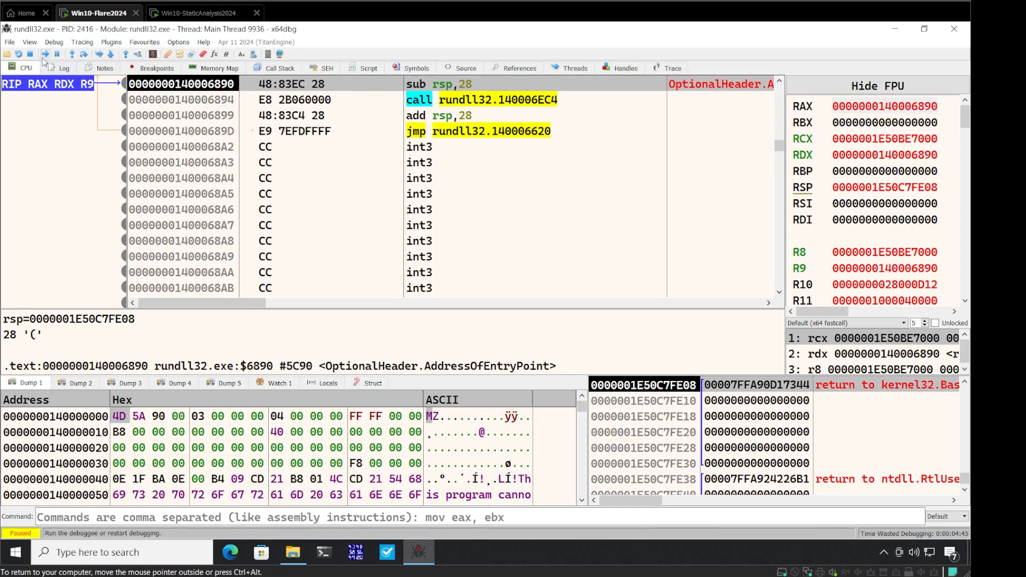
# Step: Run to falcon.dll's entry, then go to the vgml export and VirtualAlloc/VirtualProtect to set breakpoints
pyautogui.click(45, 54)
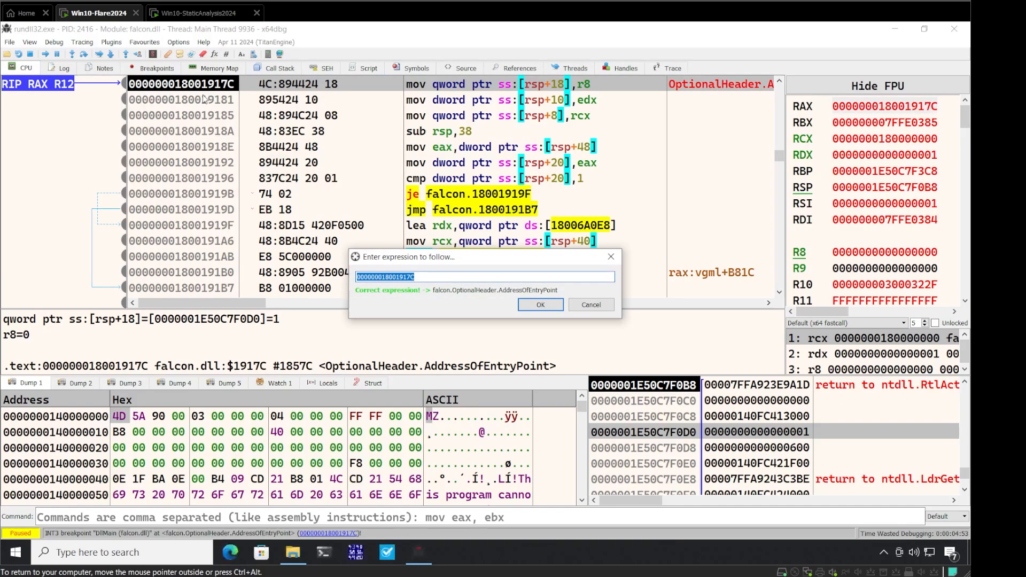
pyautogui.write('vgml')
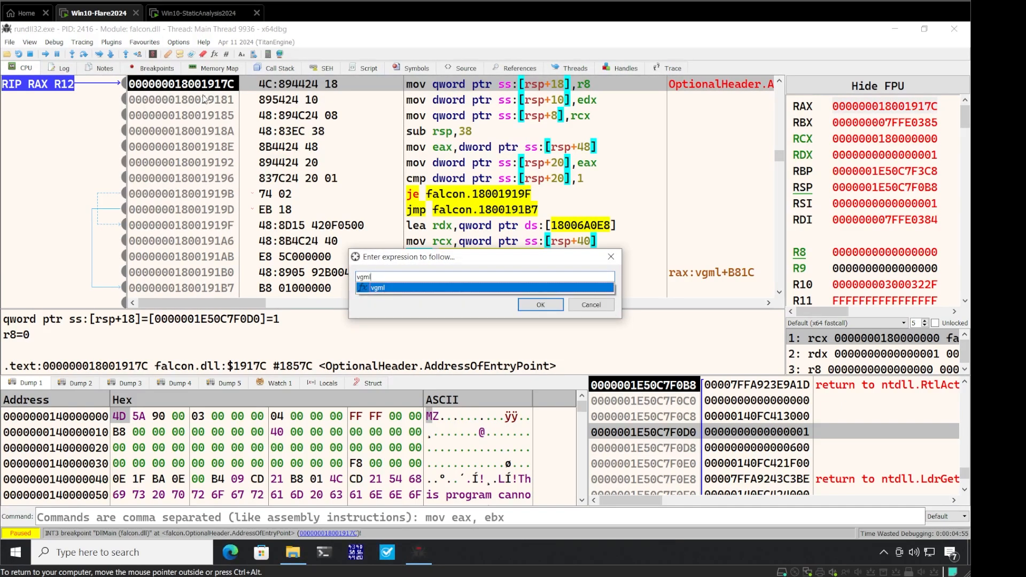
pyautogui.click(539, 304)
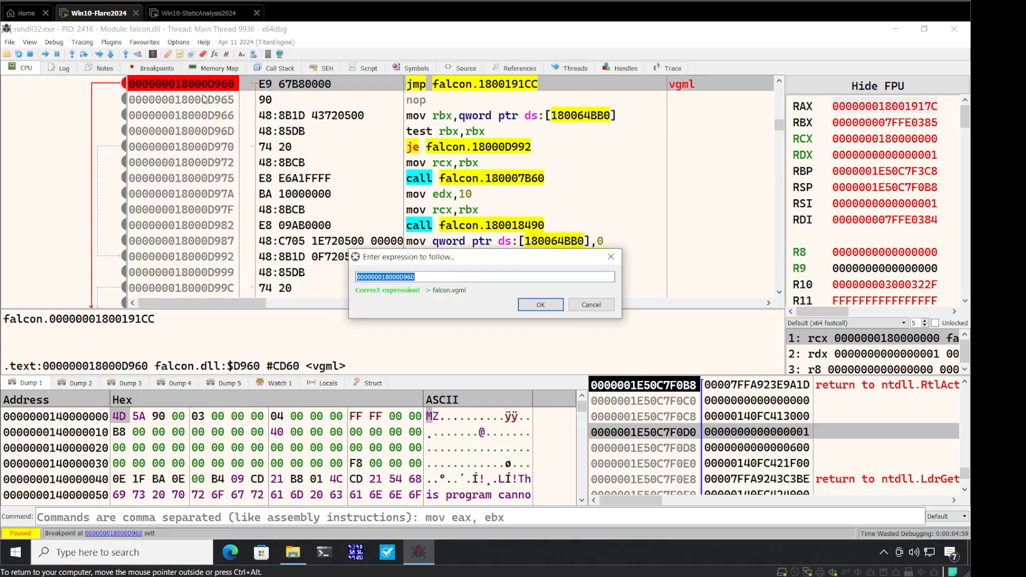
pyautogui.write('VirtualAlloc')
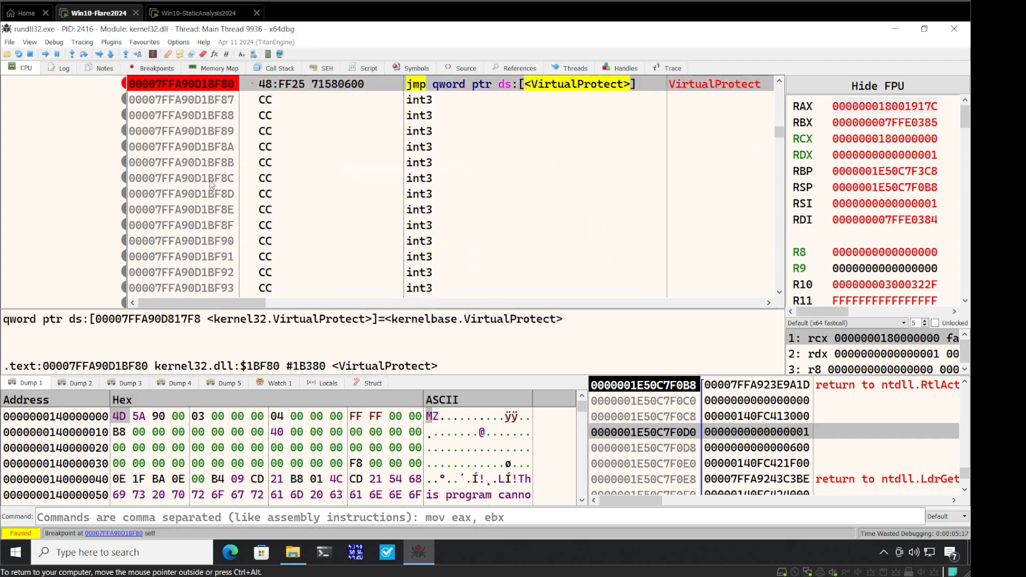
pyautogui.moveTo(51, 58)
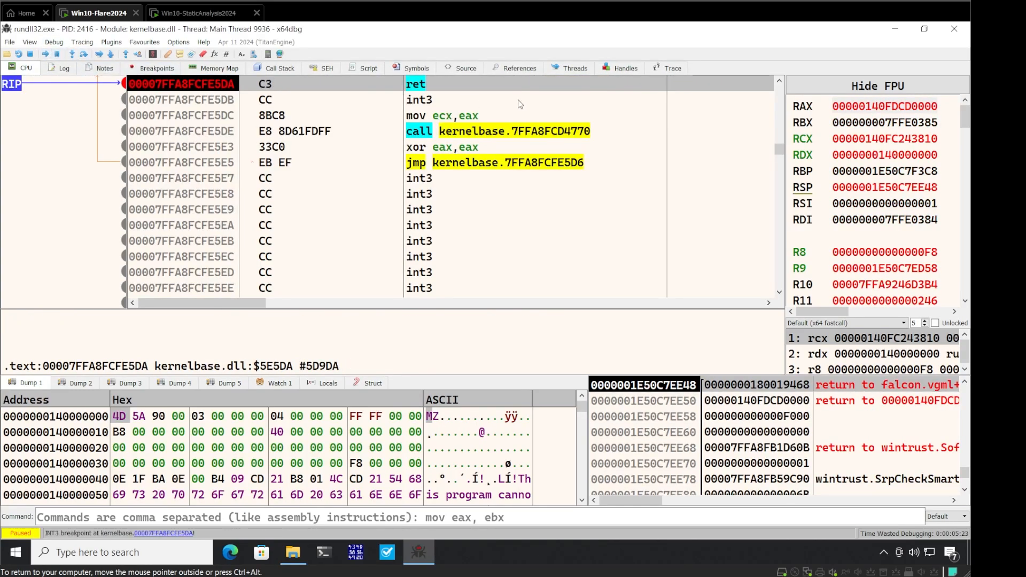
pyautogui.moveTo(429, 88)
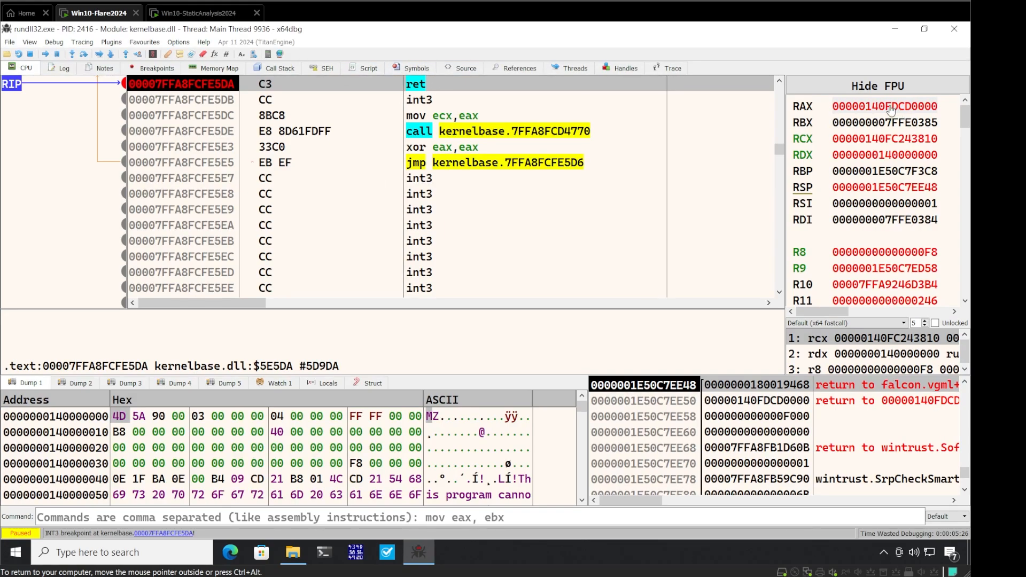
# Step: Follow RAX in the dump to view the MZ header at the returned allocation address
pyautogui.rightClick(888, 106)
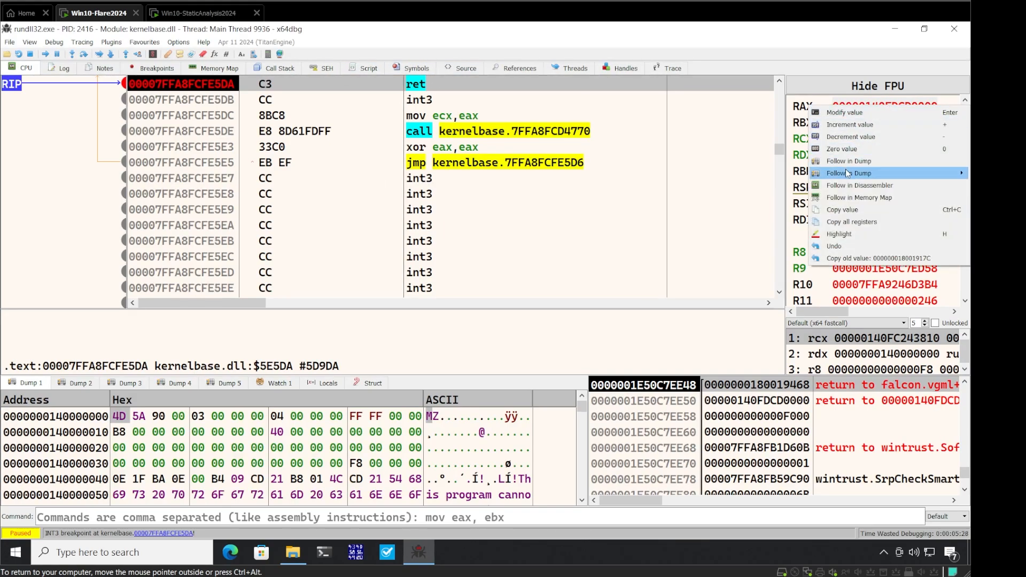
pyautogui.click(849, 160)
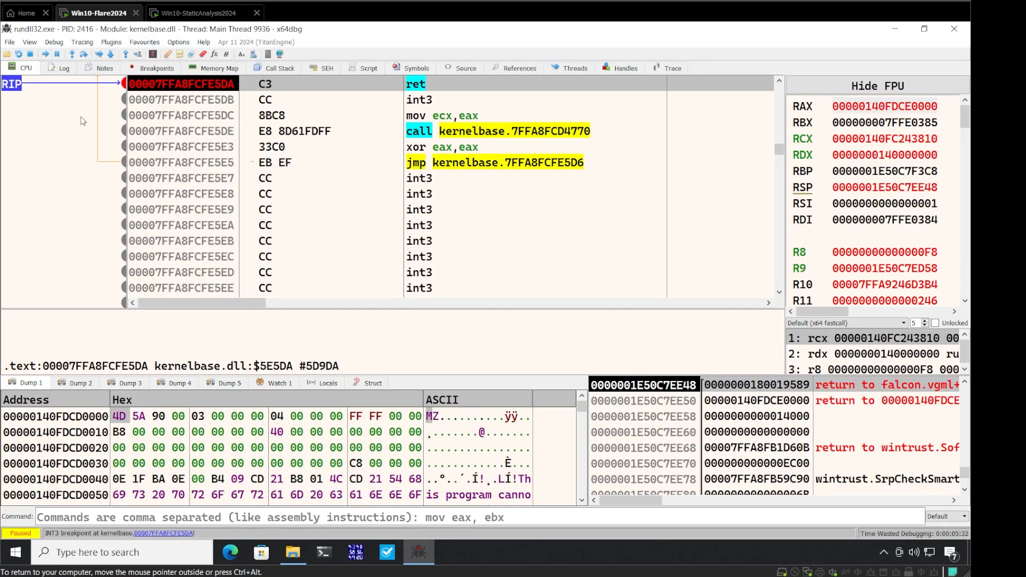
pyautogui.moveTo(286, 153)
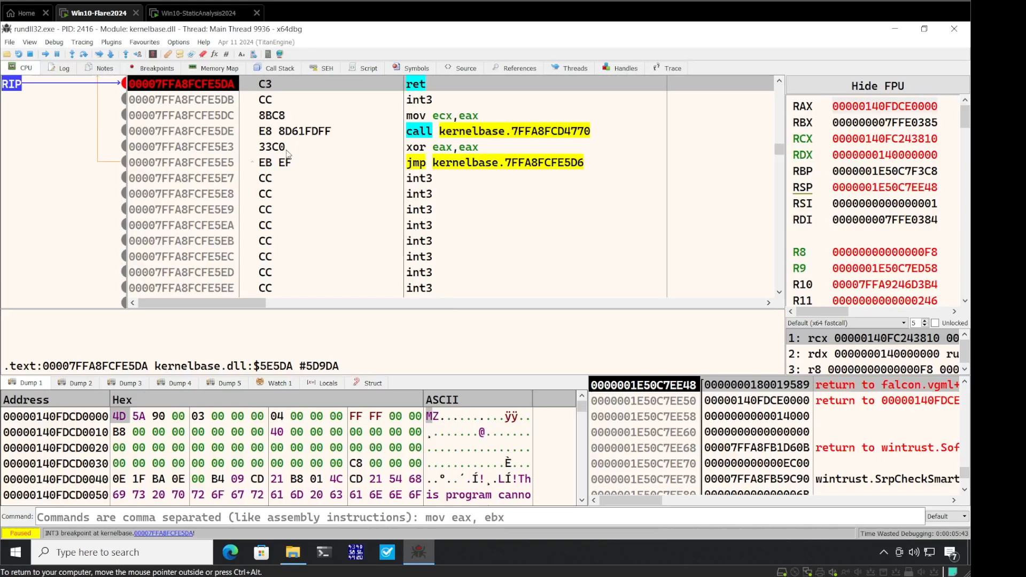
pyautogui.moveTo(399, 276)
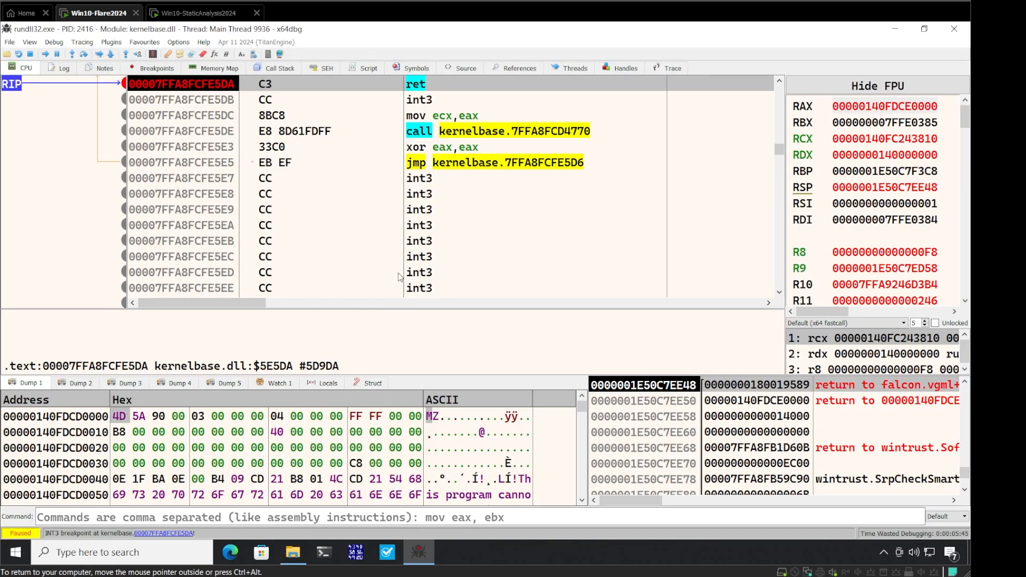
pyautogui.moveTo(97, 416)
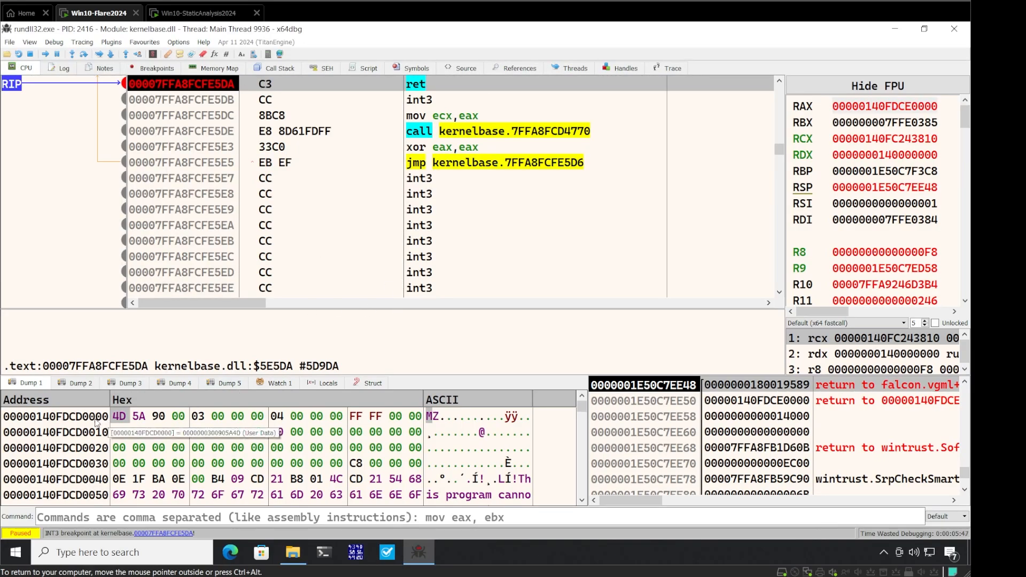
pyautogui.moveTo(441, 418)
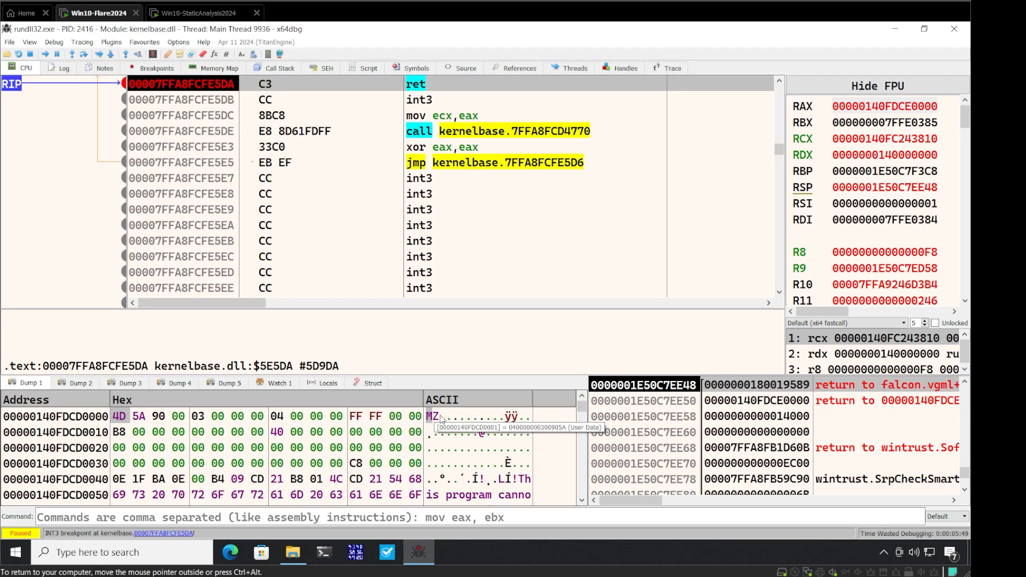
pyautogui.moveTo(359, 447)
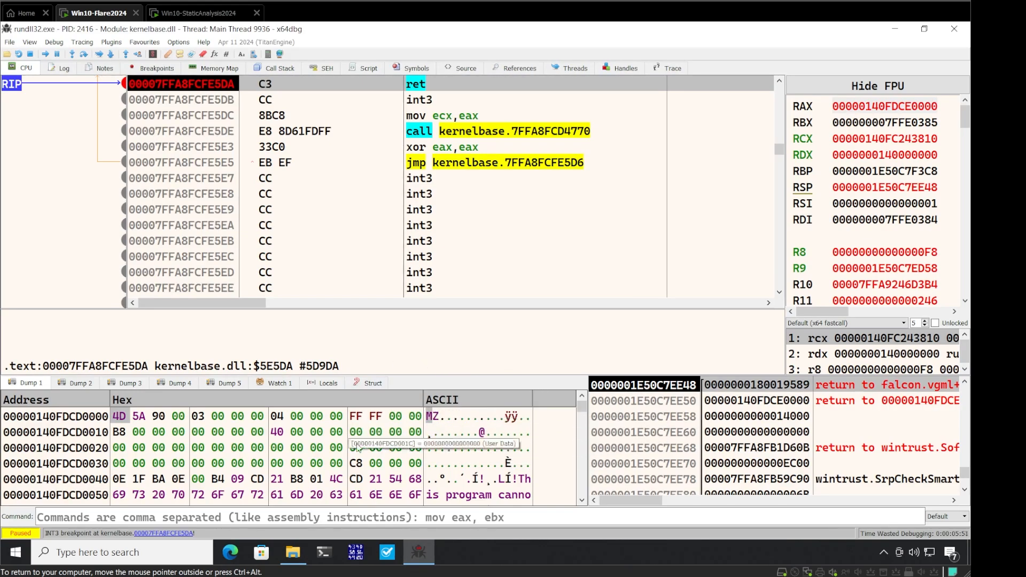
pyautogui.moveTo(95, 97)
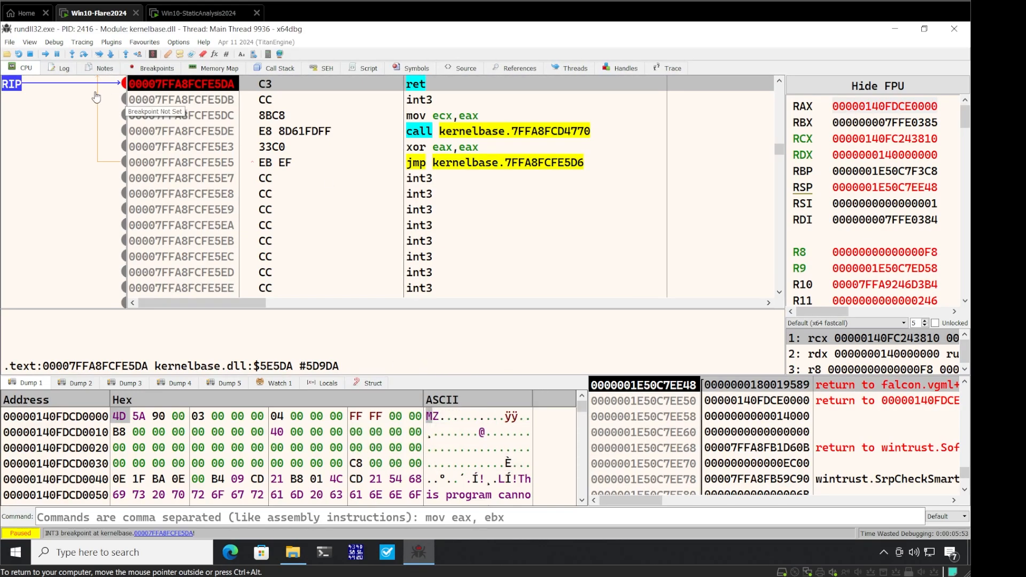
pyautogui.moveTo(86, 234)
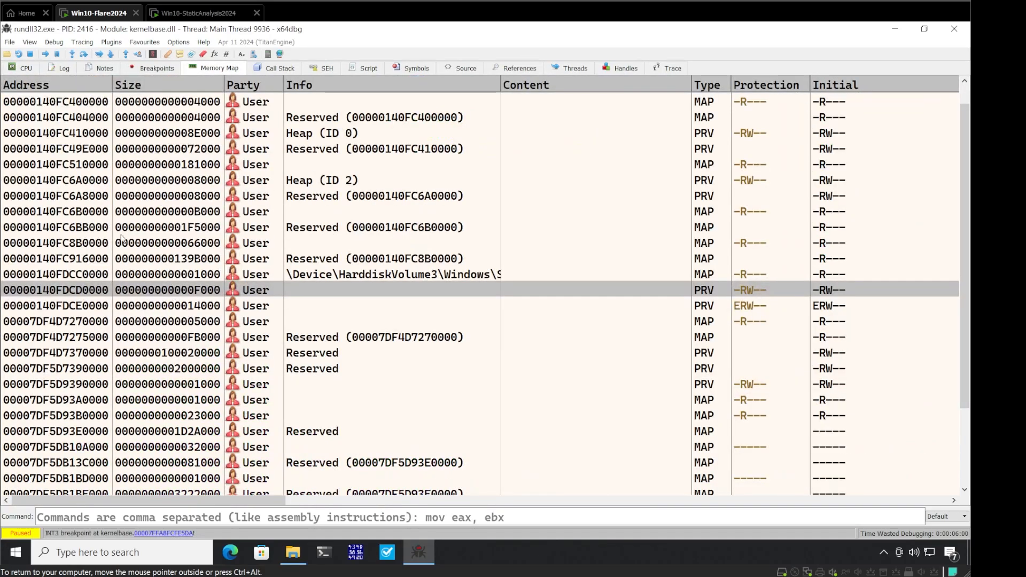
# Step: Dump the 00000140FDCD0000 region to rundll32_00000140FDCD0000.bin under Desktop\Malwares\Latrodectus\Stage4
pyautogui.rightClick(55, 289)
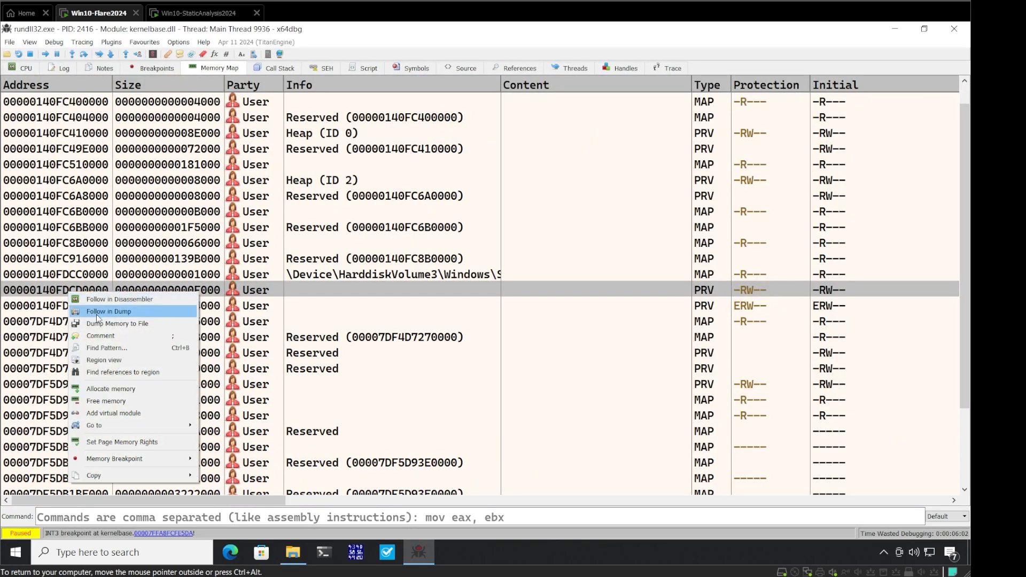
pyautogui.click(118, 323)
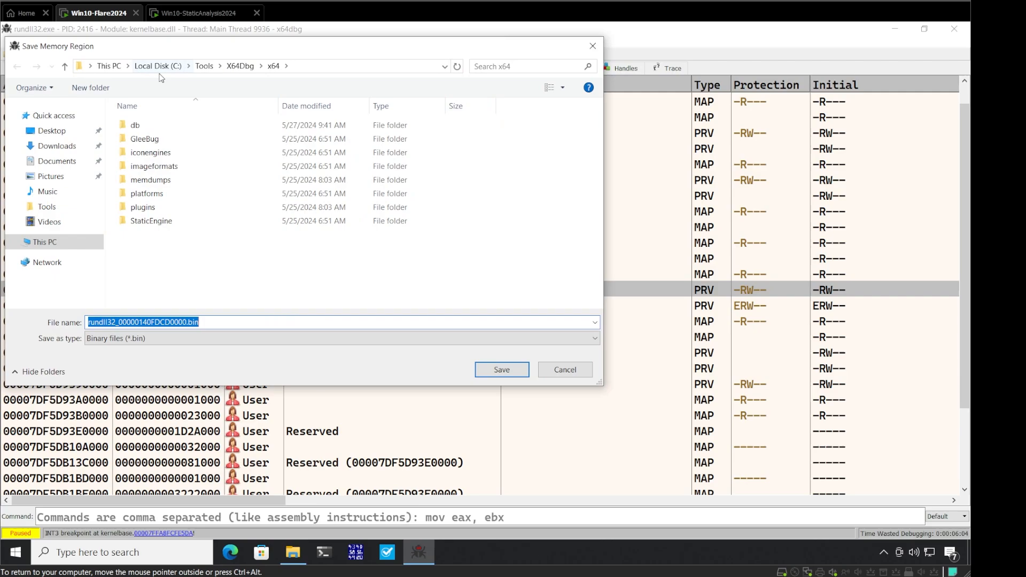
pyautogui.click(52, 130)
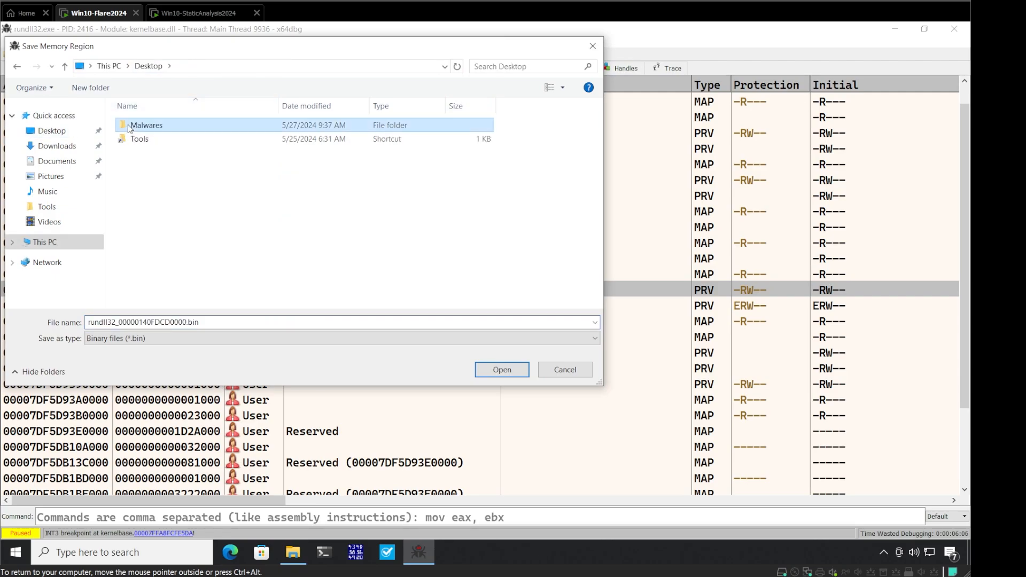
pyautogui.doubleClick(145, 125)
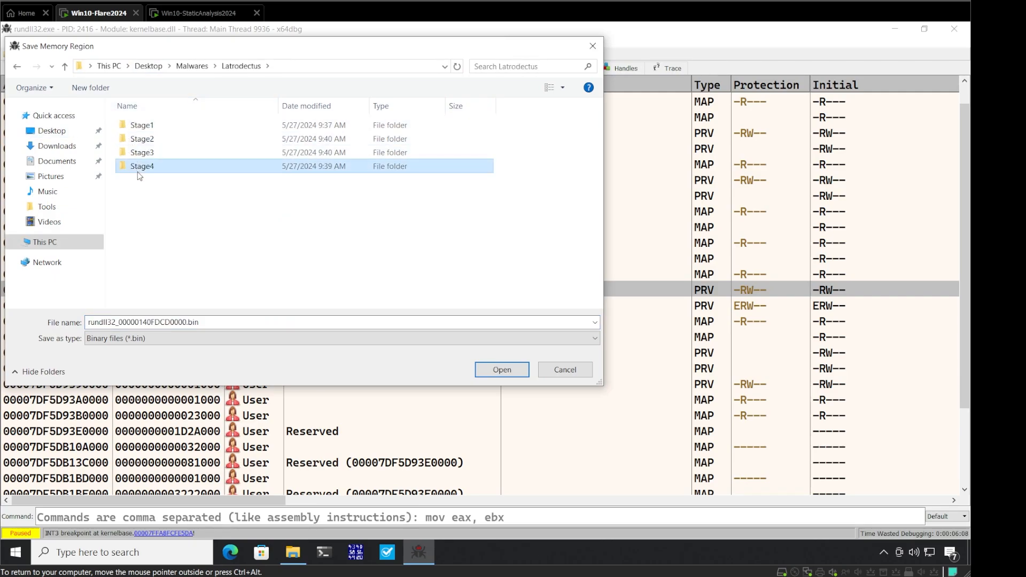
pyautogui.click(502, 369)
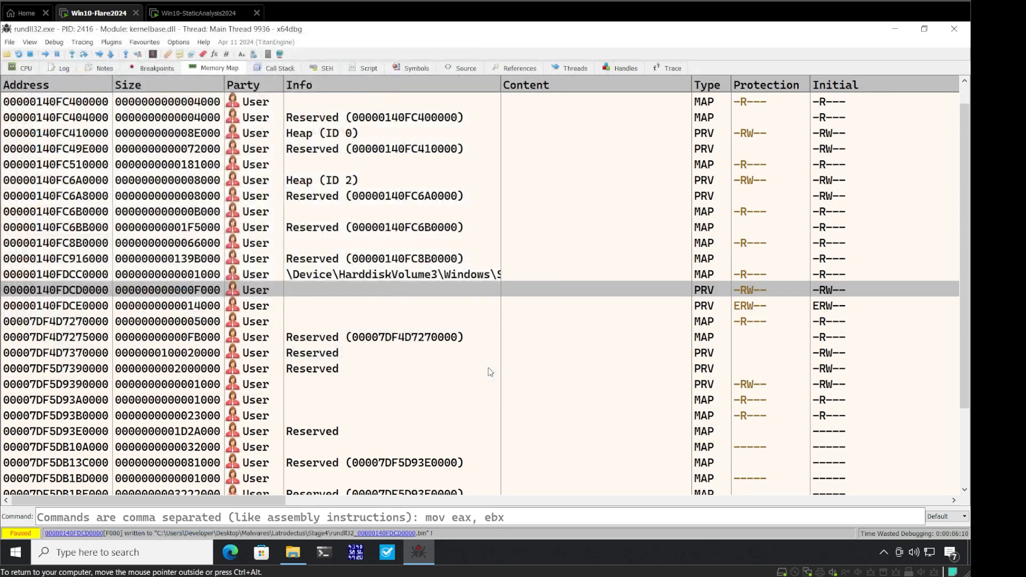
pyautogui.click(25, 68)
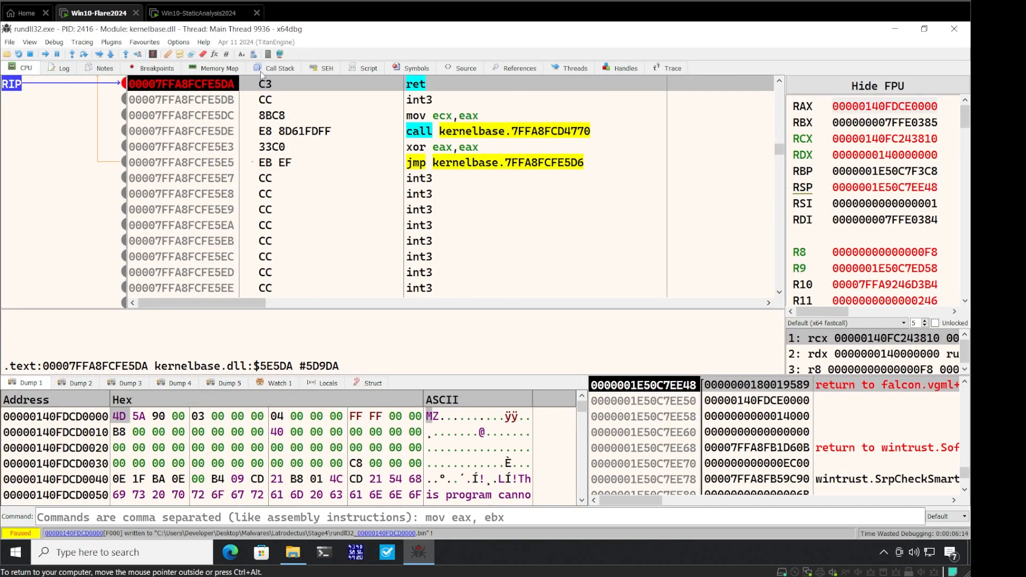
pyautogui.moveTo(340, 255)
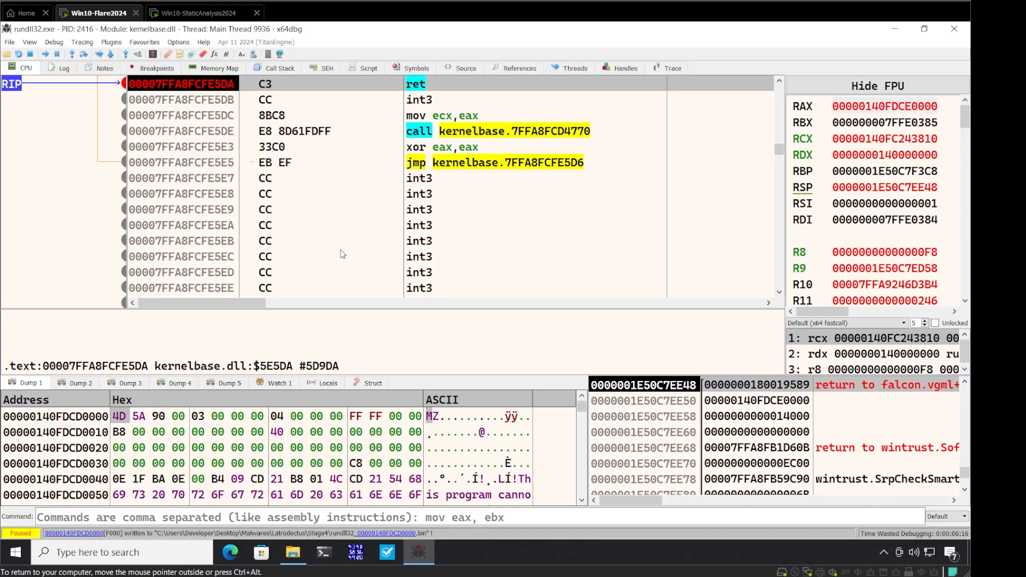
pyautogui.moveTo(369, 194)
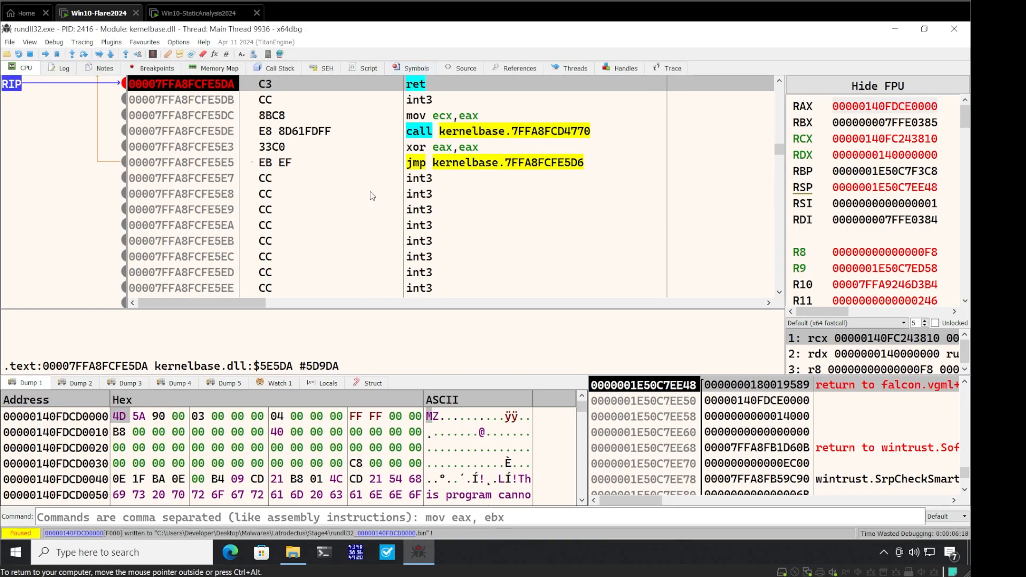
pyautogui.moveTo(449, 209)
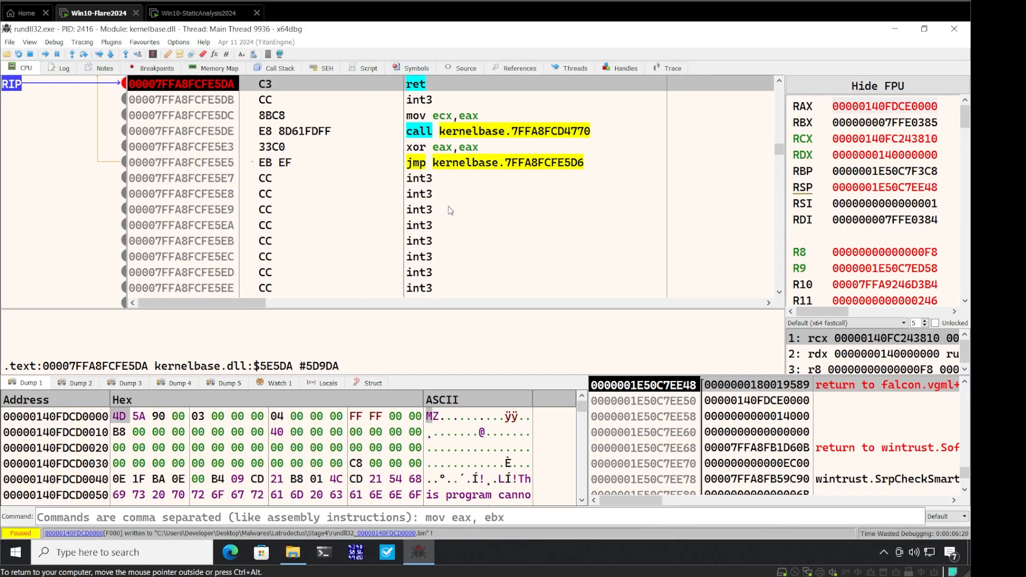
pyautogui.moveTo(724, 164)
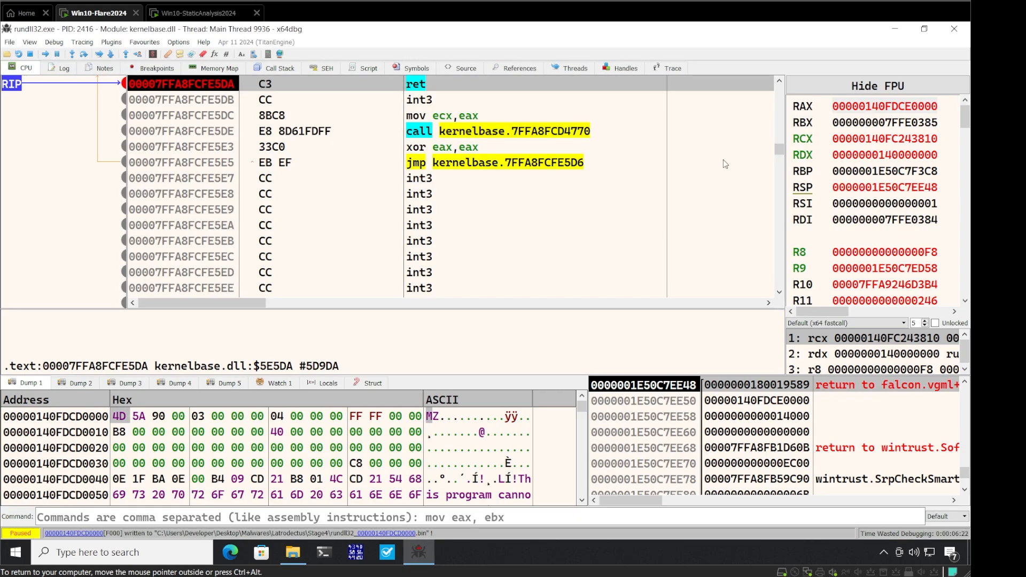
pyautogui.moveTo(614, 240)
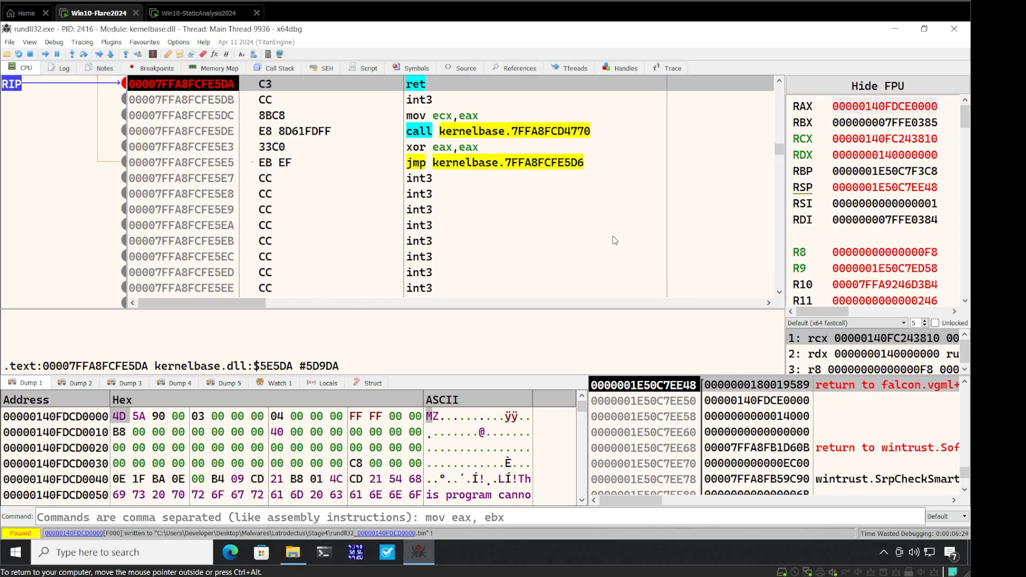
pyautogui.moveTo(449, 262)
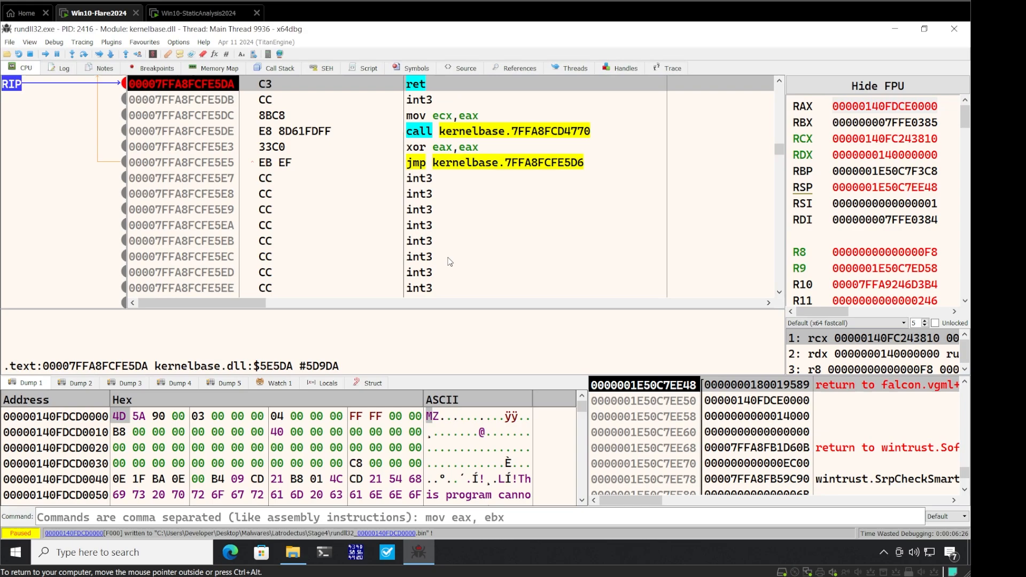
pyautogui.moveTo(484, 278)
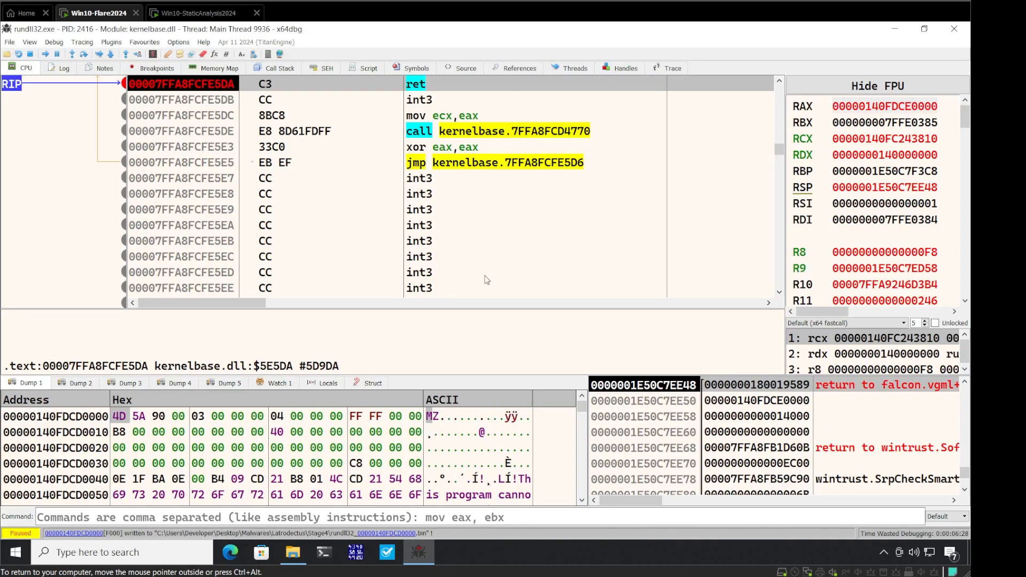
pyautogui.moveTo(536, 163)
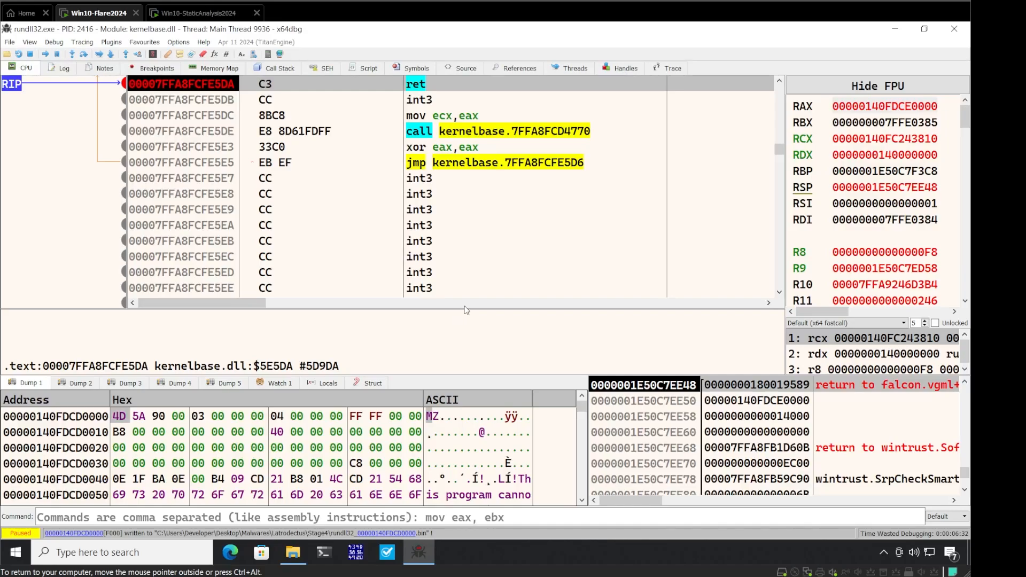
pyautogui.moveTo(454, 169)
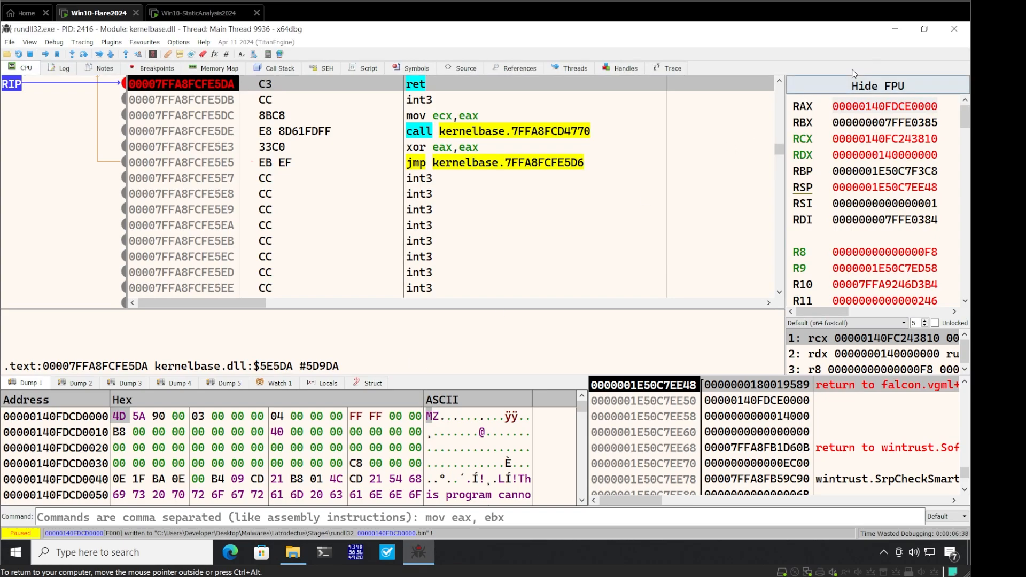
pyautogui.moveTo(953, 29)
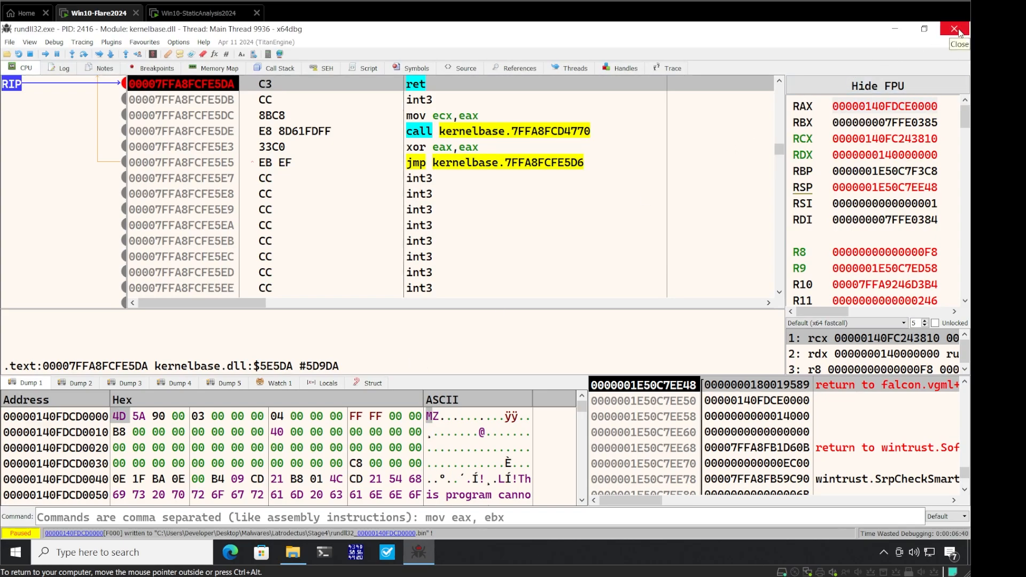
# Step: Exit x64dbg, returning to the Stage3 folder holding falcon.dll
pyautogui.click(951, 29)
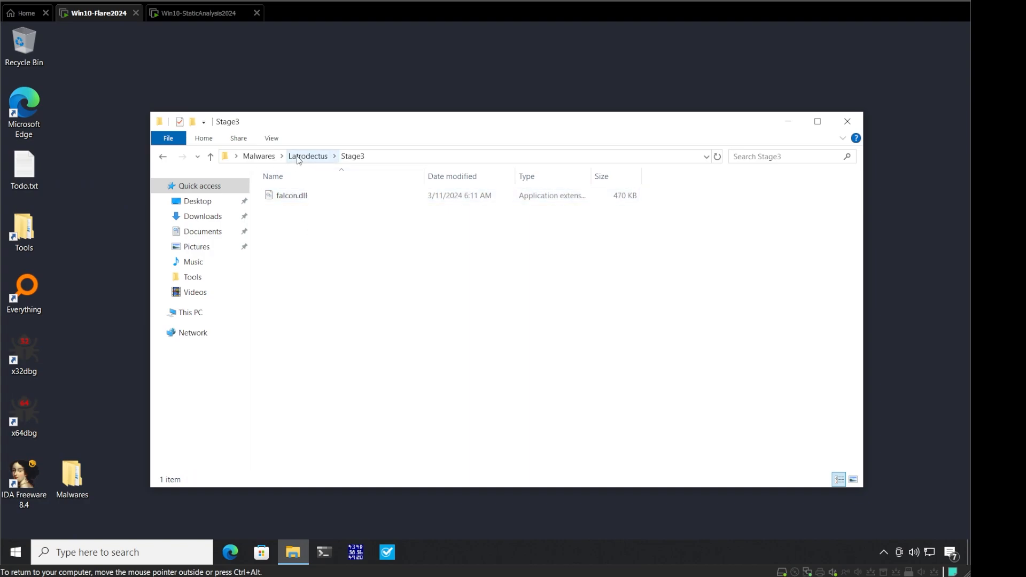
# Step: Navigate to Latrodectus\Stage4 and drop rundll32_00000140FDCD0000.bin onto the IDA Freeware icon
pyautogui.click(308, 156)
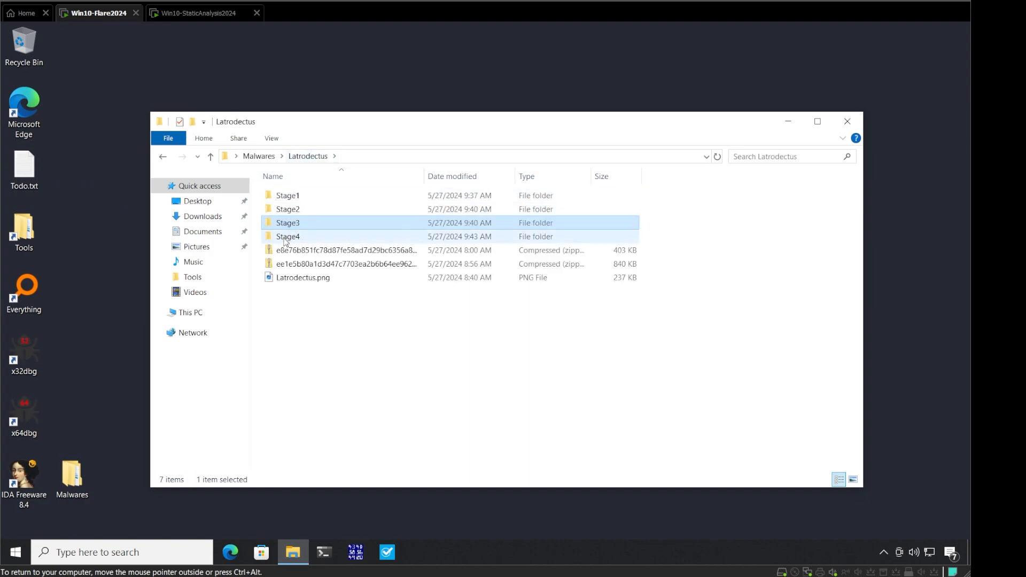
pyautogui.doubleClick(287, 236)
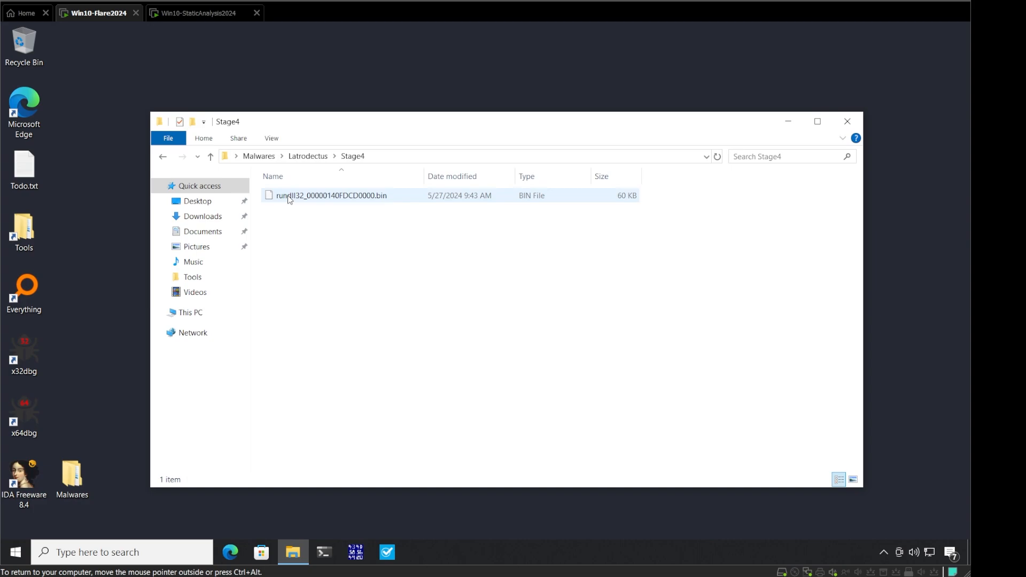
pyautogui.moveTo(330, 195); pyautogui.dragTo(38, 426)
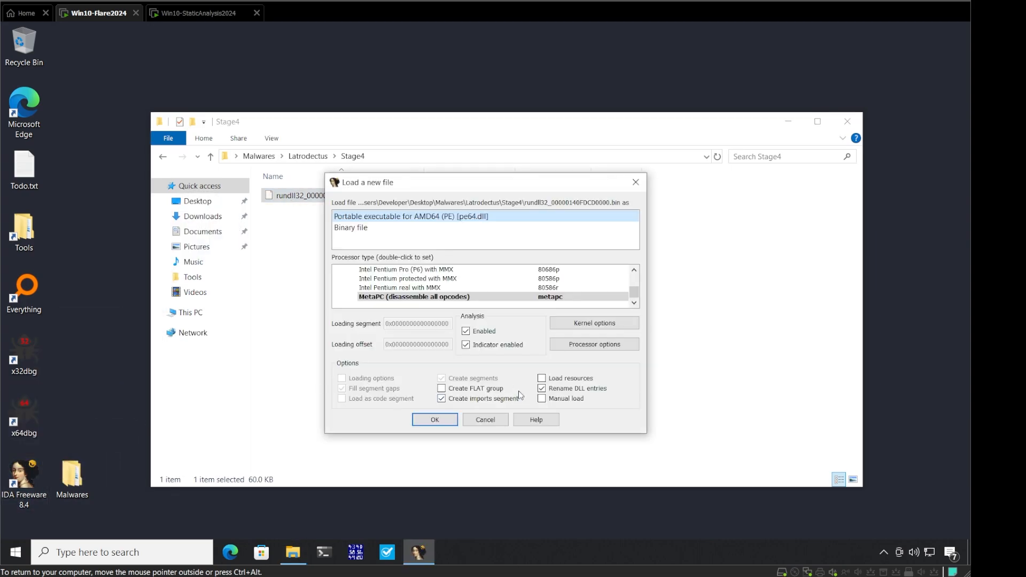
# Step: Load the dump as a PE64 DLL, list exports extra, follower, run, scub, and decompile scub
pyautogui.click(435, 419)
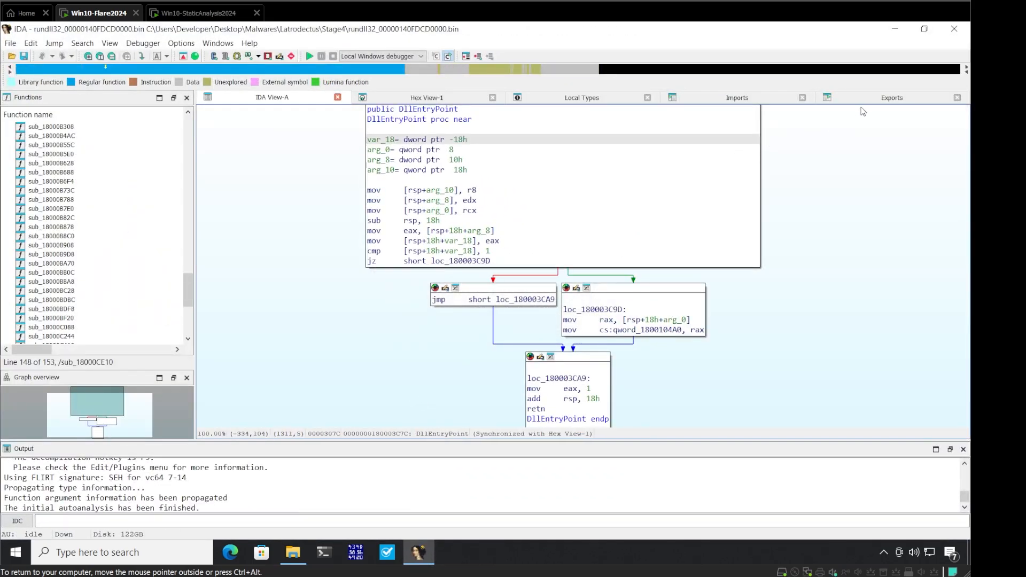
pyautogui.click(891, 98)
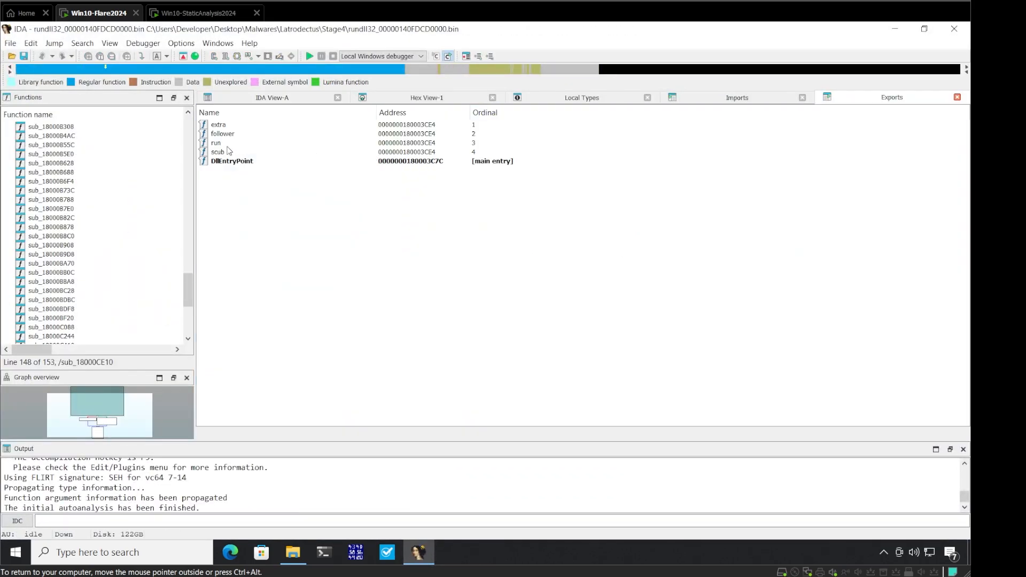
pyautogui.doubleClick(218, 151)
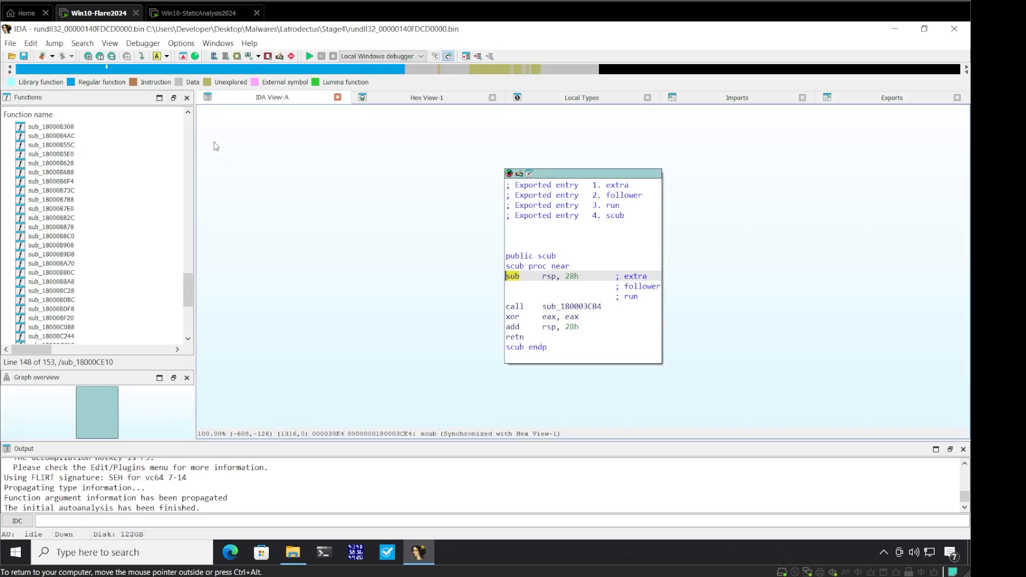
pyautogui.moveTo(561, 249)
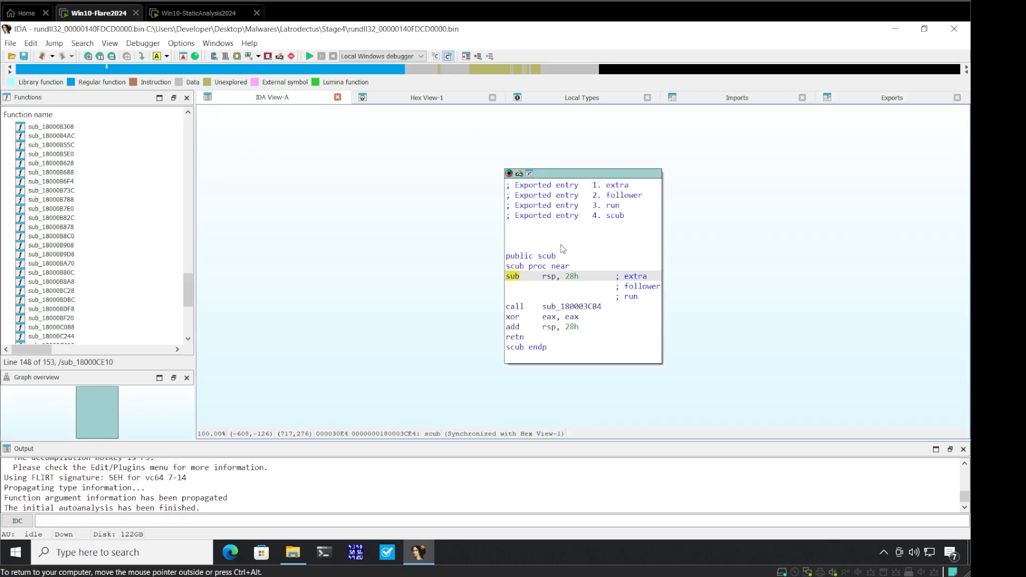
pyautogui.press('F5')
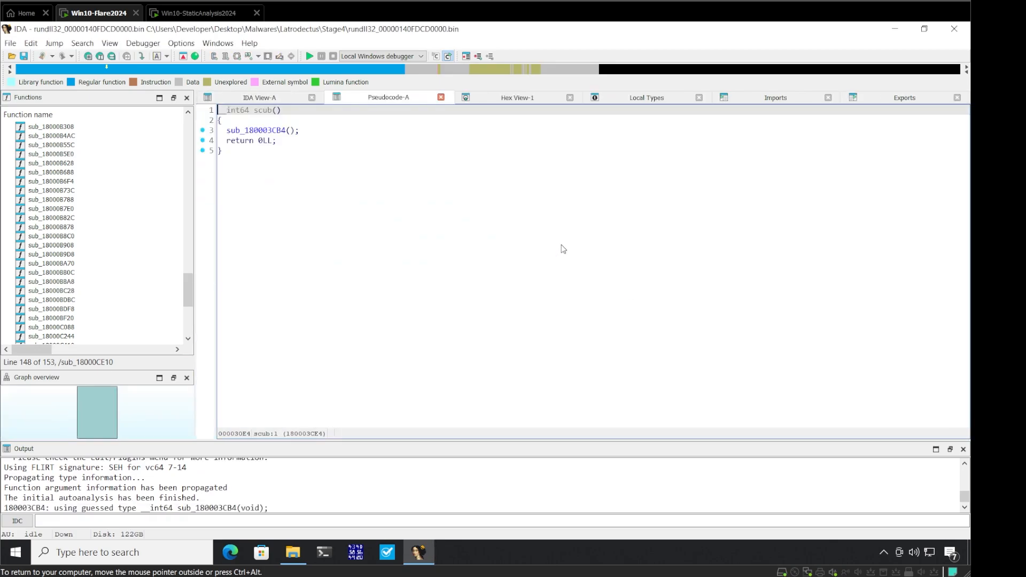
# Step: Follow scub into sub_180003868, then sub_180006298, then its check function sub_18000A3F8
pyautogui.click(259, 130)
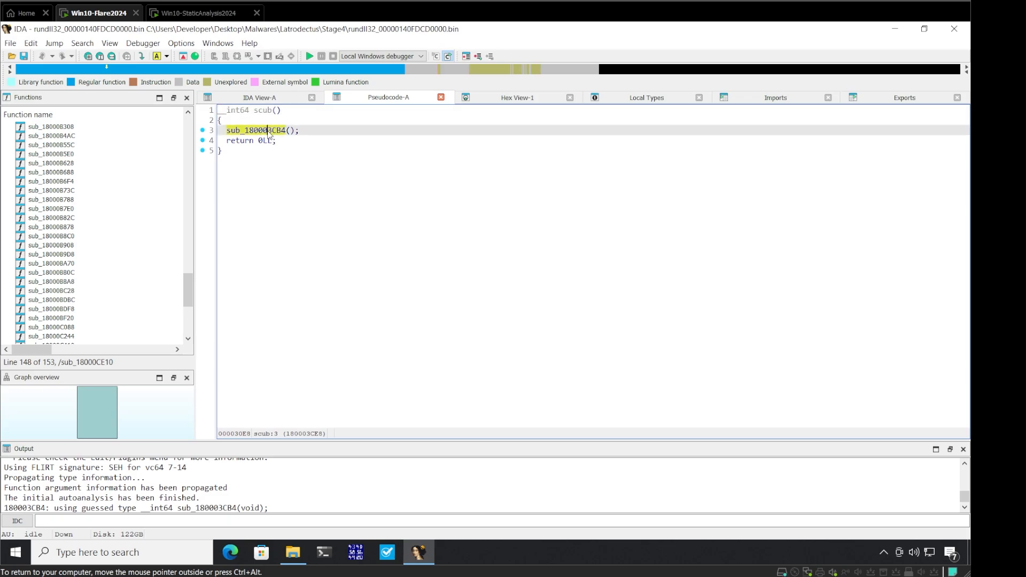
pyautogui.doubleClick(252, 130)
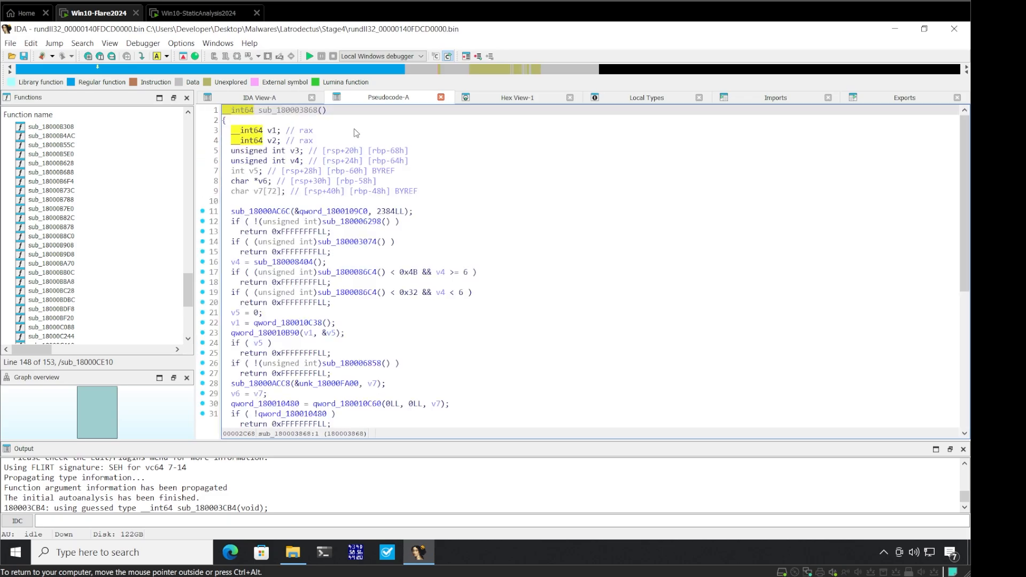
pyautogui.moveTo(375, 218)
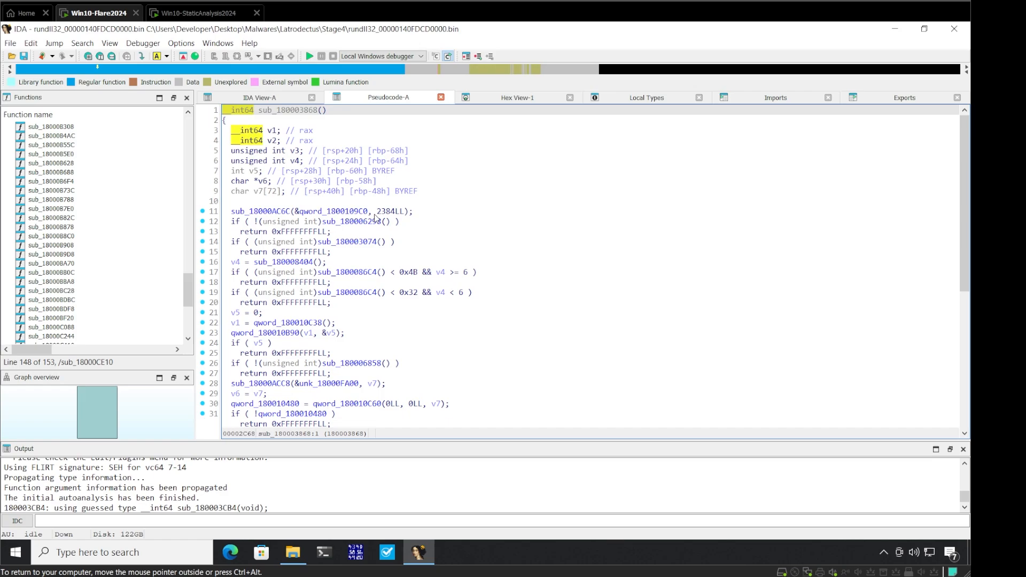
pyautogui.click(359, 222)
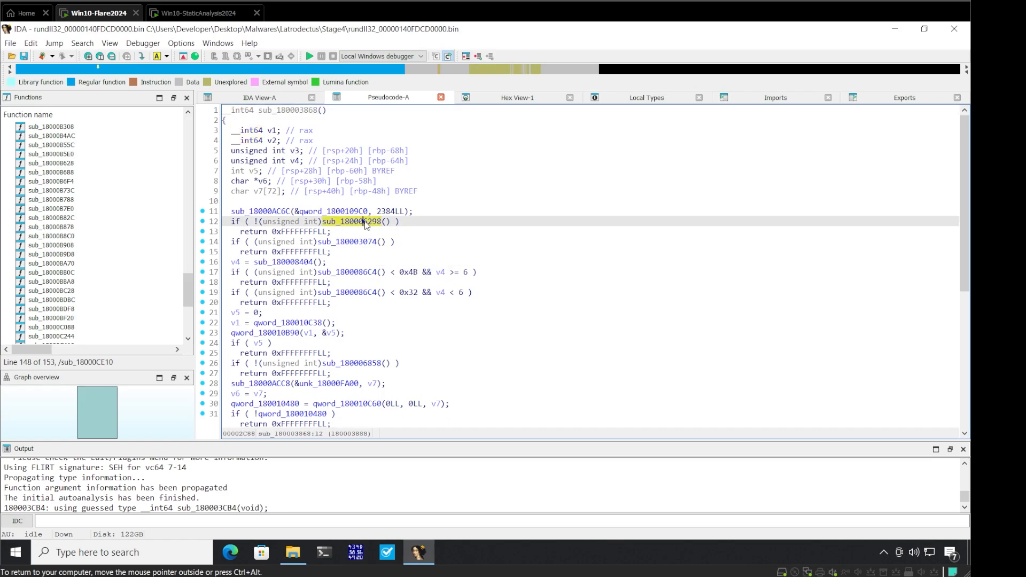
pyautogui.doubleClick(354, 221)
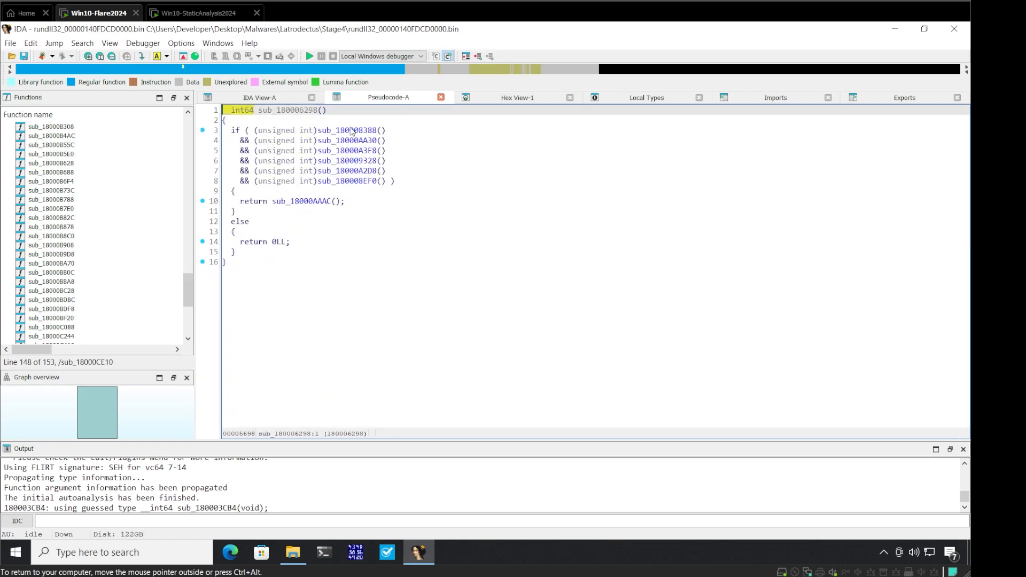
pyautogui.moveTo(351, 130)
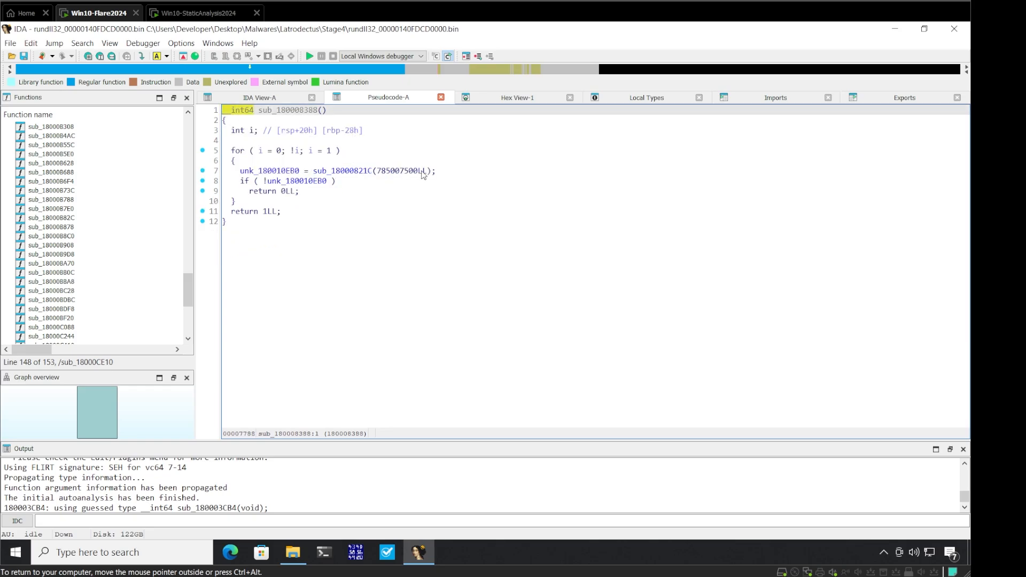
pyautogui.moveTo(389, 157)
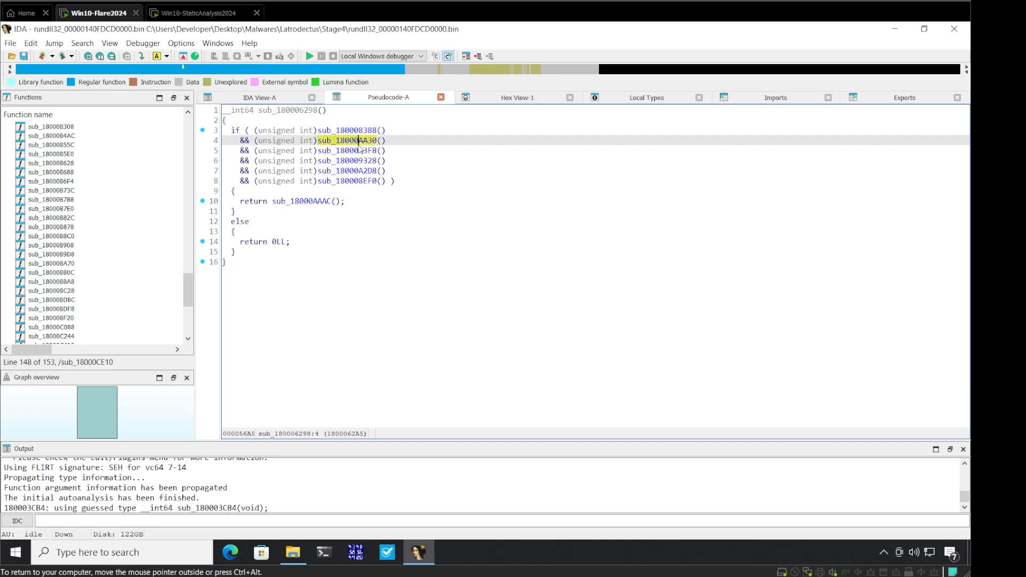
pyautogui.doubleClick(349, 140)
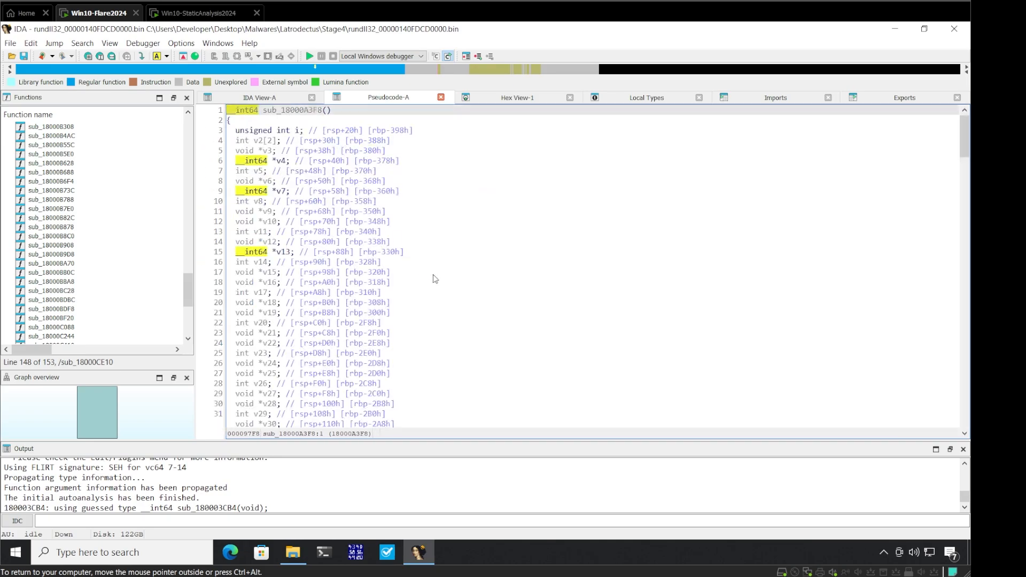
# Step: Scroll past sub_18000A3F8's declarations to the v2[0] hashed constant assignments
pyautogui.scroll(-3)
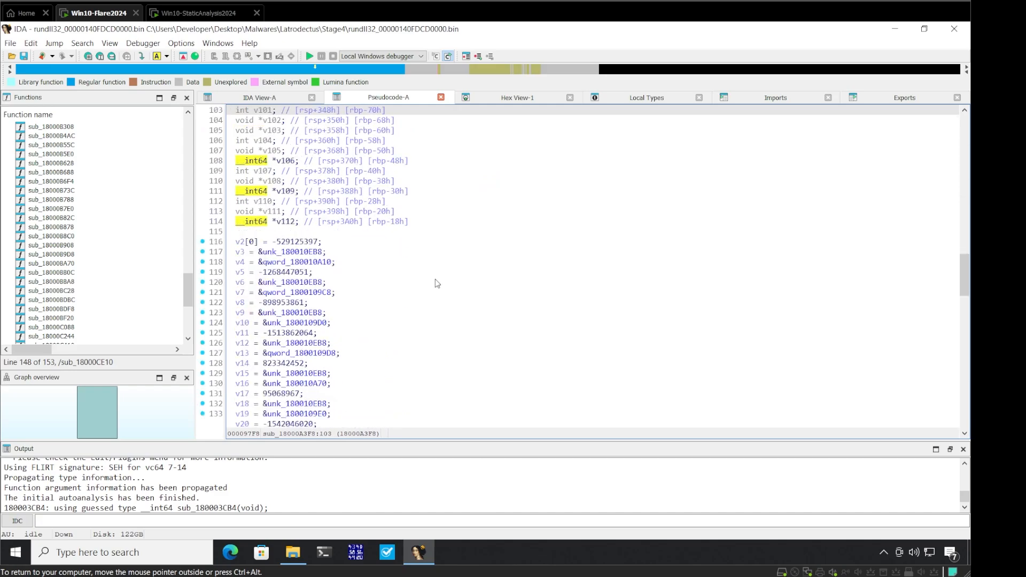
pyautogui.moveTo(298, 250)
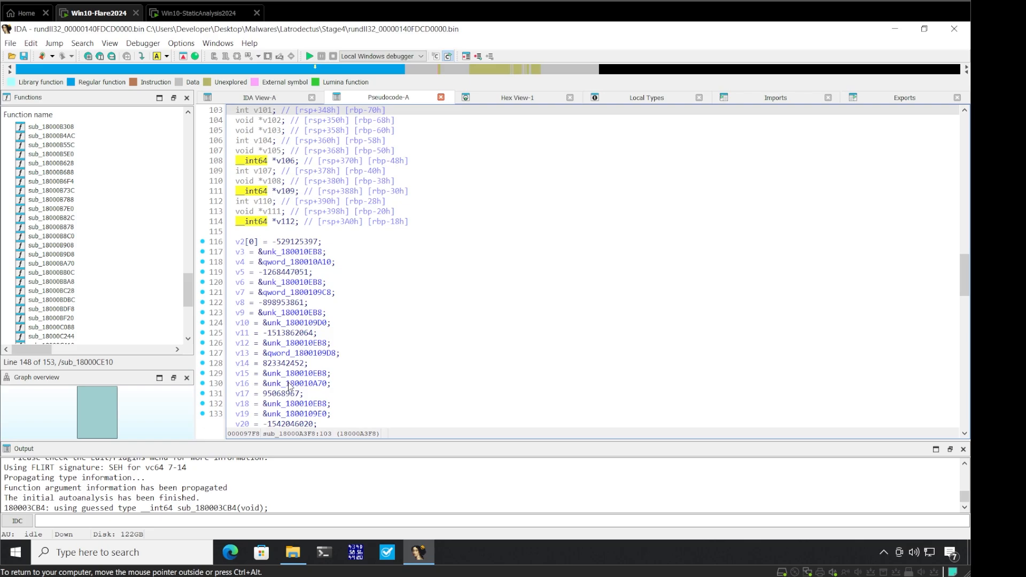
pyautogui.moveTo(509, 254)
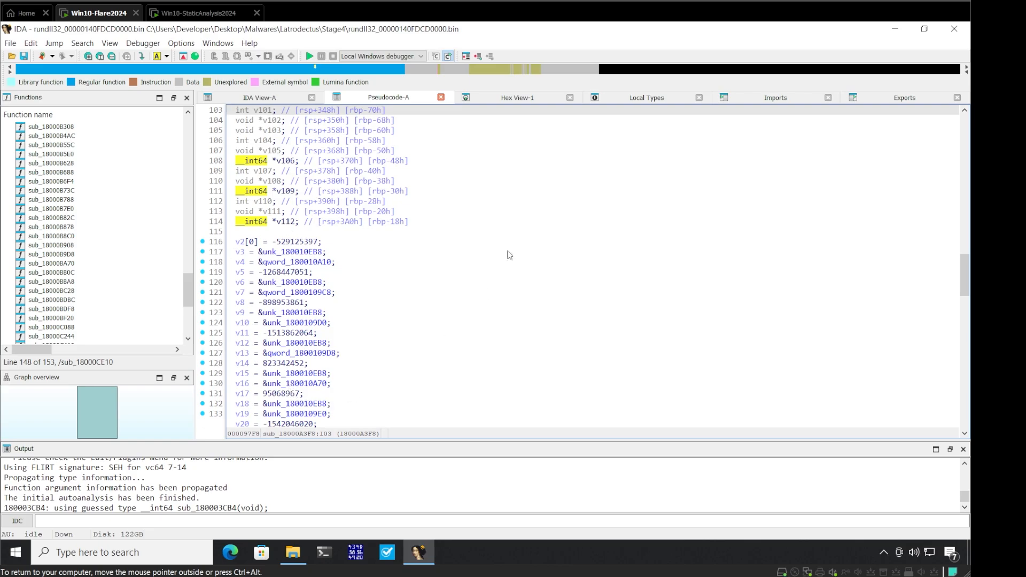
pyautogui.moveTo(270, 211)
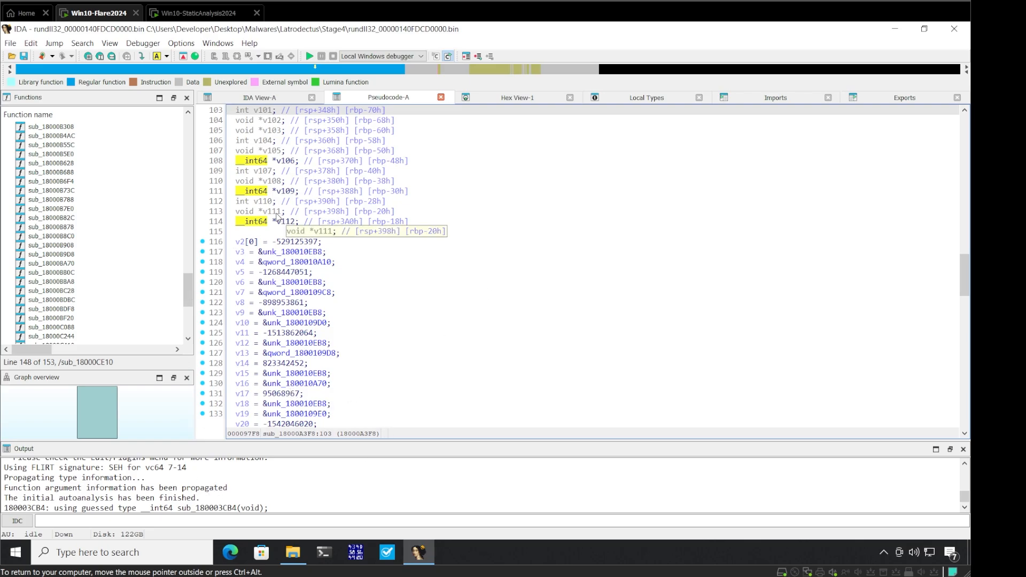
pyautogui.moveTo(322, 202)
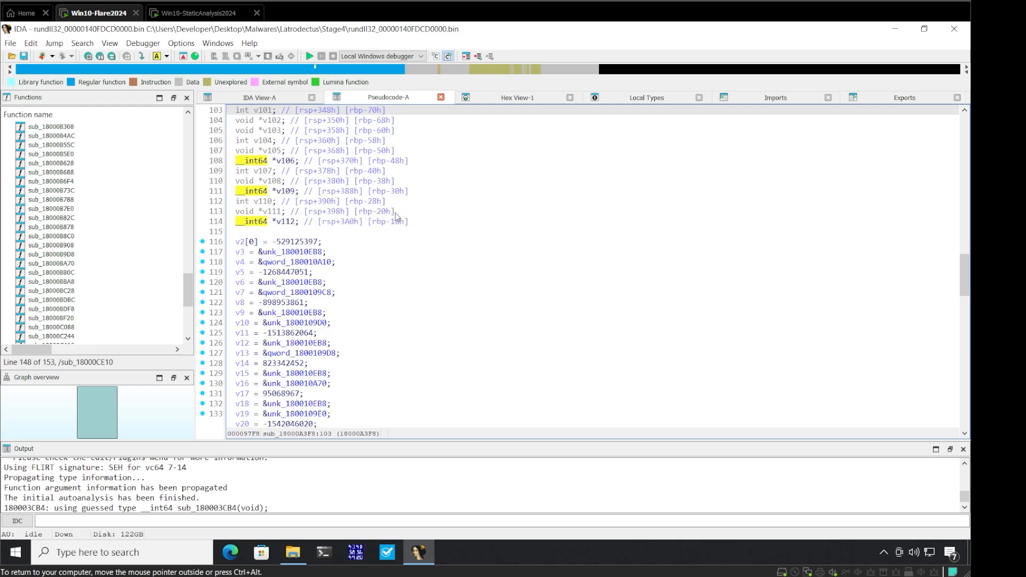
pyautogui.moveTo(613, 350)
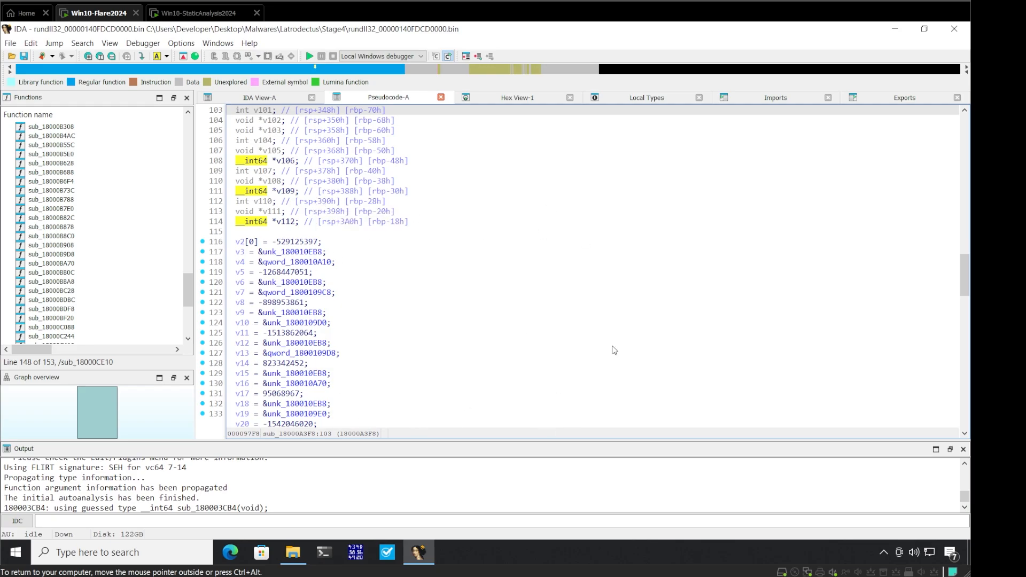
pyautogui.moveTo(528, 242)
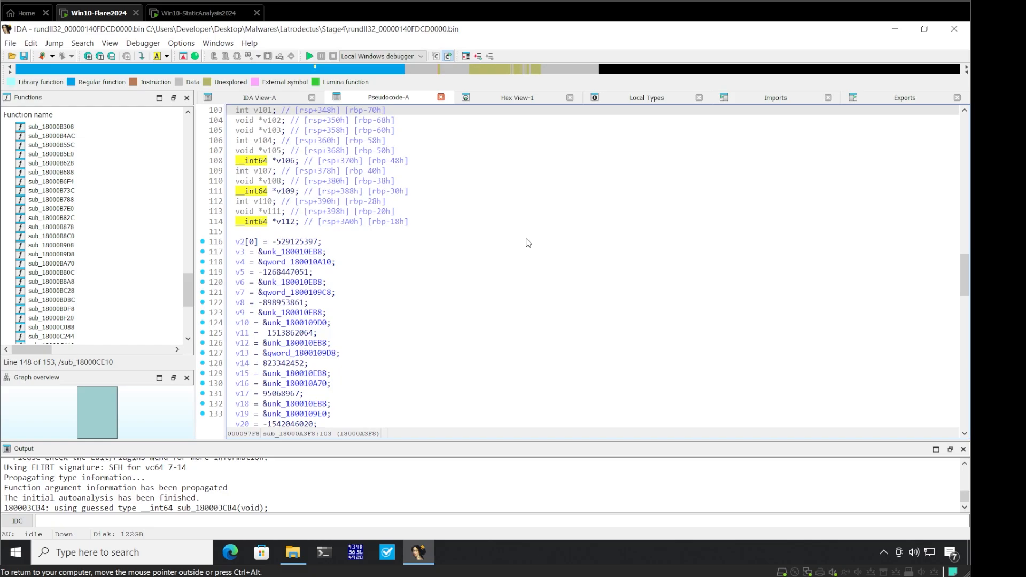
pyautogui.moveTo(482, 267)
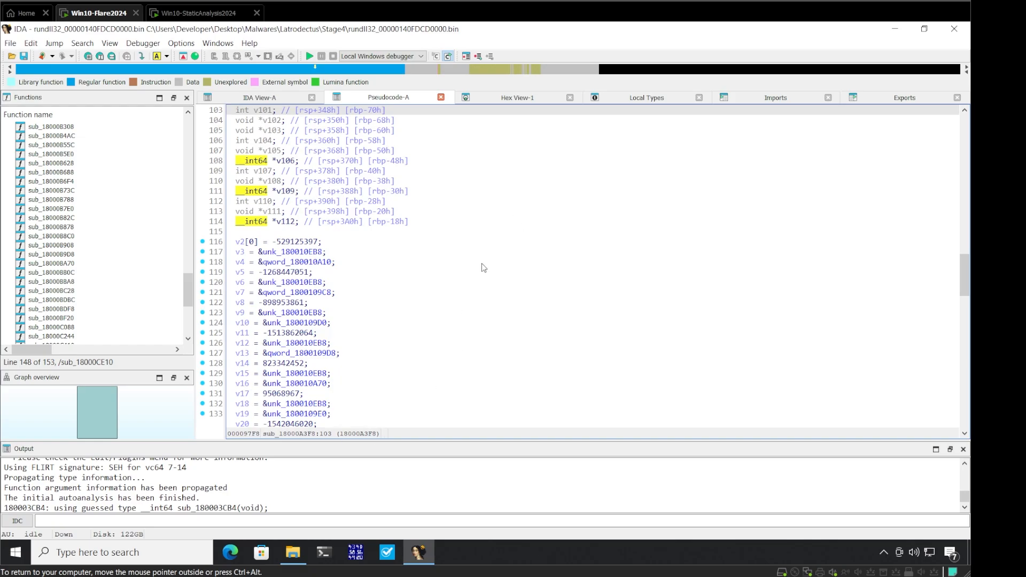